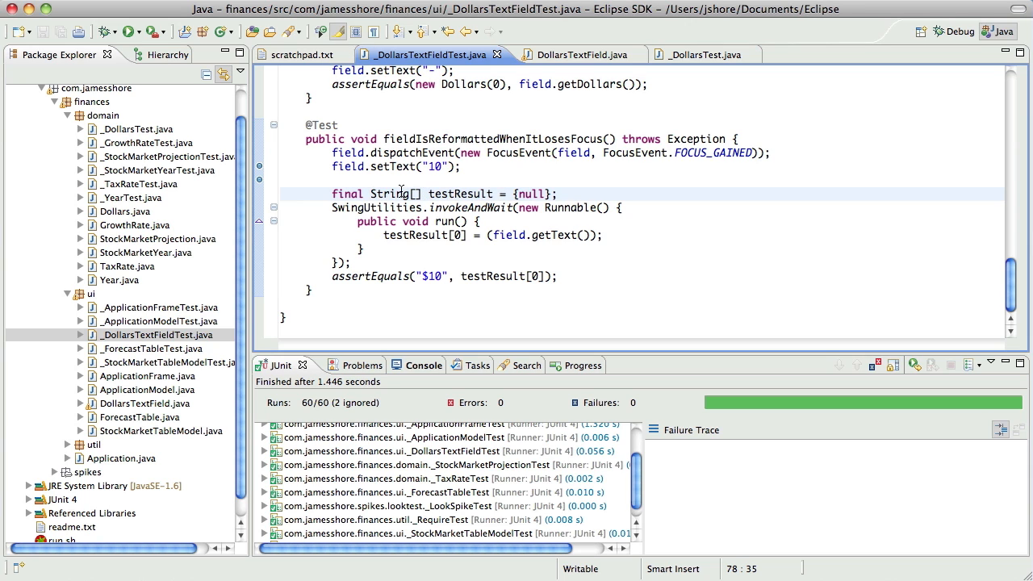
mouse_move(387, 194)
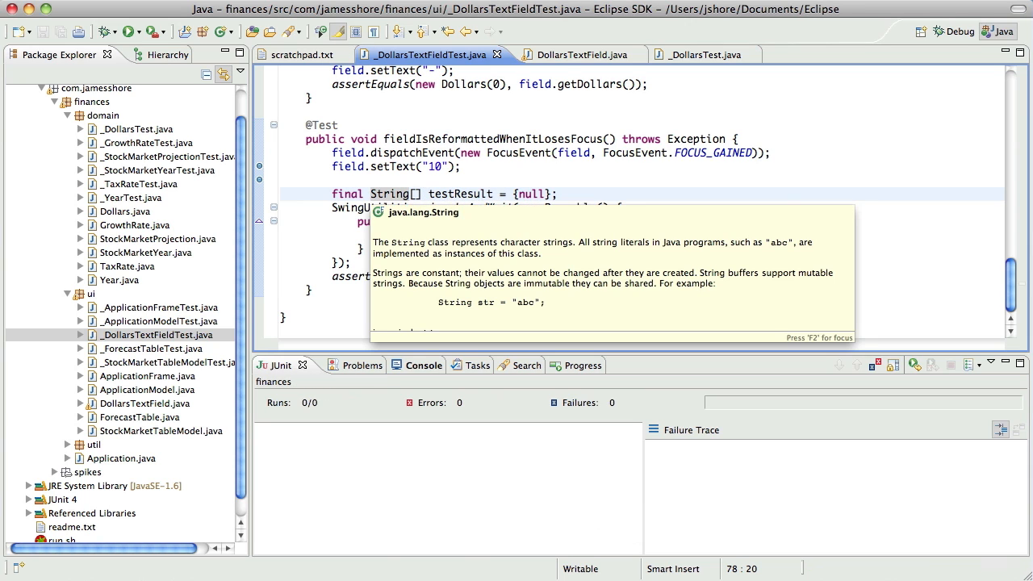
Step: Rerun JUnit with the invokeAndWait block commented out and inspect the failure: expected $10, got 10
click(129, 30)
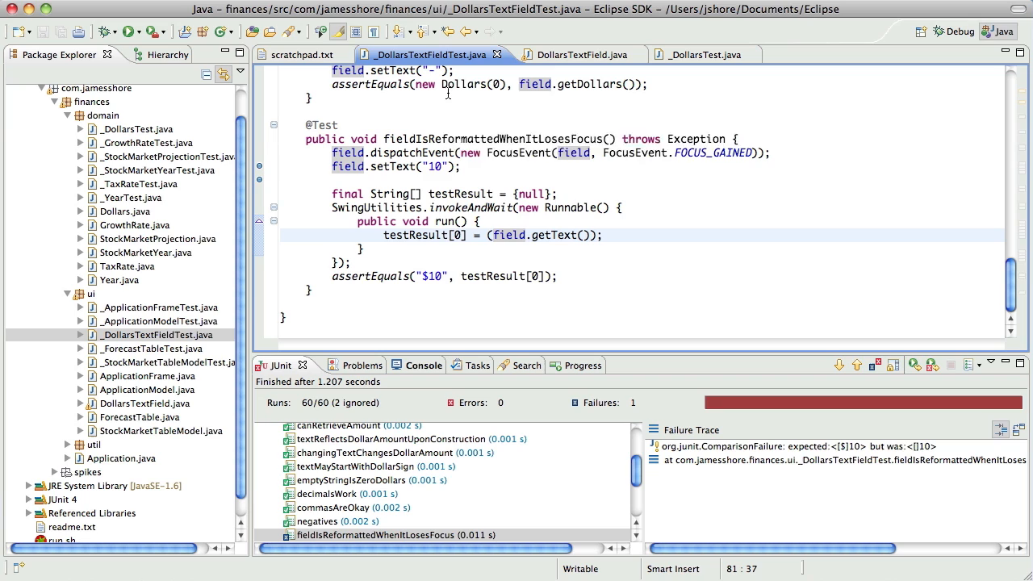
mouse_move(449, 84)
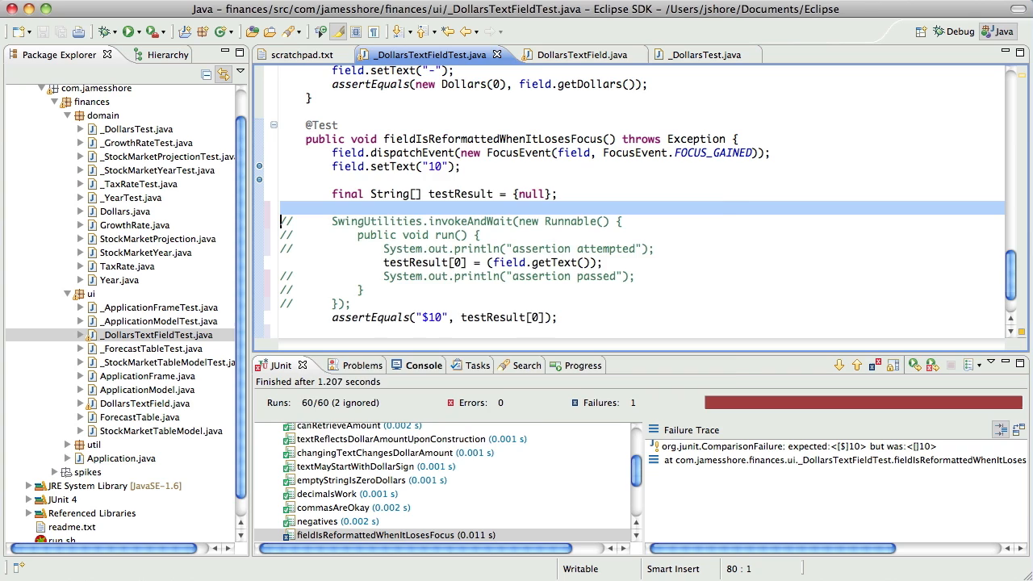
click(129, 32)
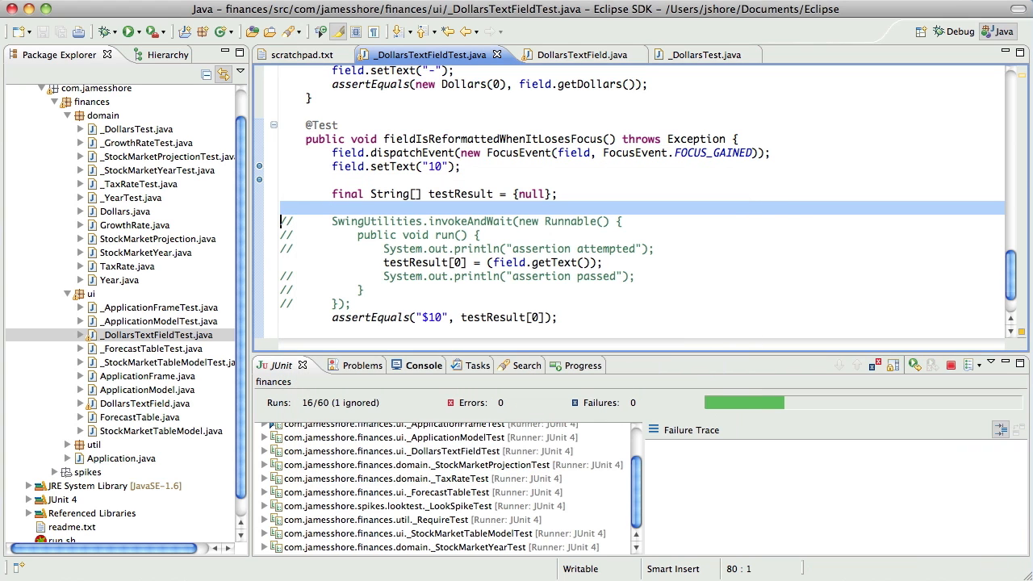
click(129, 33)
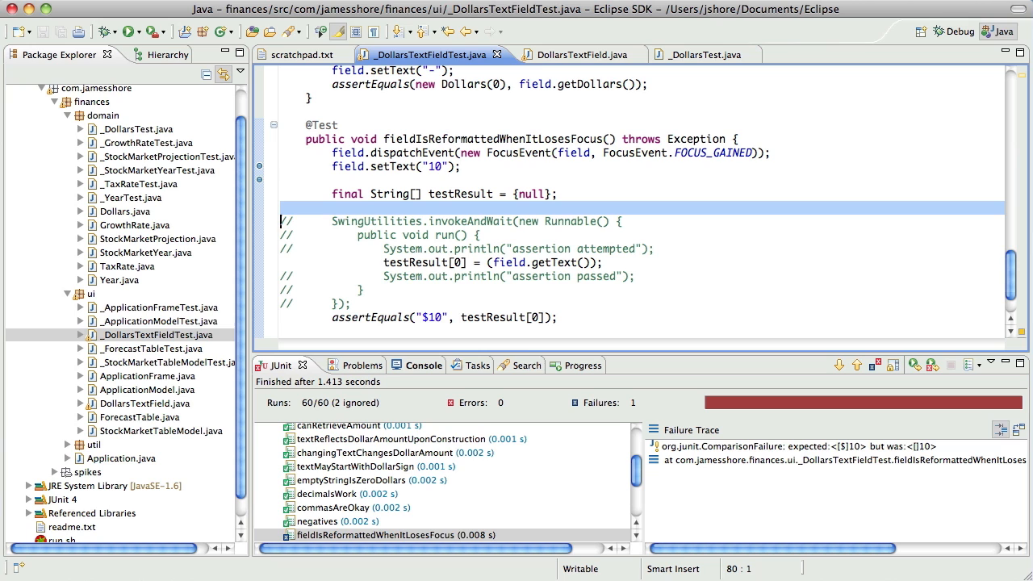
mouse_move(730, 55)
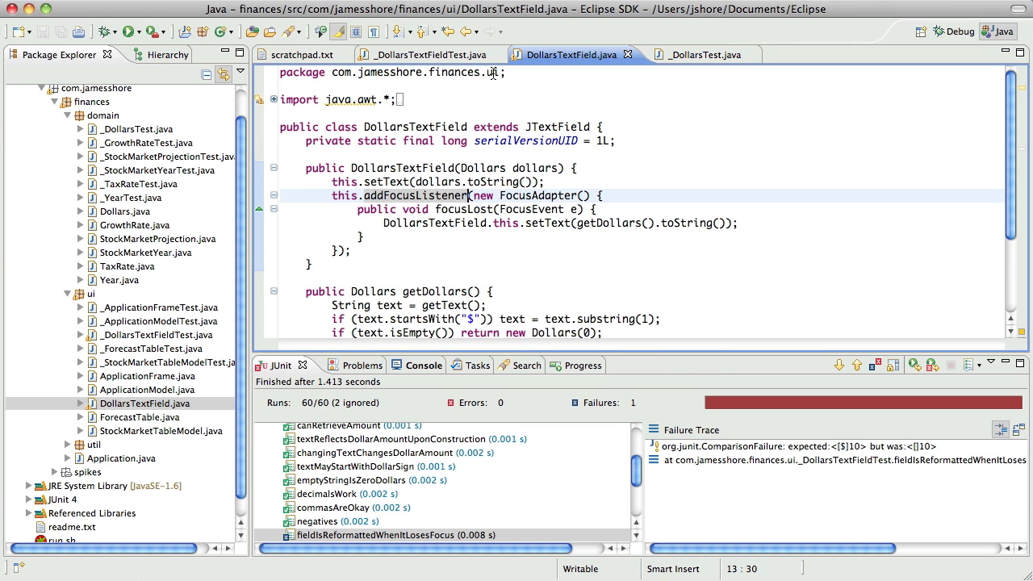
Step: Add a FOCUS_LOST dispatchEvent to DollarsTextFieldTest, run JUnit green, and restore the SwingUtilities Runnable block
click(428, 55)
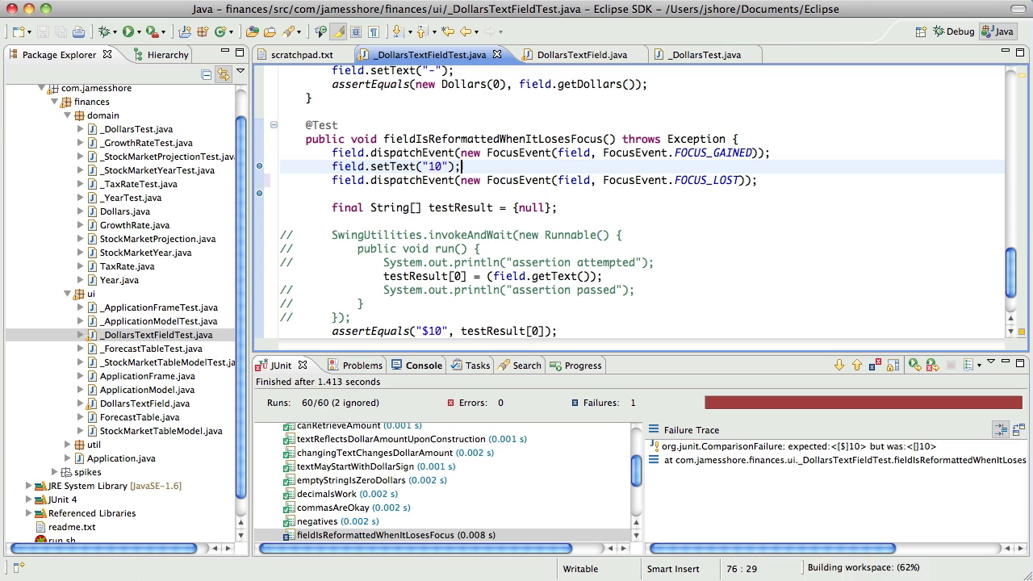
click(129, 32)
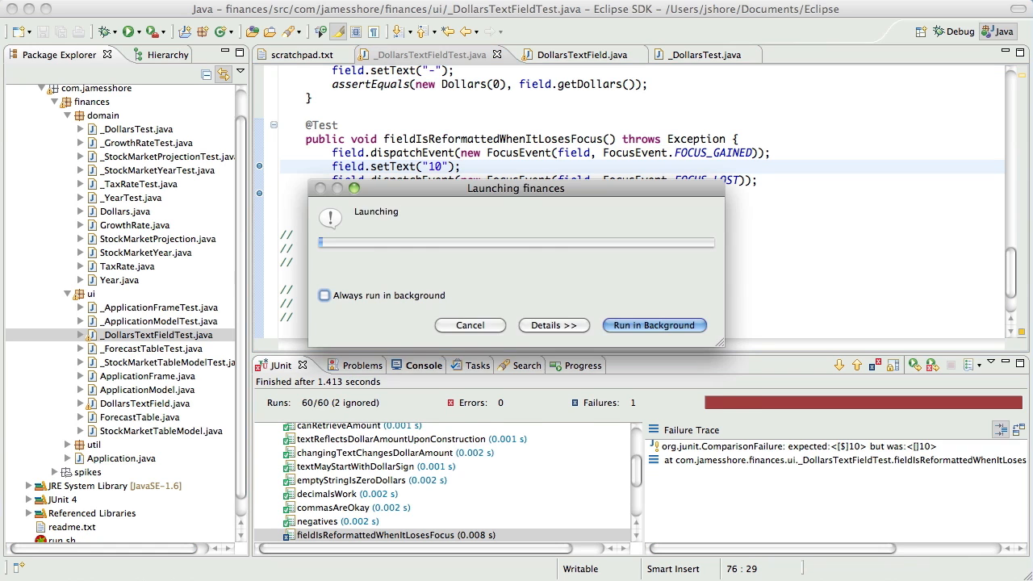
click(554, 325)
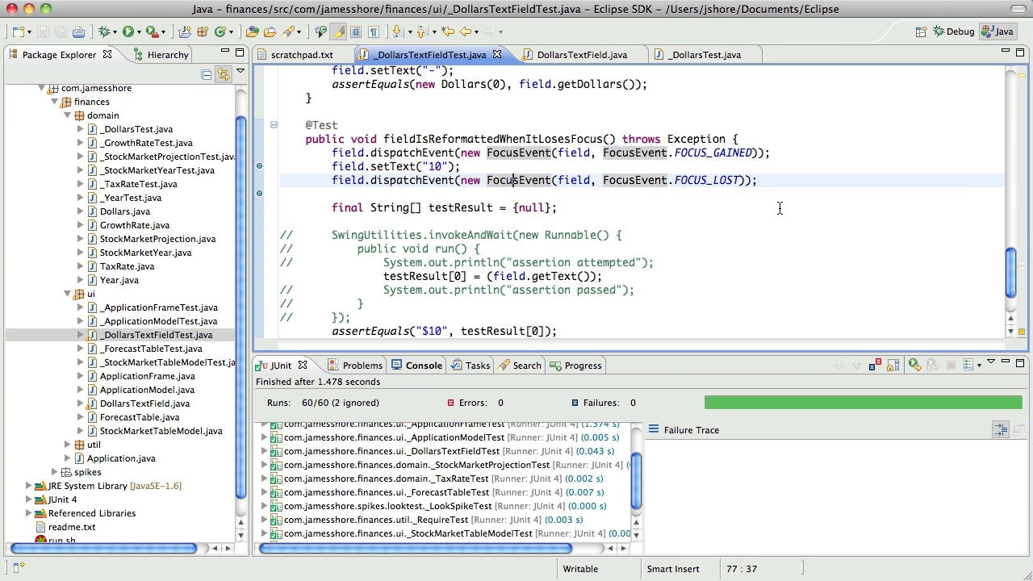
text(SwingUtilities.invokeLater(new Runnable() { public void run() { try {)
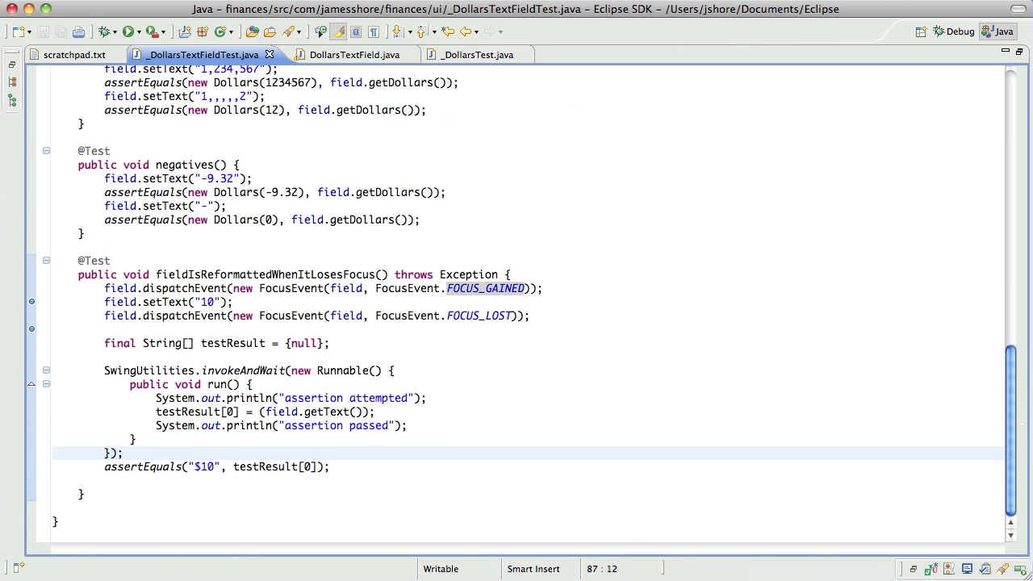
Step: Remove the debug println lines from the focus-loss test and rerun JUnit so all 60 tests pass
click(129, 32)
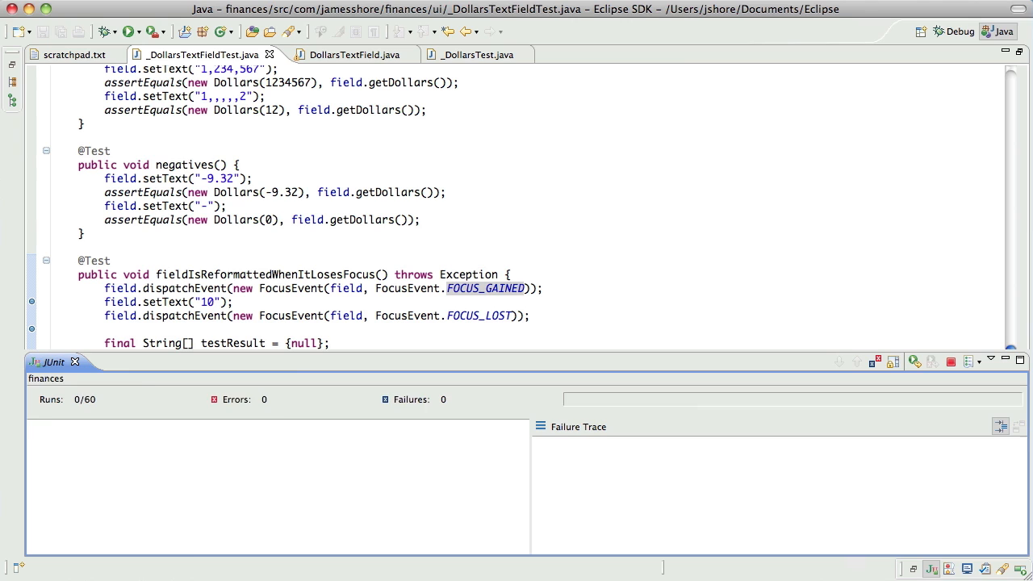
click(129, 32)
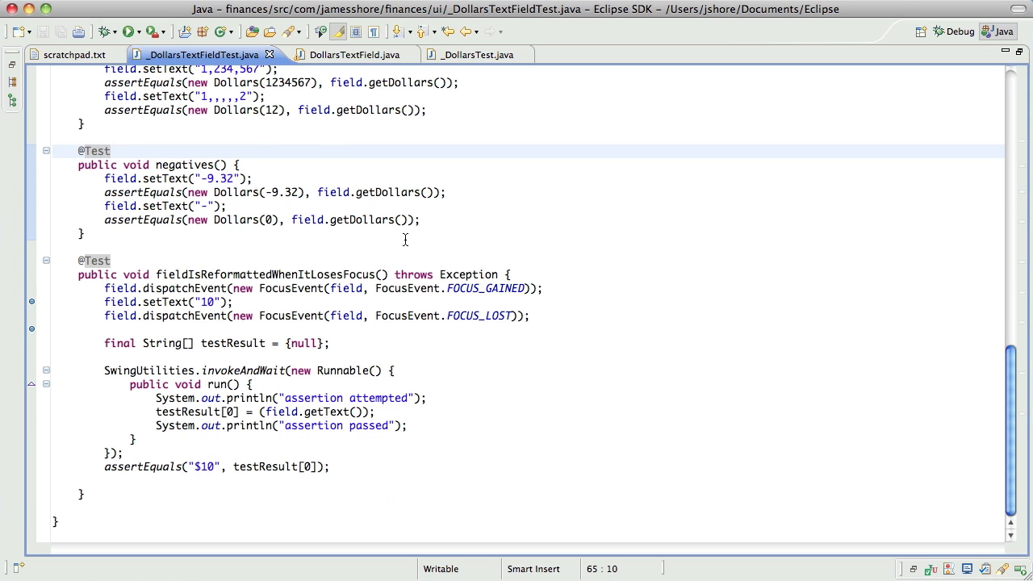
click(130, 32)
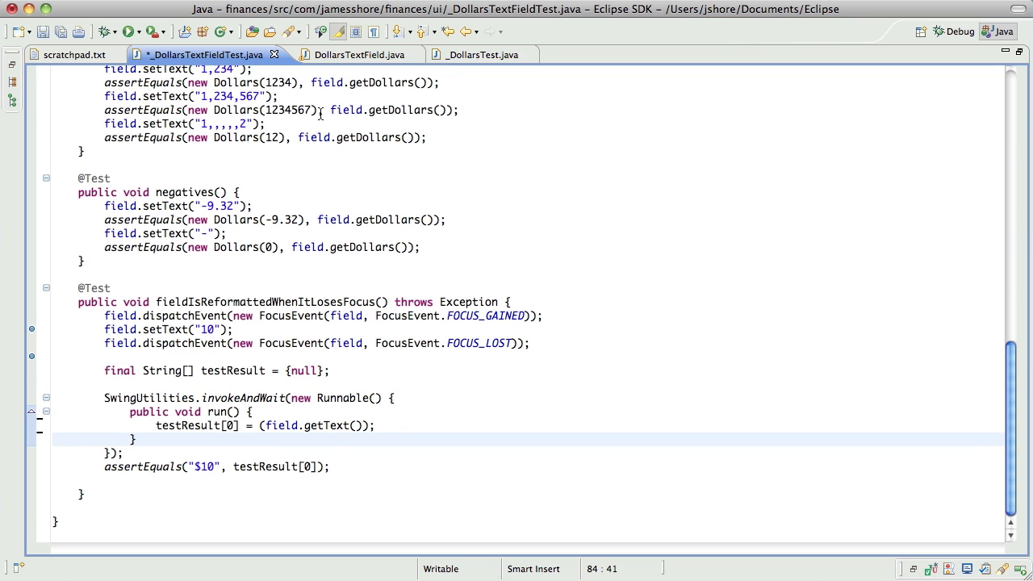
click(129, 32)
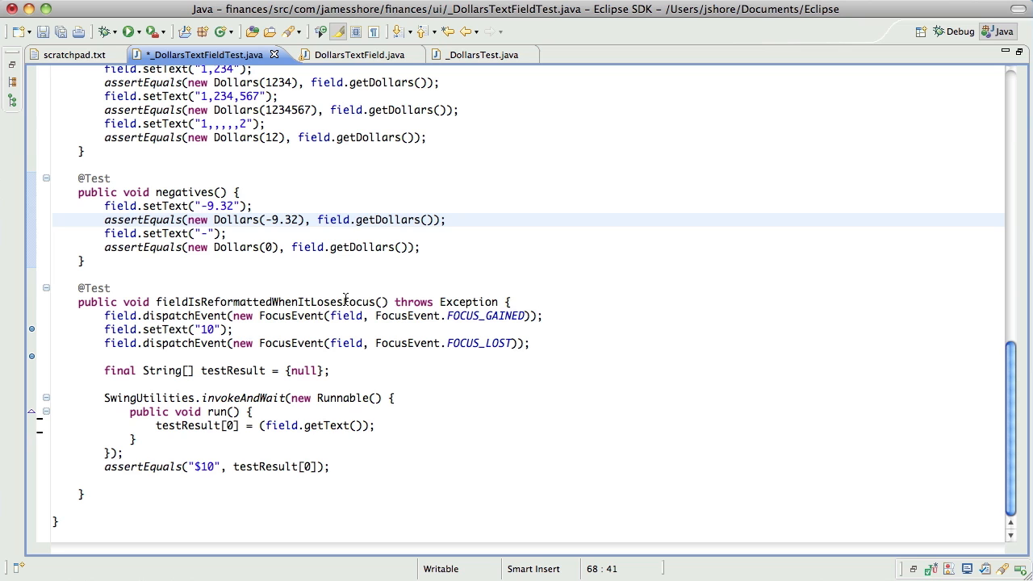
mouse_move(458, 423)
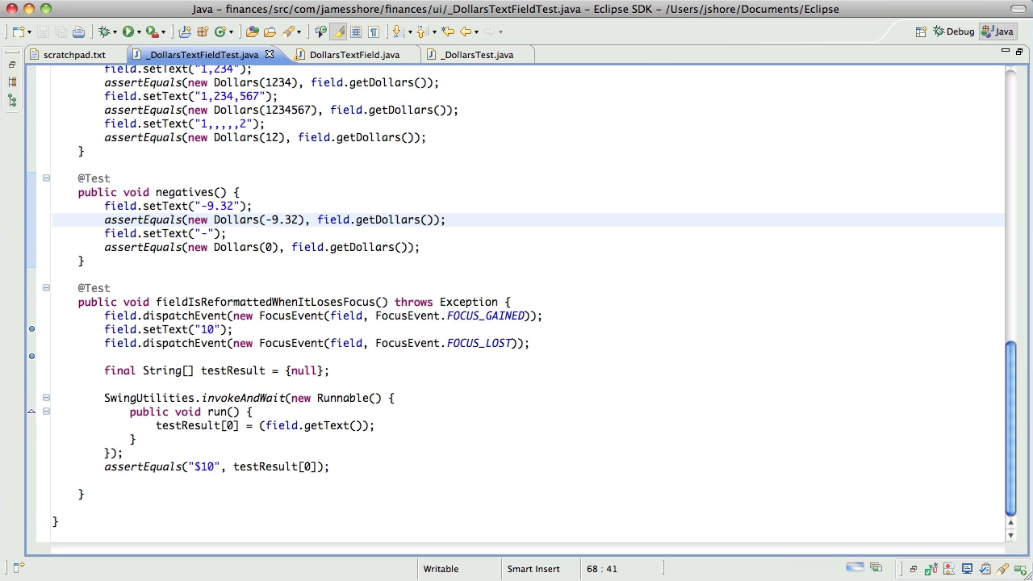
click(129, 32)
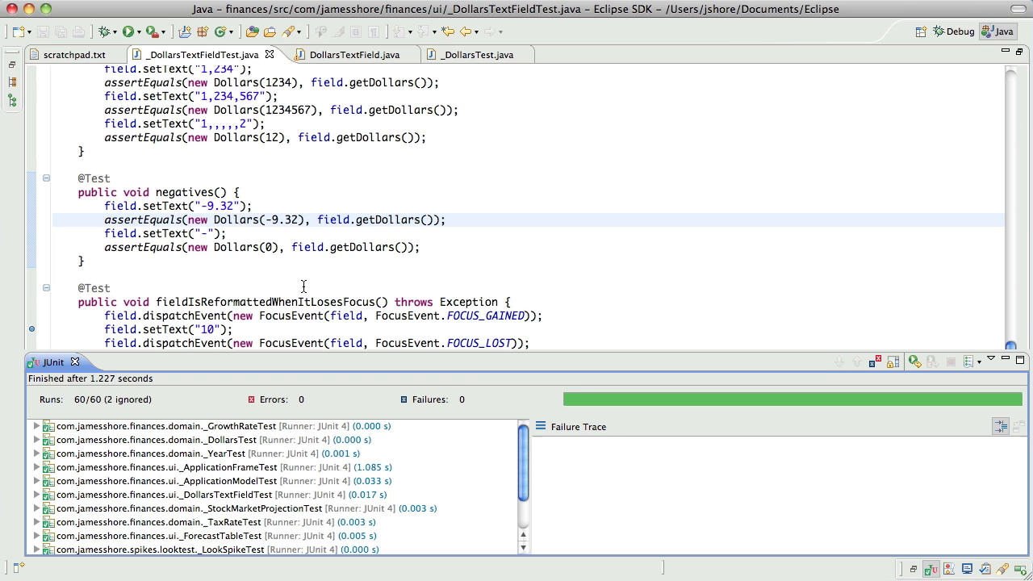
mouse_move(326, 277)
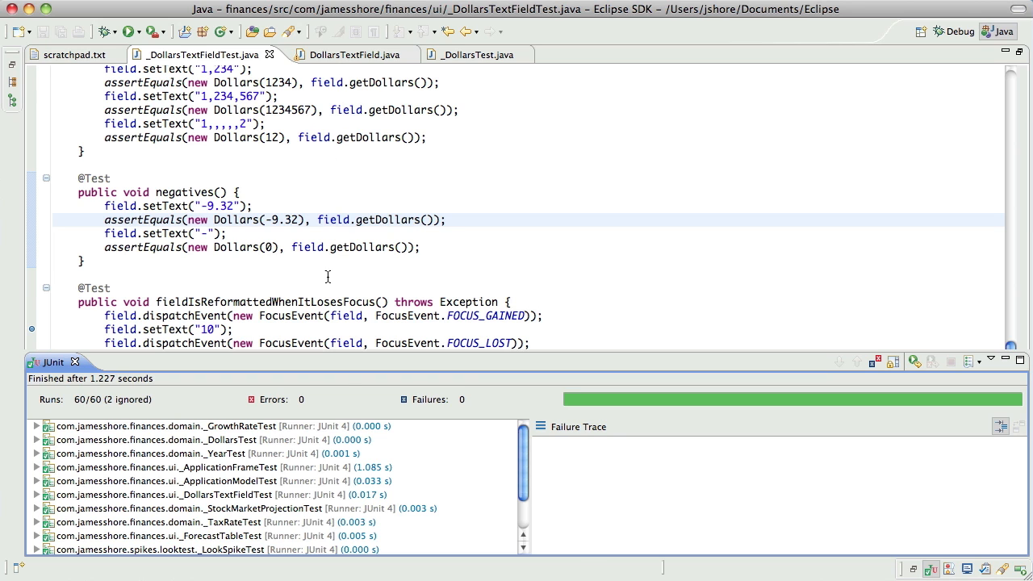
Step: Switch to DollarsTextField.java to comment out the setText line in focusLost
click(343, 55)
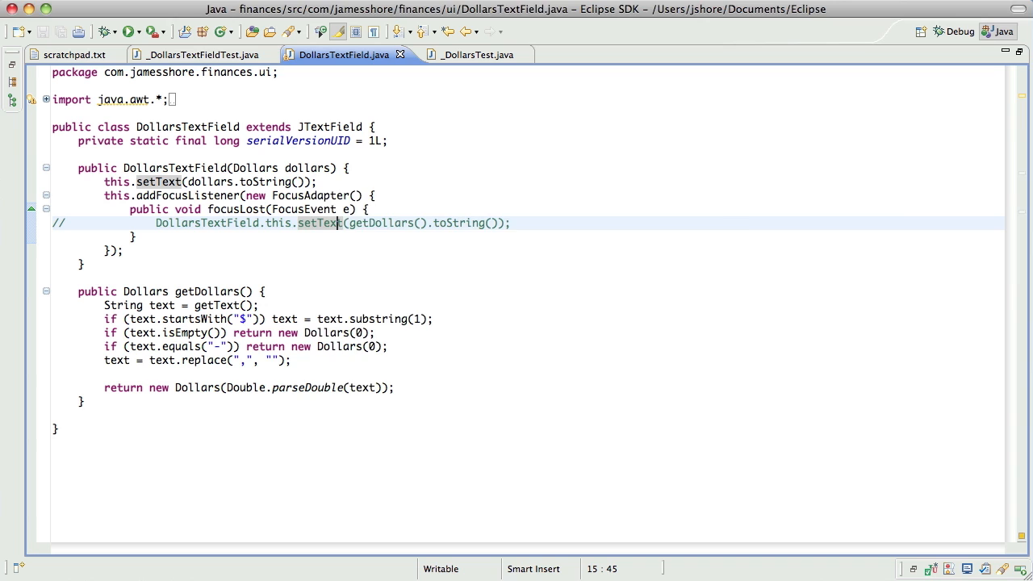
Step: Run JUnit to see the focus-loss test fail, then restore the focusLost setText line and save
click(129, 32)
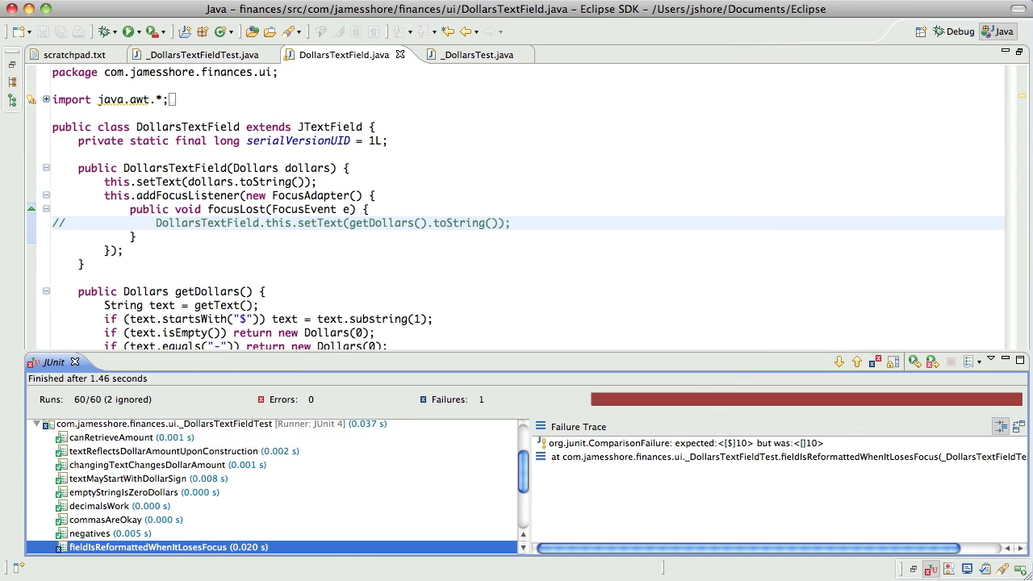
mouse_move(368, 206)
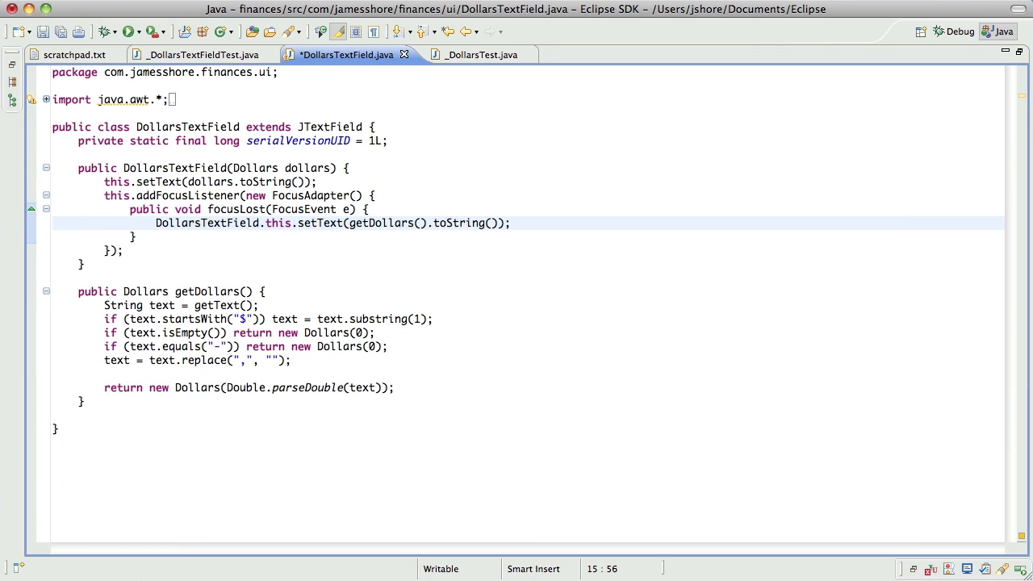
click(129, 33)
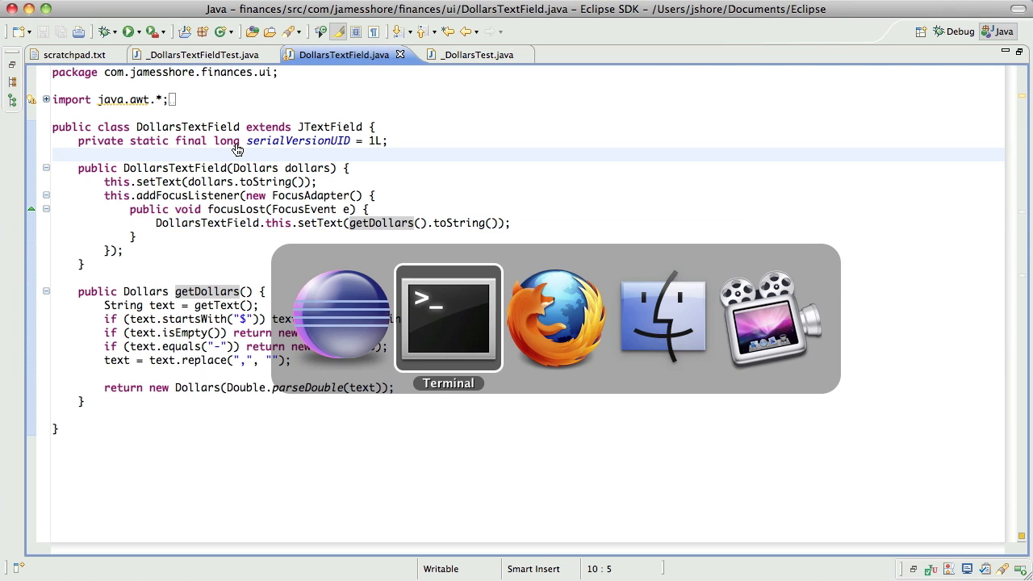
Step: Commit the changes from Terminal with the message 'End of episode'
click(449, 317)
text(svn)
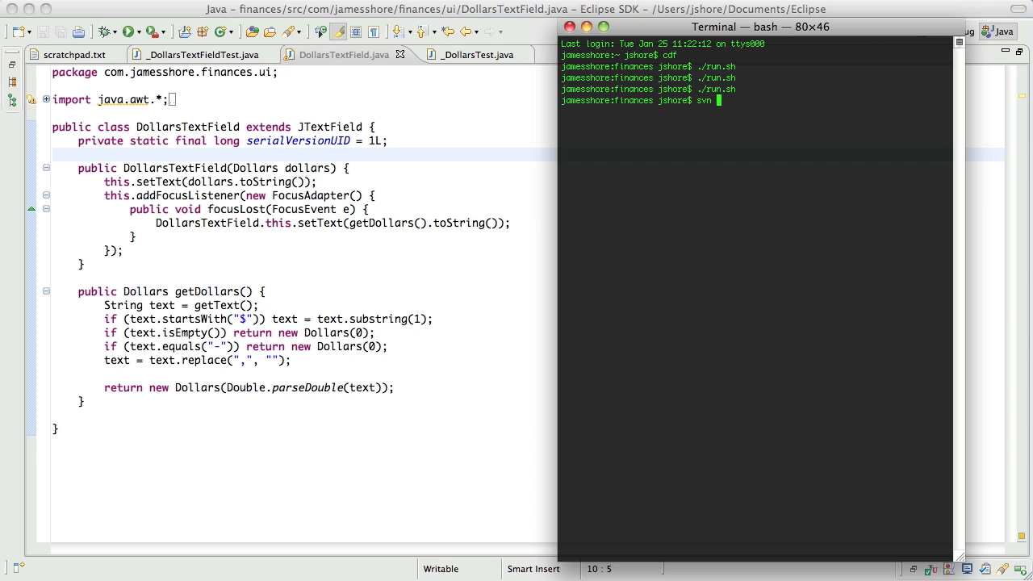
text(git commit -a -m ")
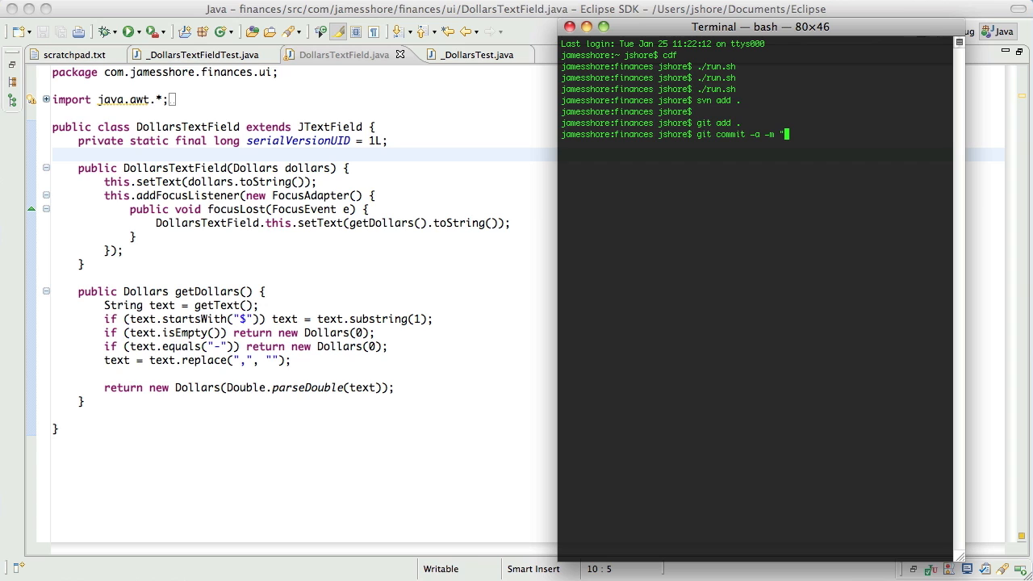
text(End of episode)
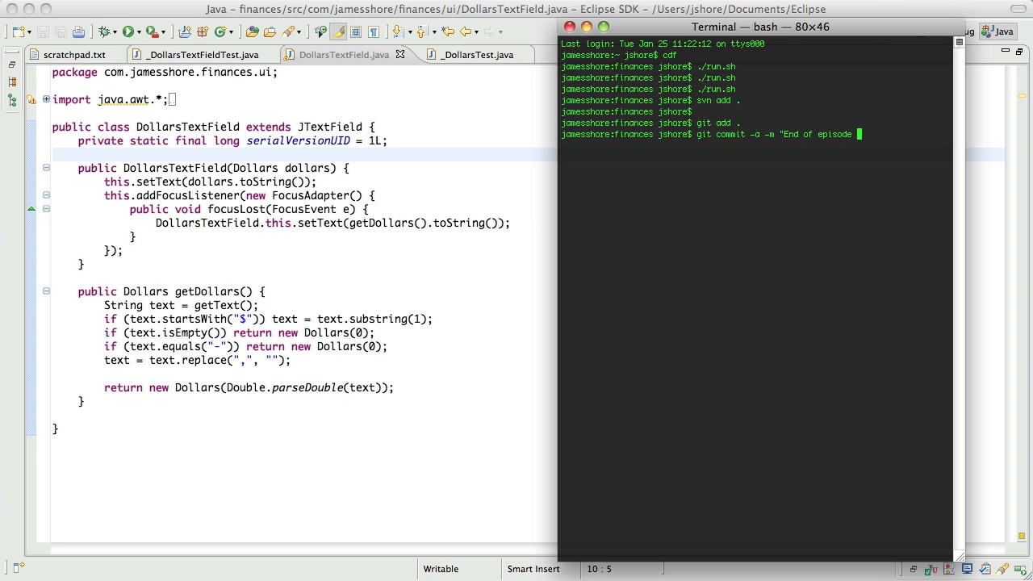
key(Return)
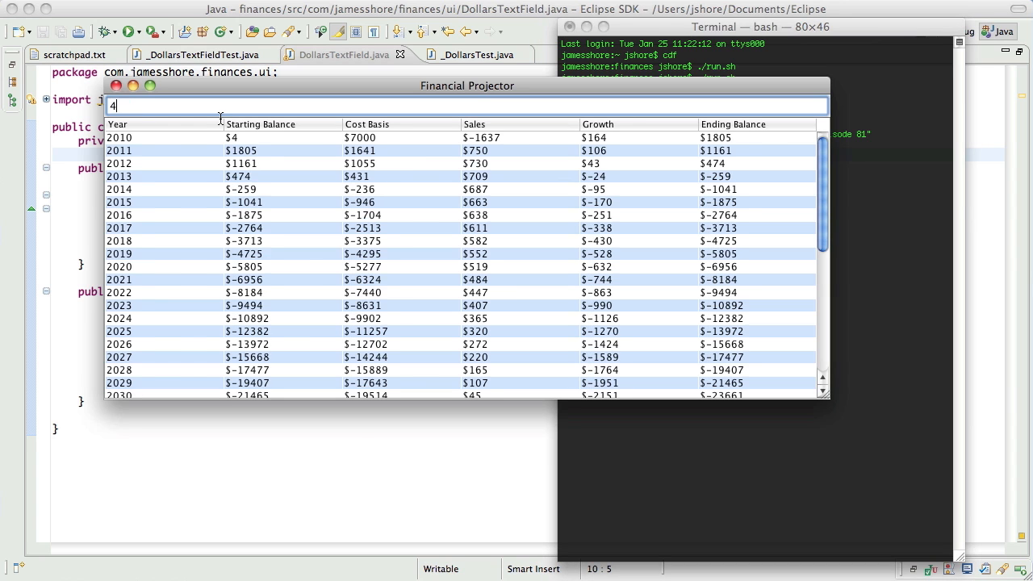
Step: Run the Financial Projector via ./run.sh, enter 40 in the balance field to see it become $40, and quit
text(0)
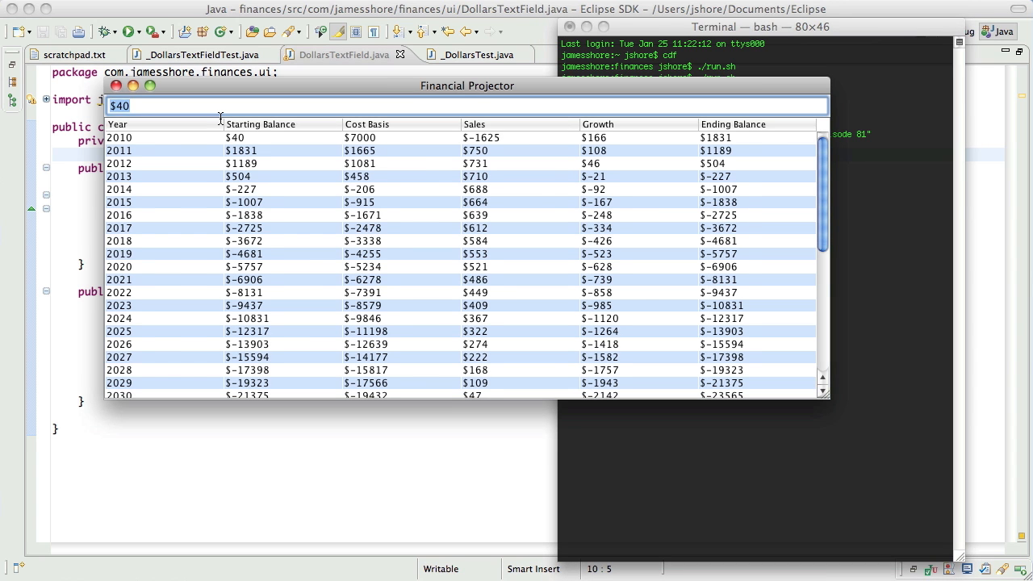
text(333)
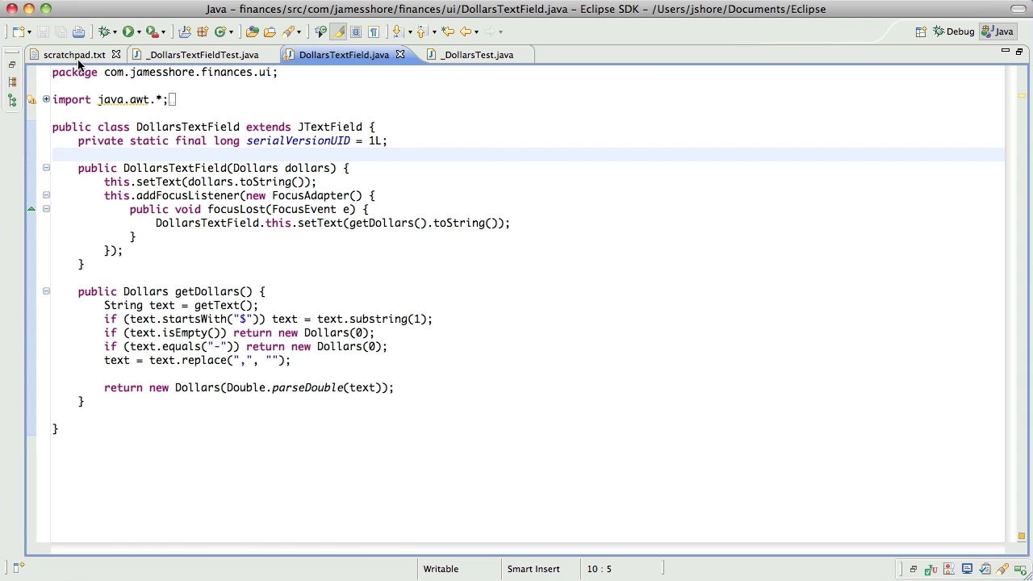
Step: Review the scratchpad.txt to-do list, then return to DollarsTextField.java
click(75, 55)
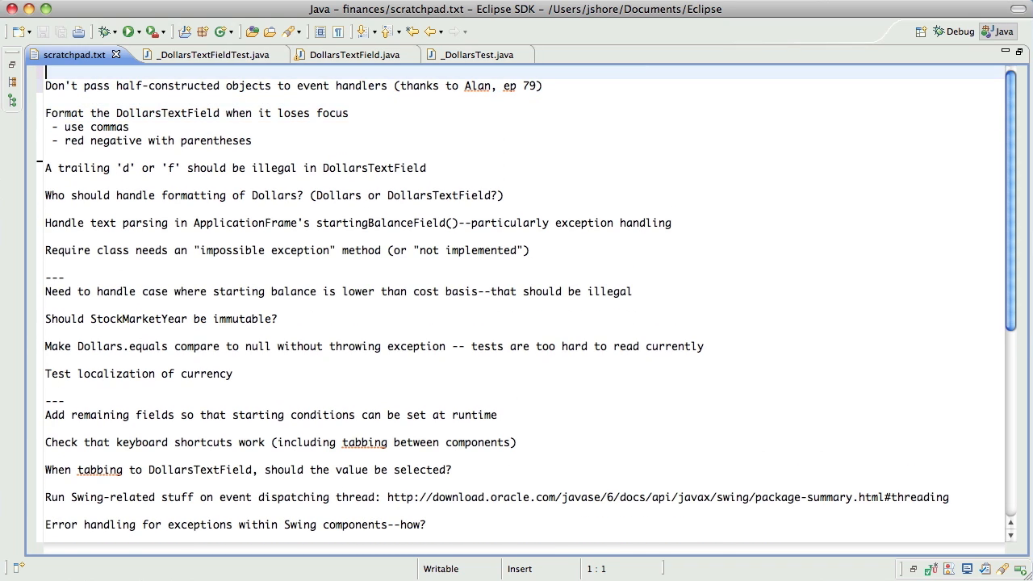
scroll(down, 3)
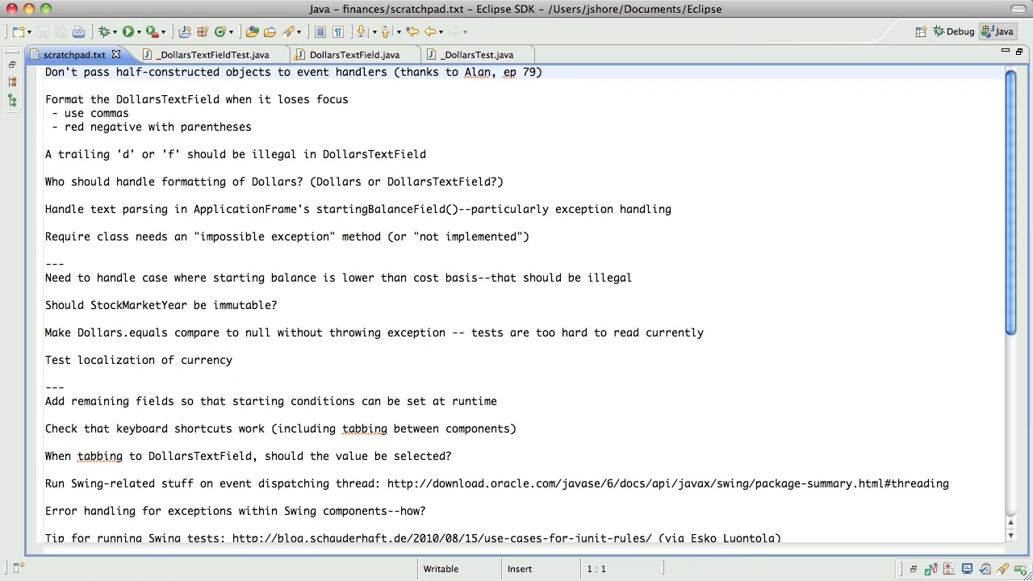
mouse_move(532, 61)
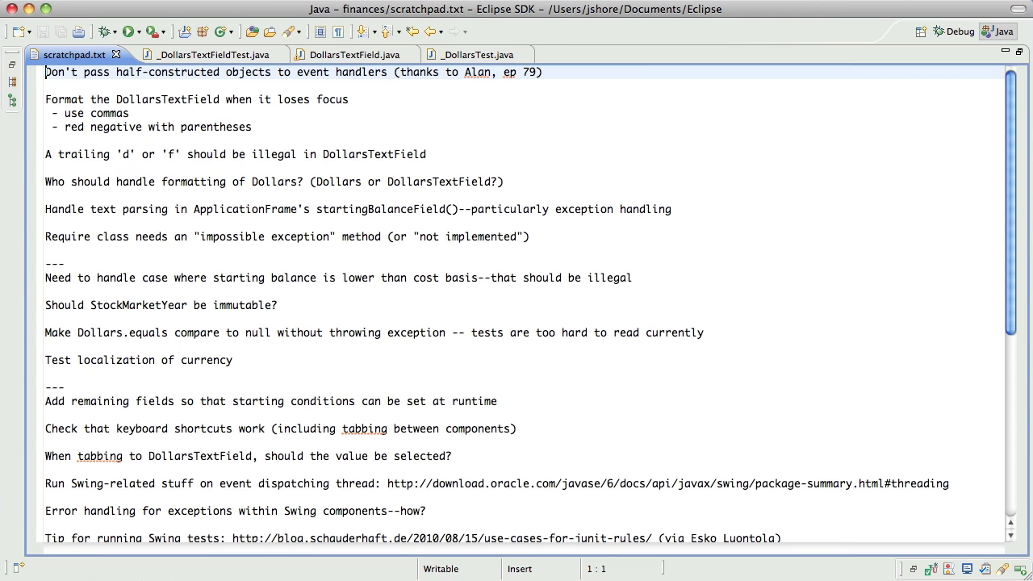
click(348, 55)
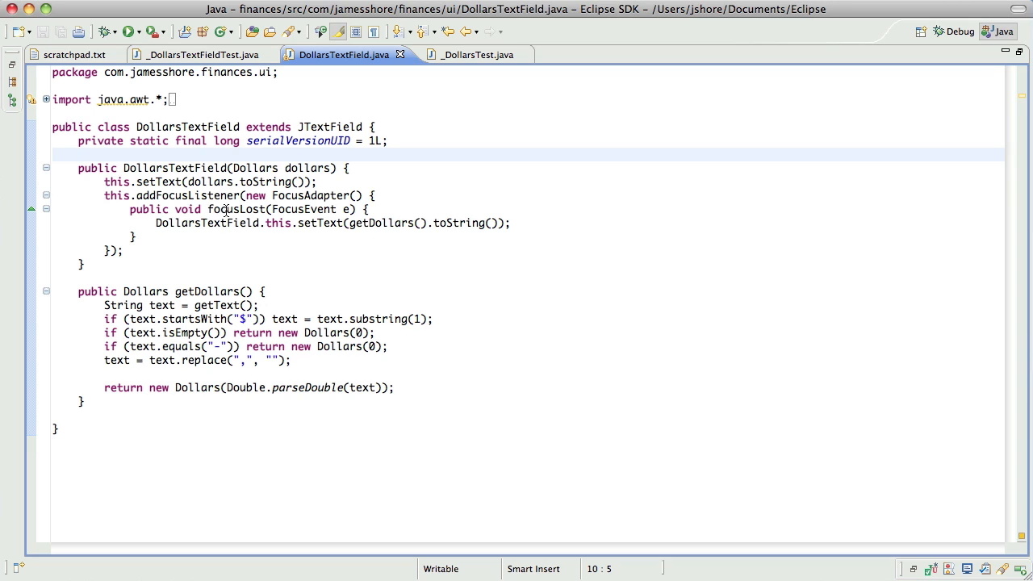
mouse_move(259, 250)
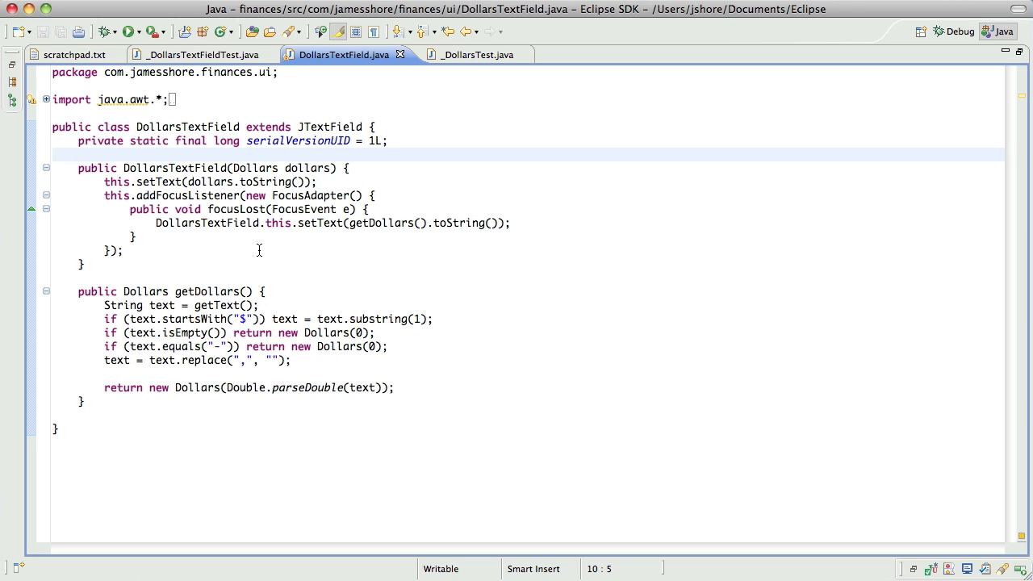
click(78, 155)
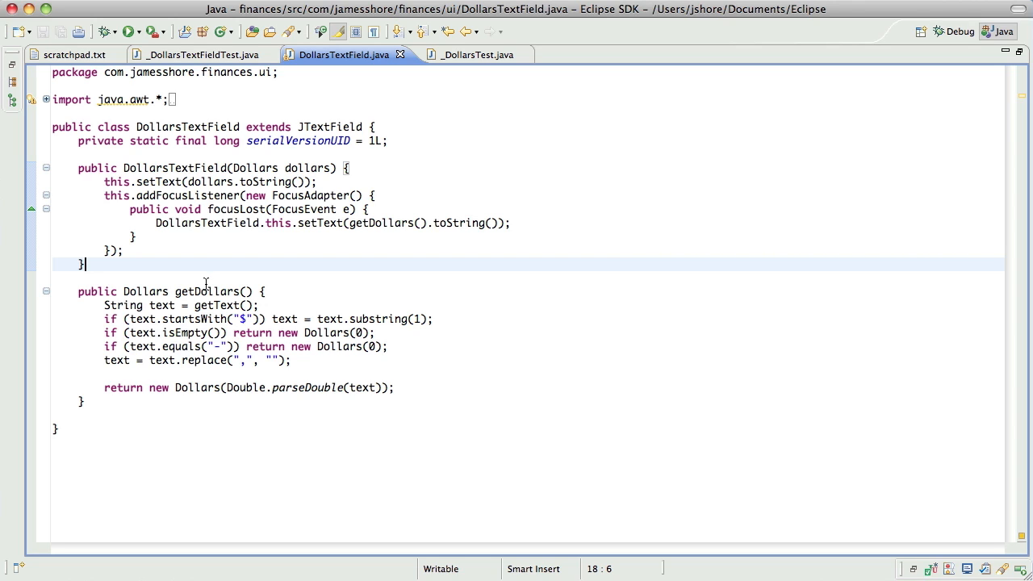
mouse_move(165, 268)
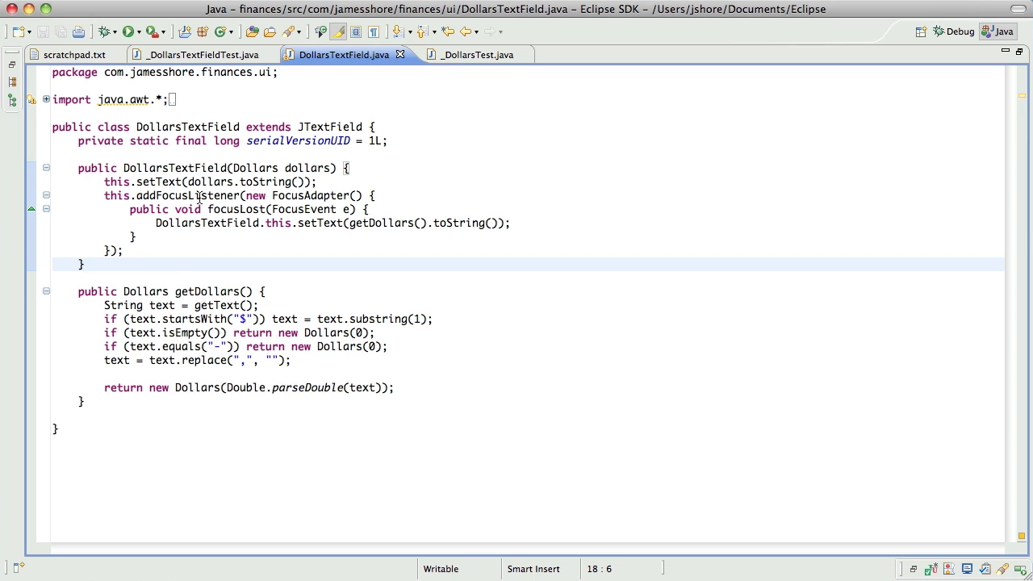
mouse_move(134, 195)
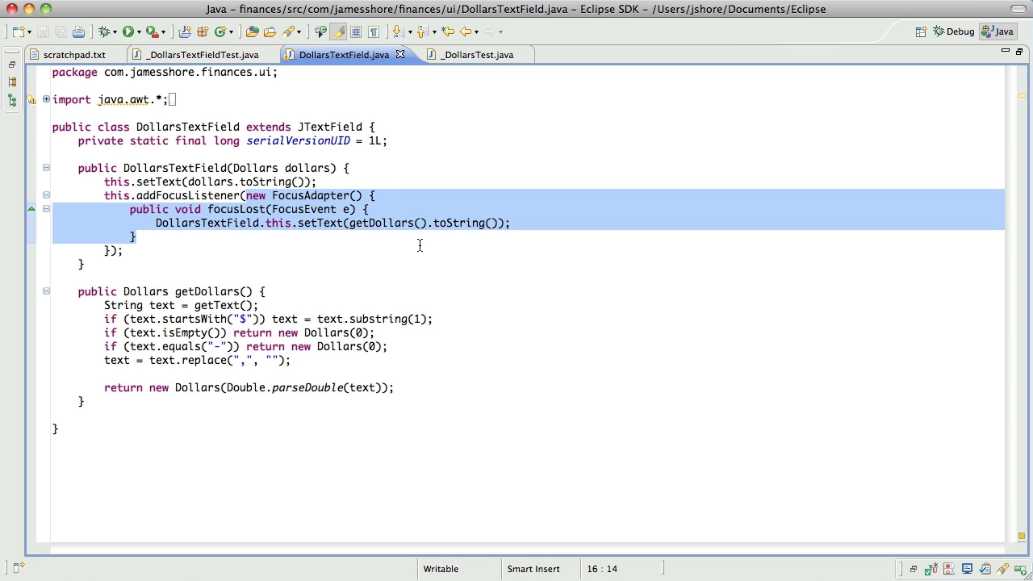
click(138, 236)
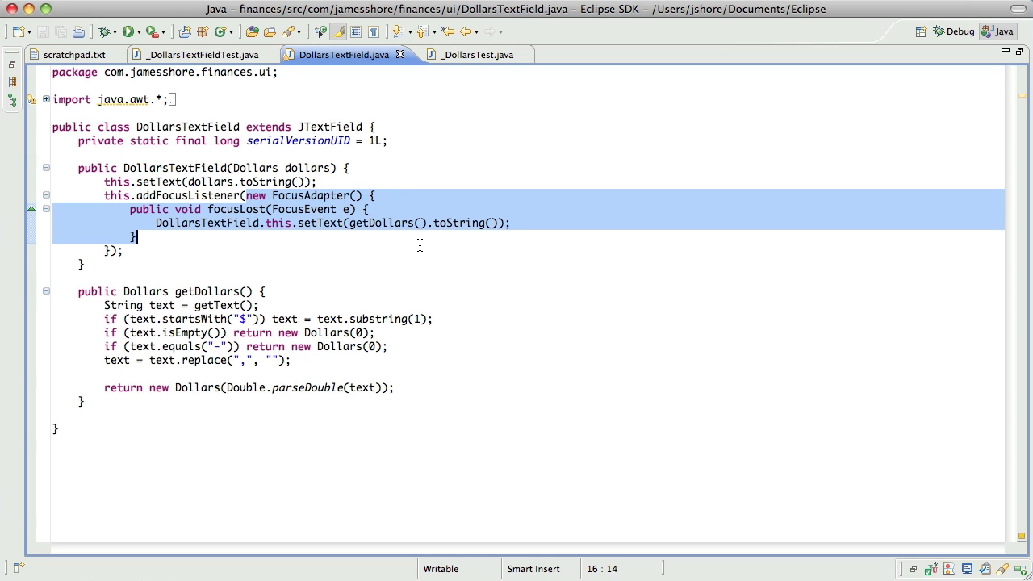
mouse_move(320, 214)
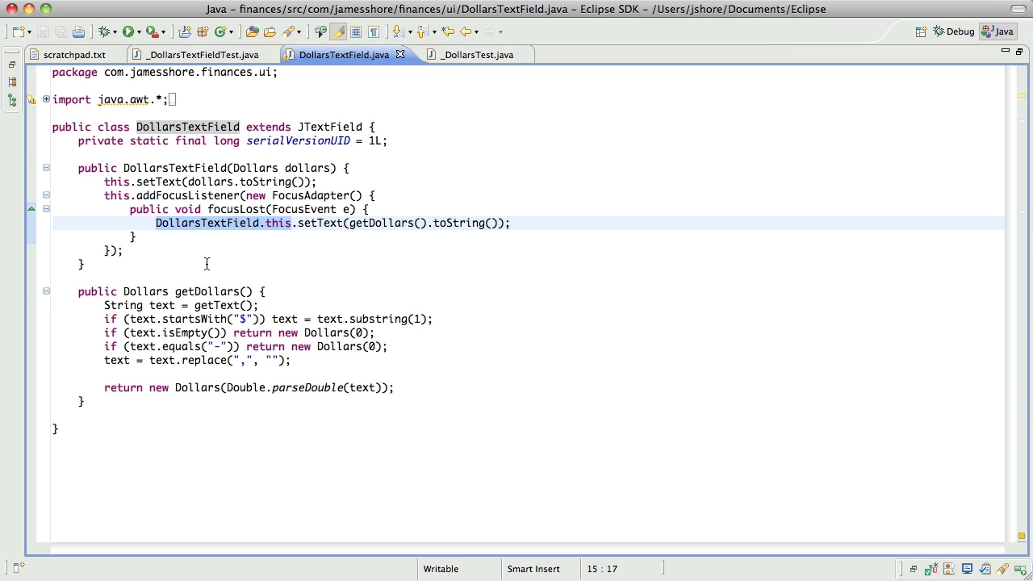
click(206, 265)
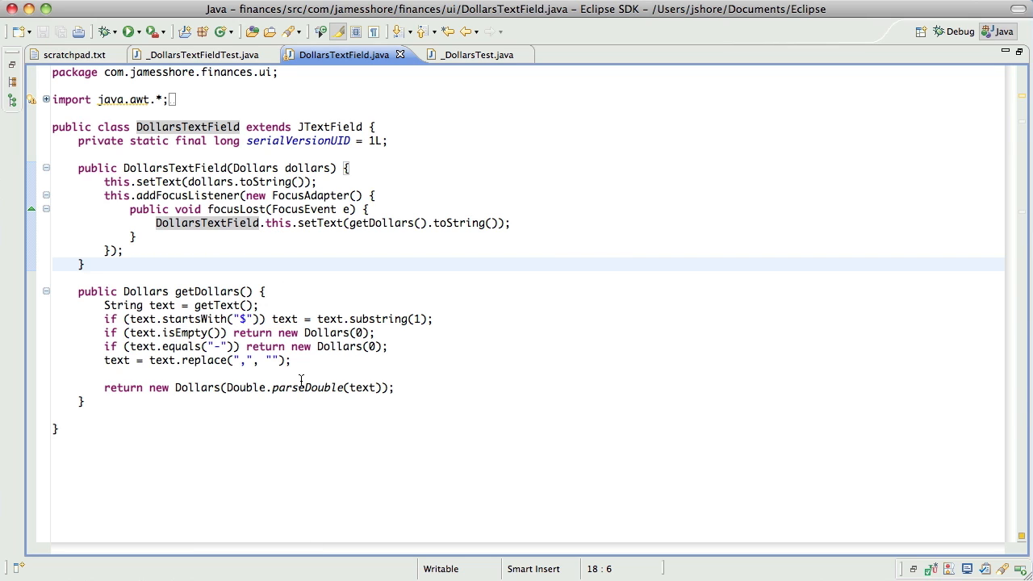
mouse_move(305, 388)
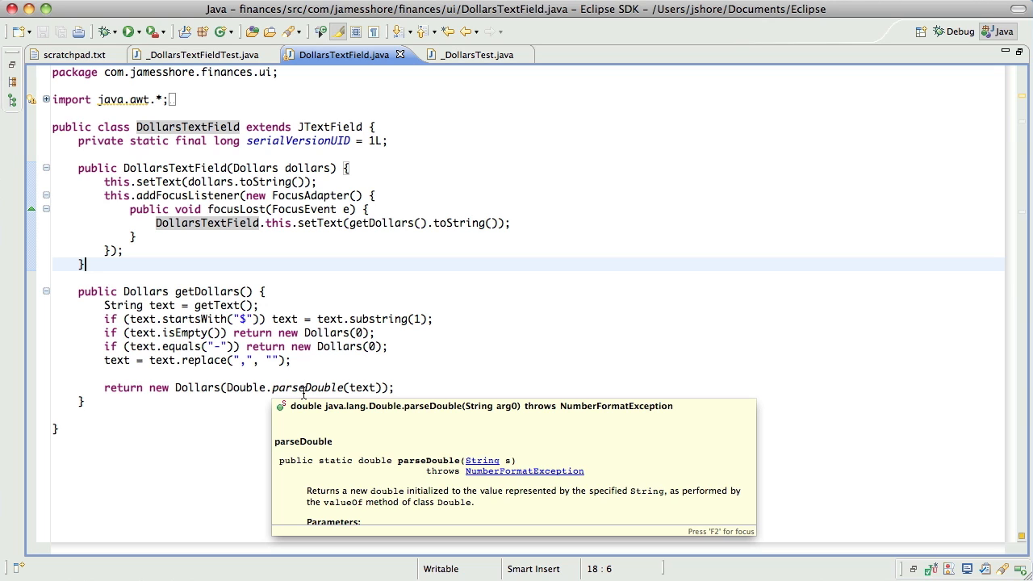
mouse_move(219, 203)
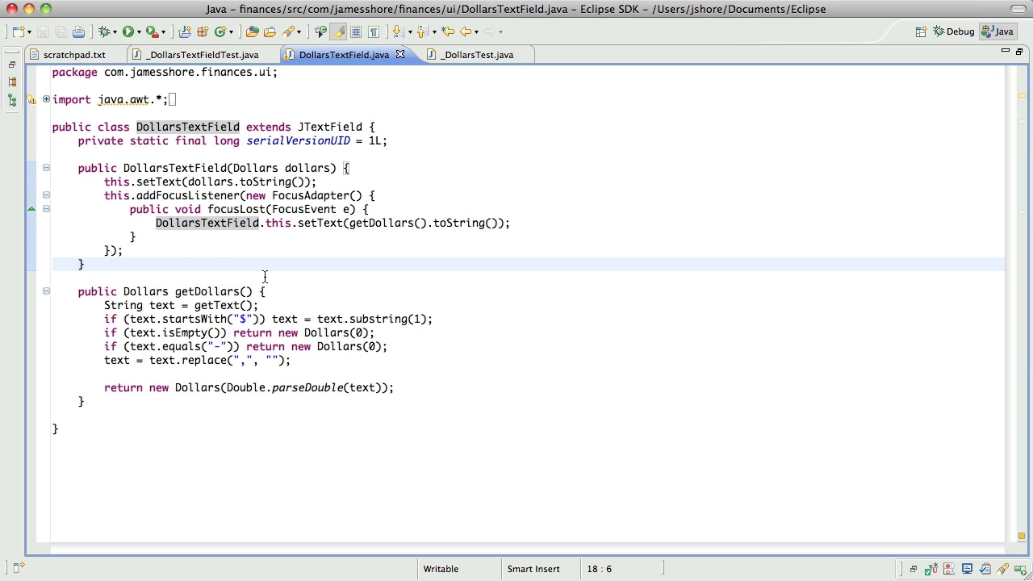
mouse_move(173, 259)
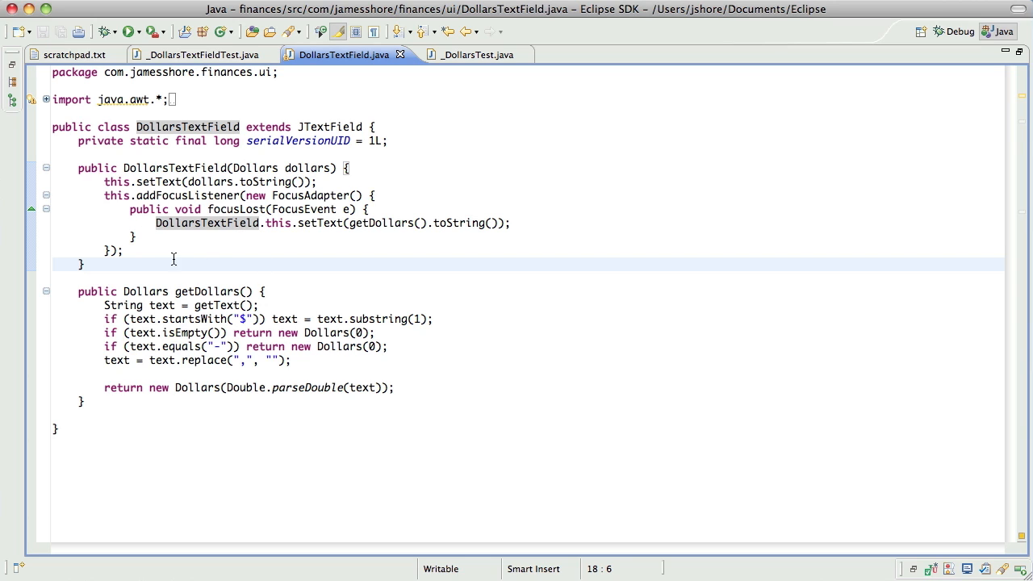
mouse_move(226, 239)
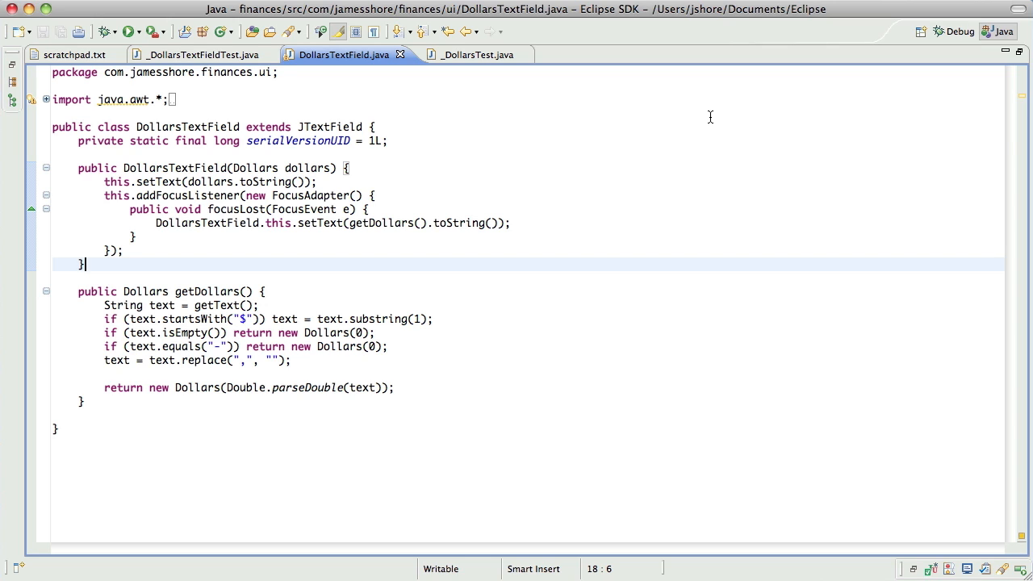
mouse_move(704, 68)
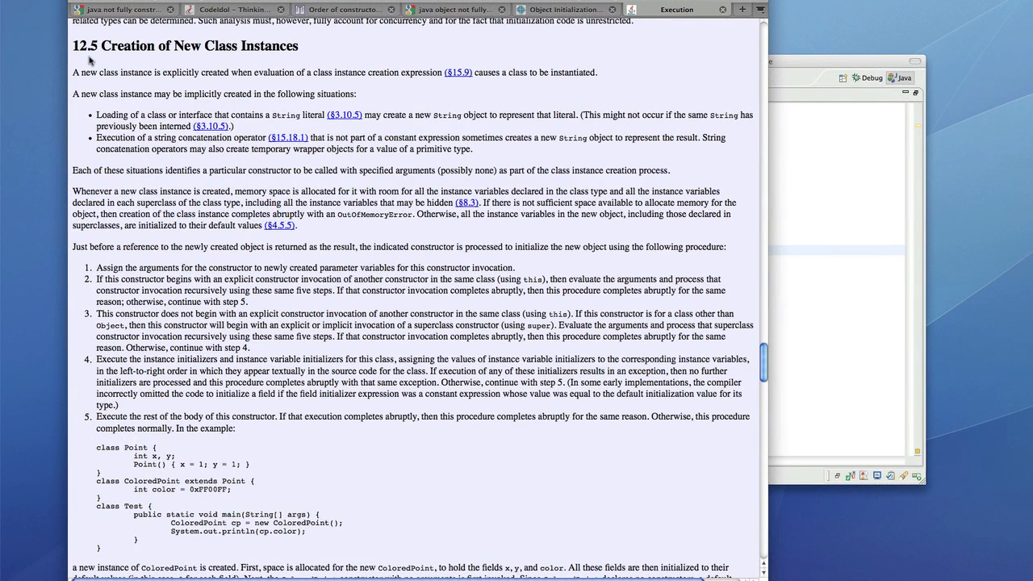
Step: Read JLS section 12.5 on creating class instances before returning to Eclipse
scroll(down, 3)
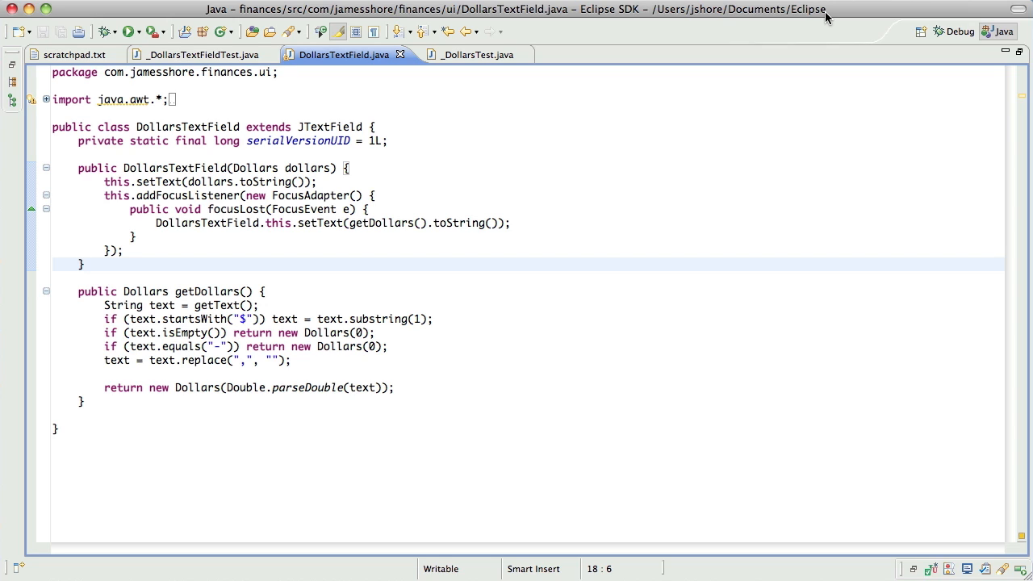
click(82, 265)
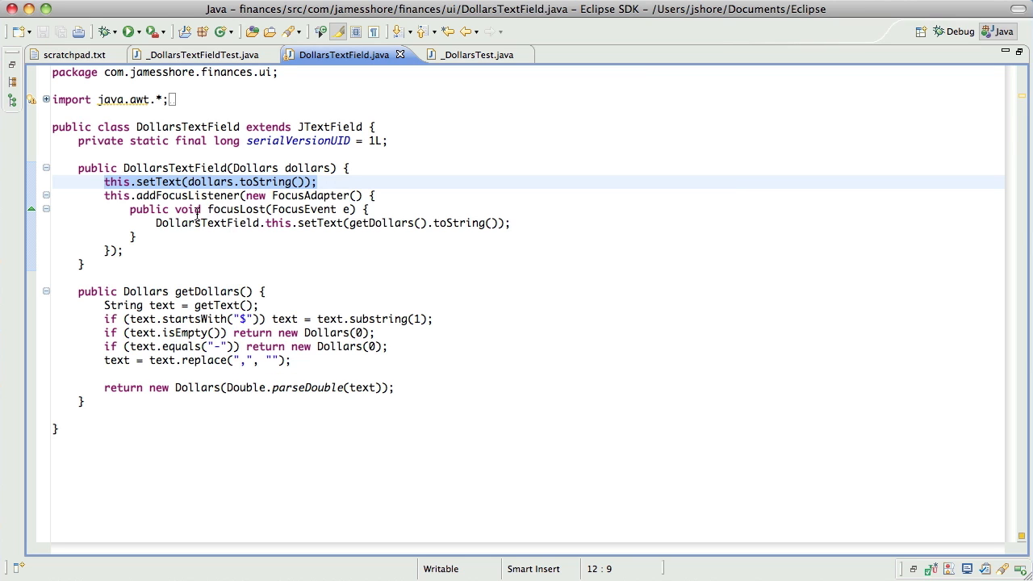
click(103, 181)
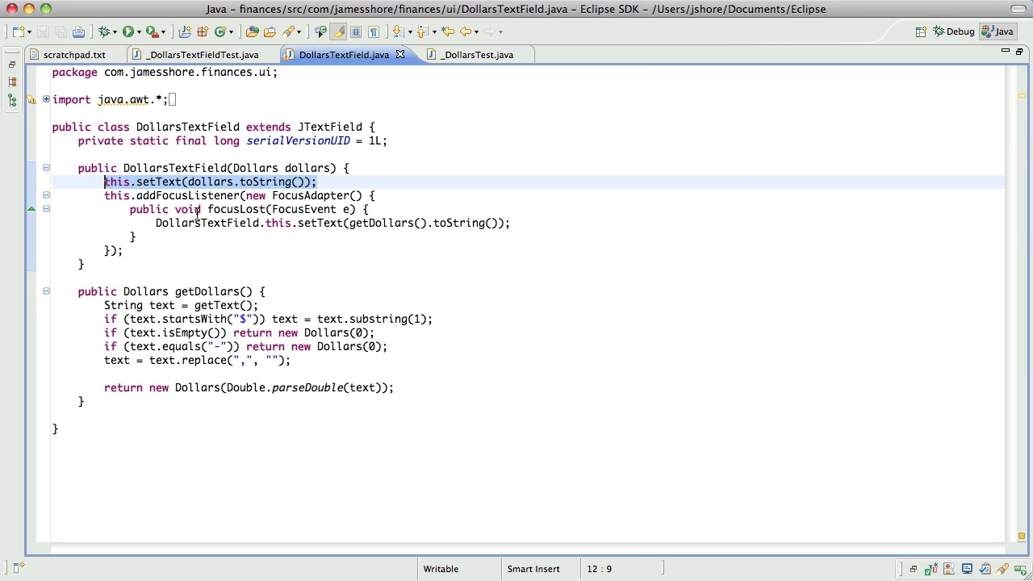
mouse_move(194, 155)
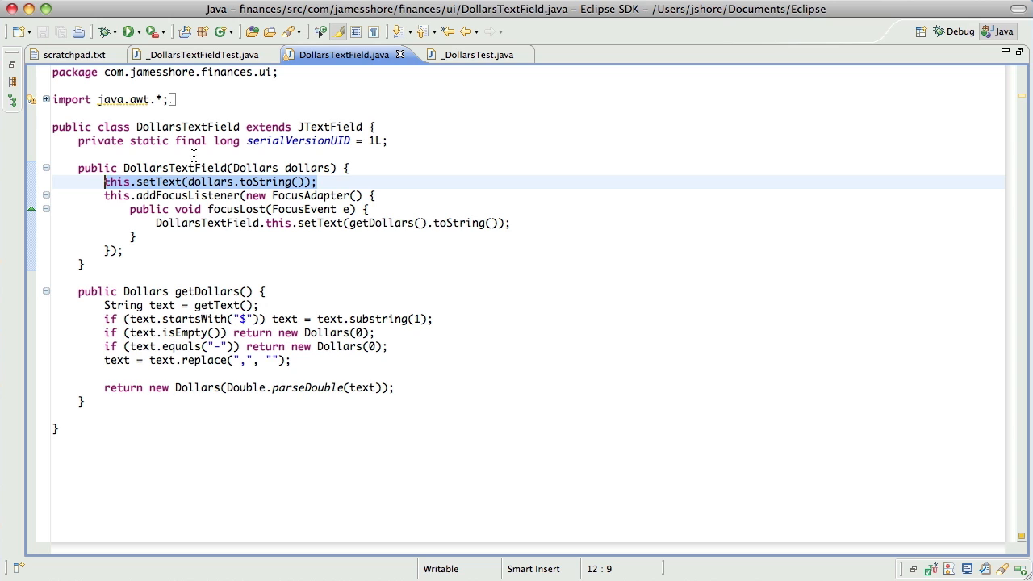
mouse_move(136, 245)
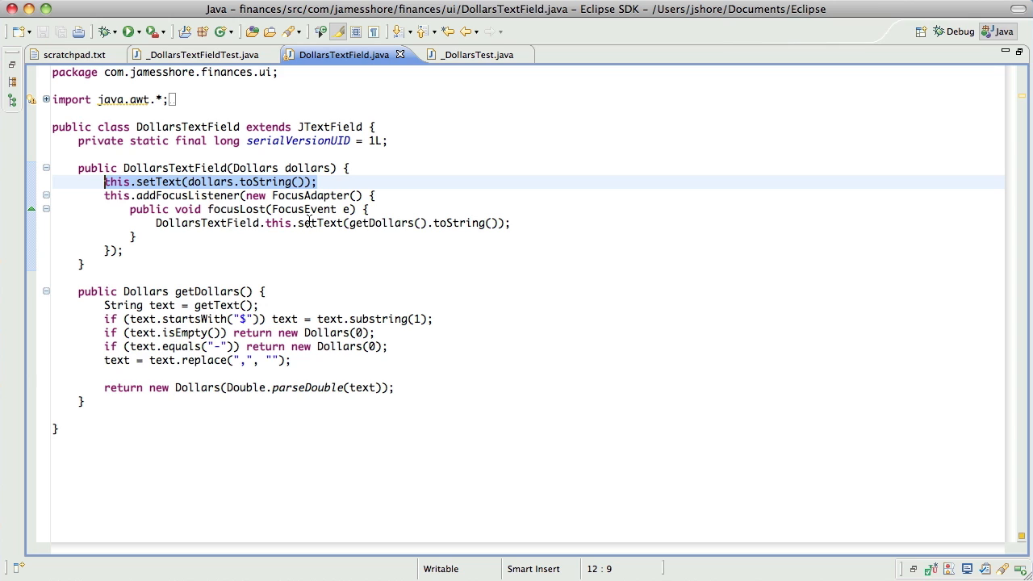
click(200, 222)
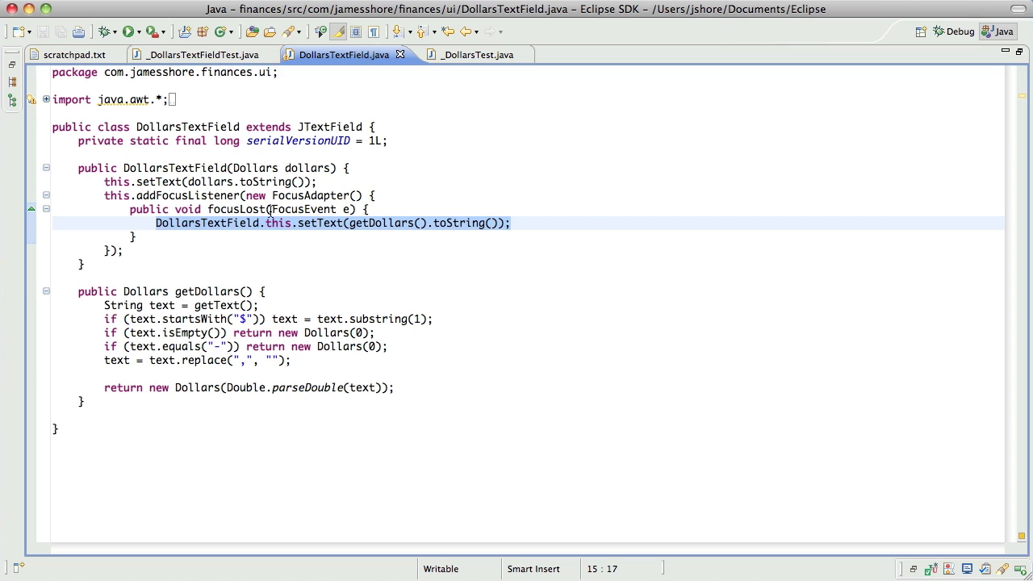
mouse_move(152, 272)
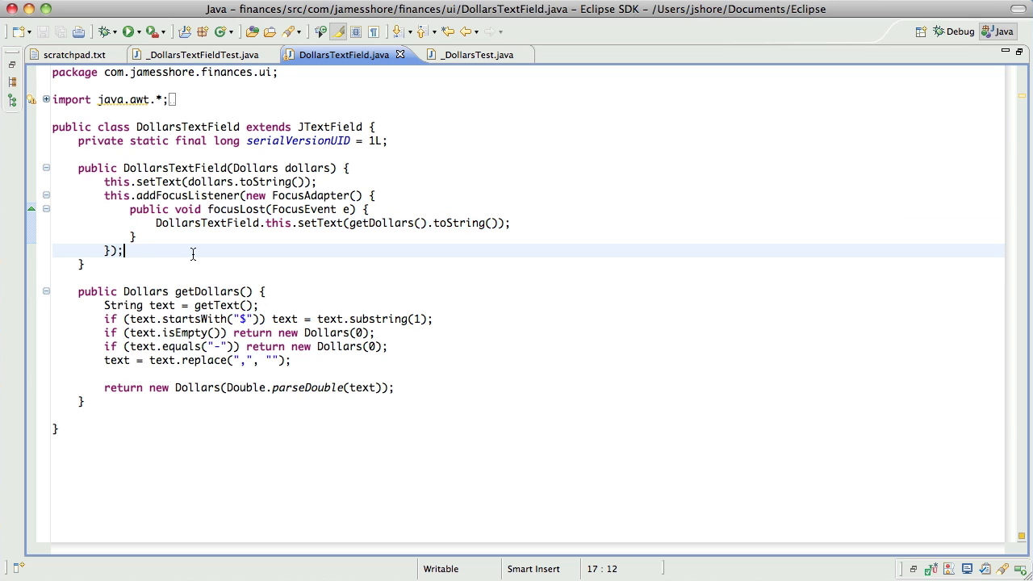
text(dssajadfjdfas)
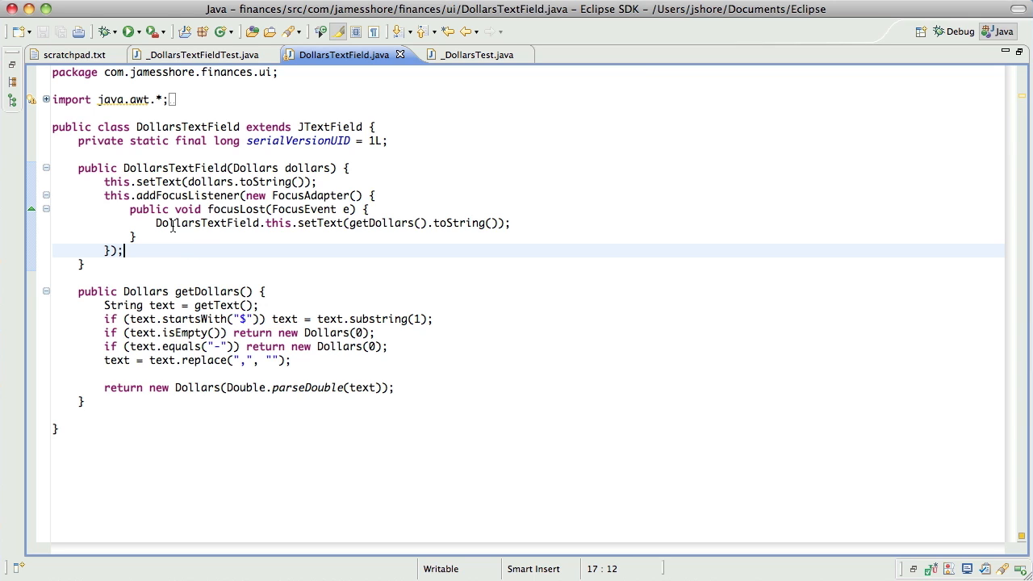
click(510, 223)
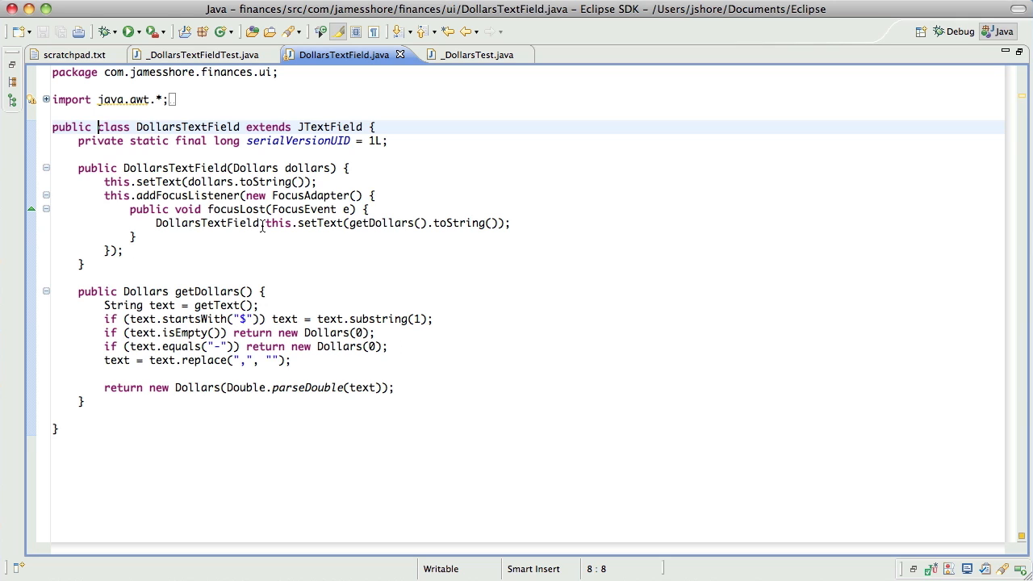
Step: Declare DollarsTextField final and write a comment warning subclassers the constructor's event handler could execute first
text(final)
text(//)
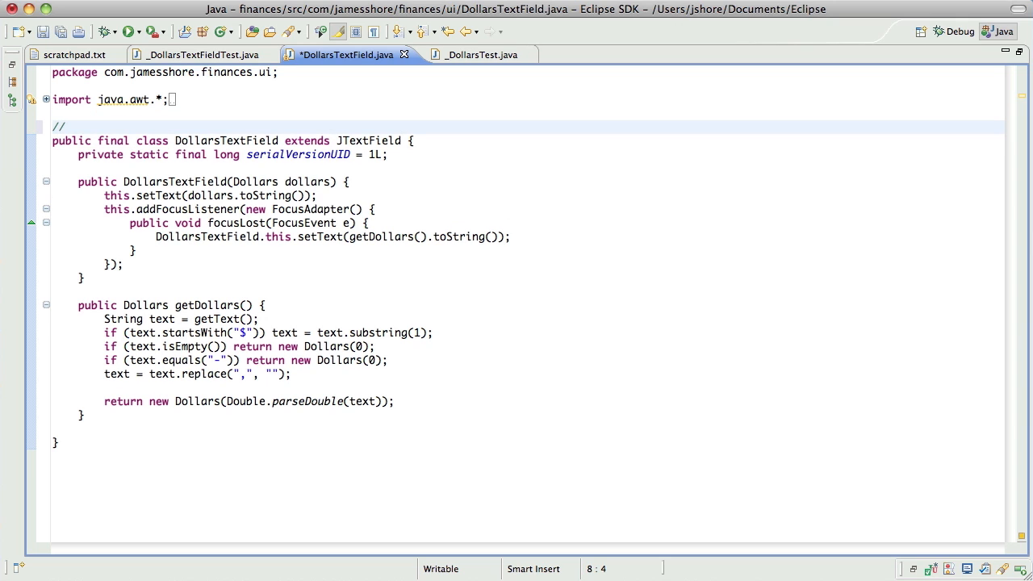
text(If you ever want to subclass this class,)
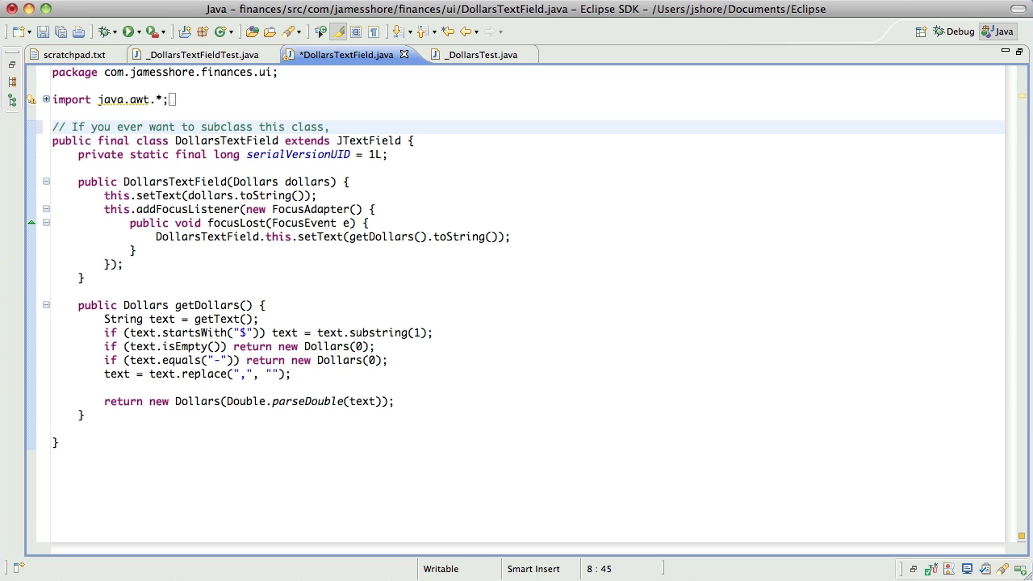
text(be careful of race conditions)
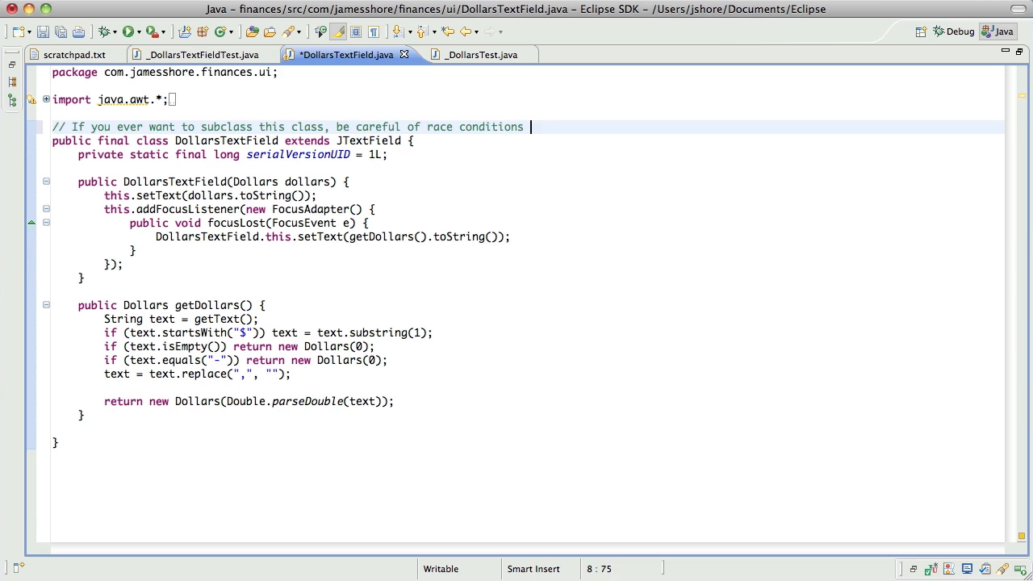
text(with the event handler in)
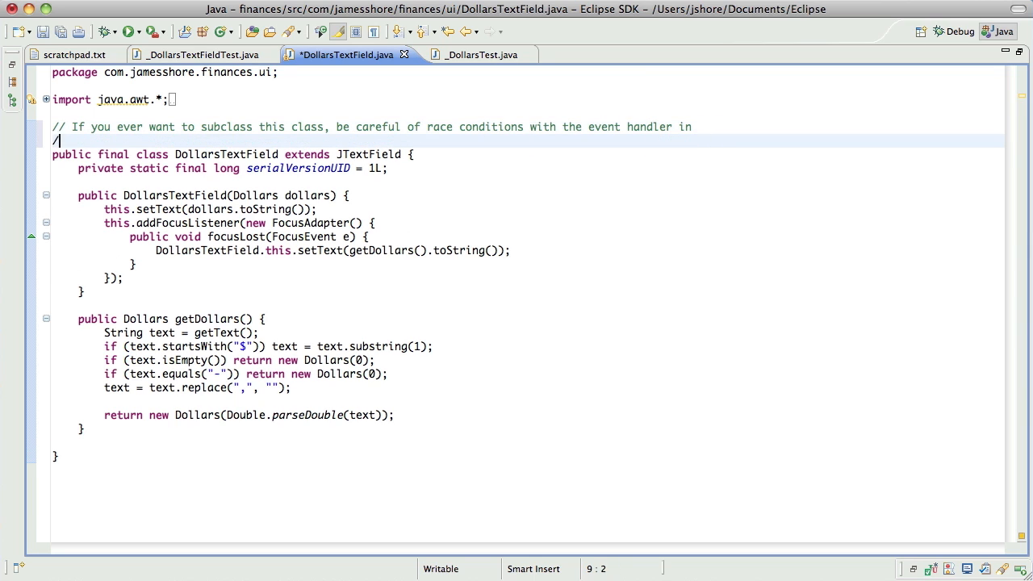
text(/ the constructor.)
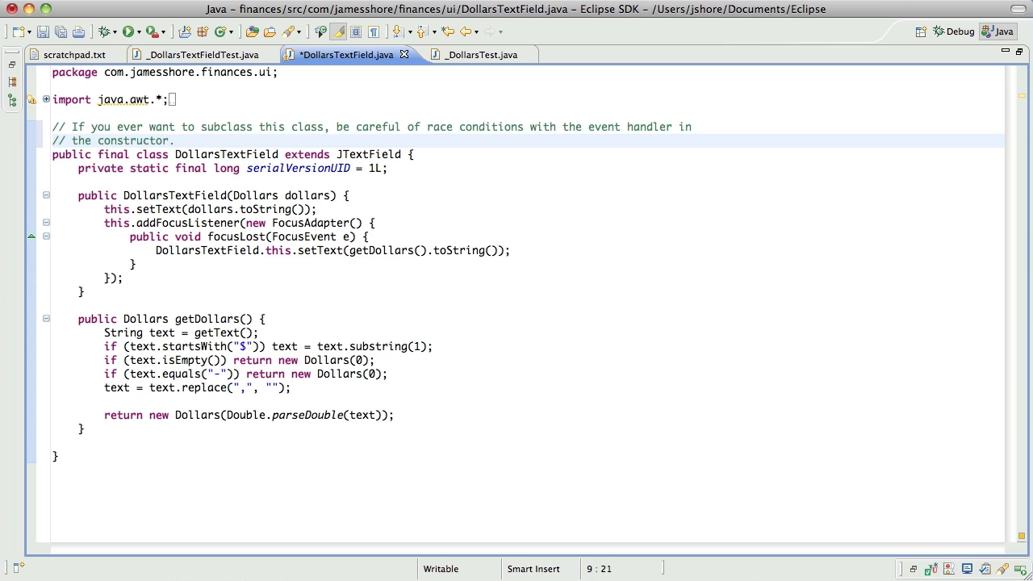
text(It could)
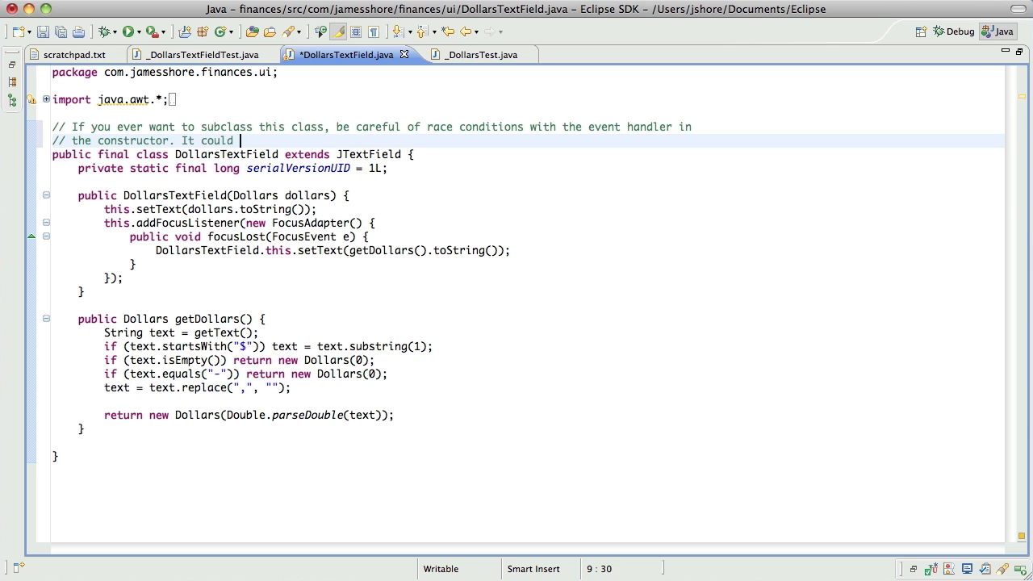
text(execute before the subclass construct)
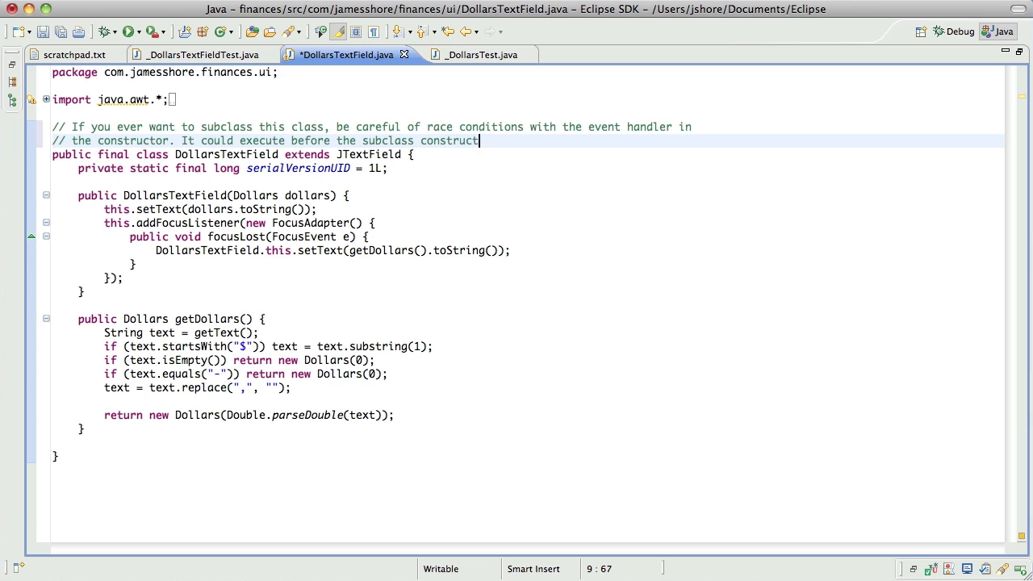
text(or.)
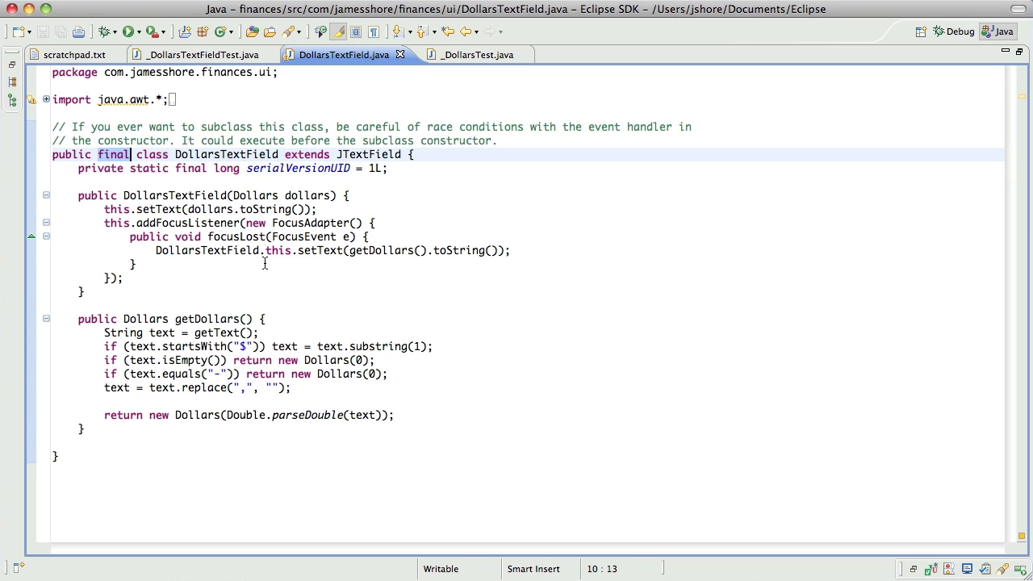
mouse_move(209, 262)
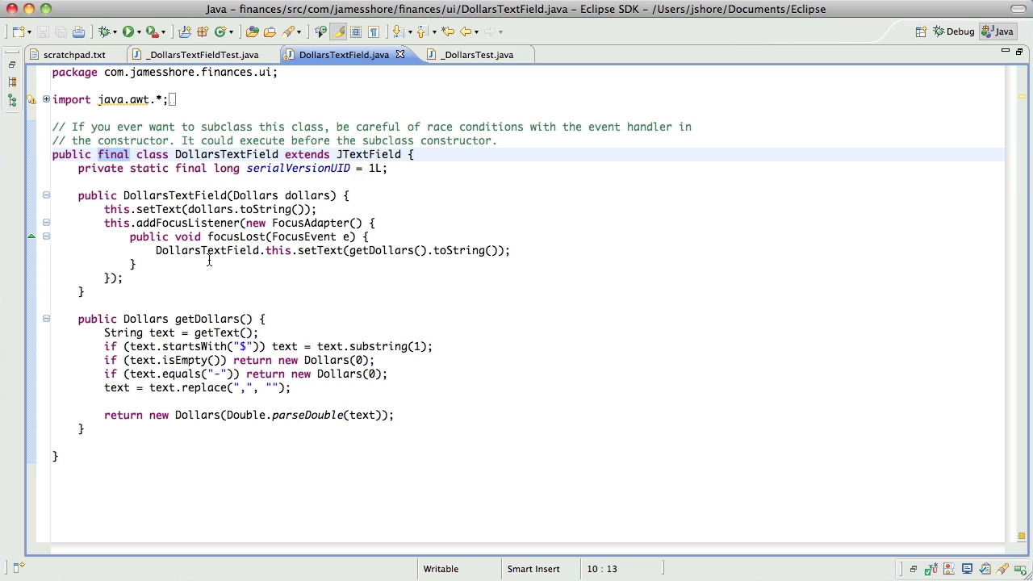
mouse_move(449, 144)
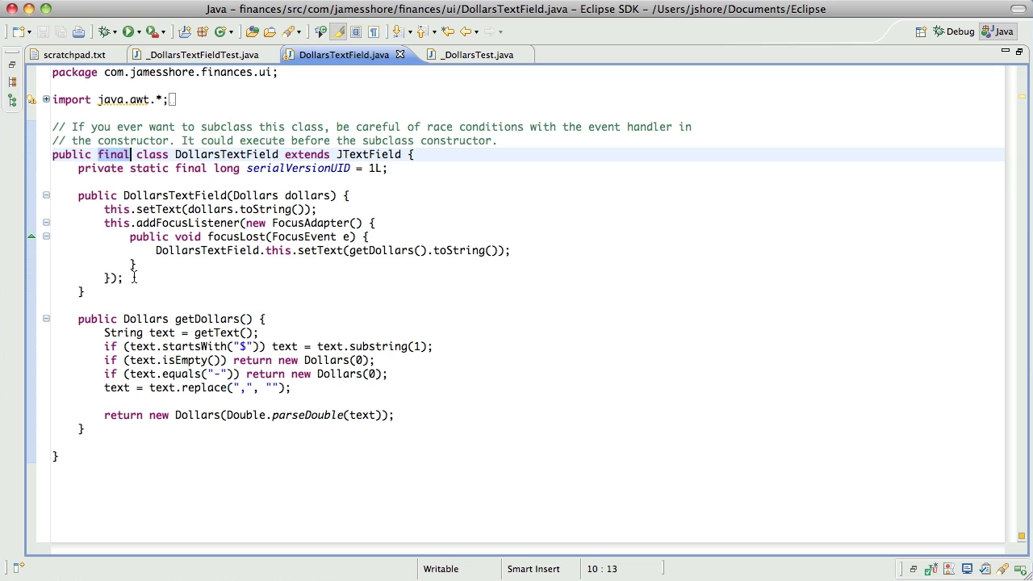
mouse_move(111, 252)
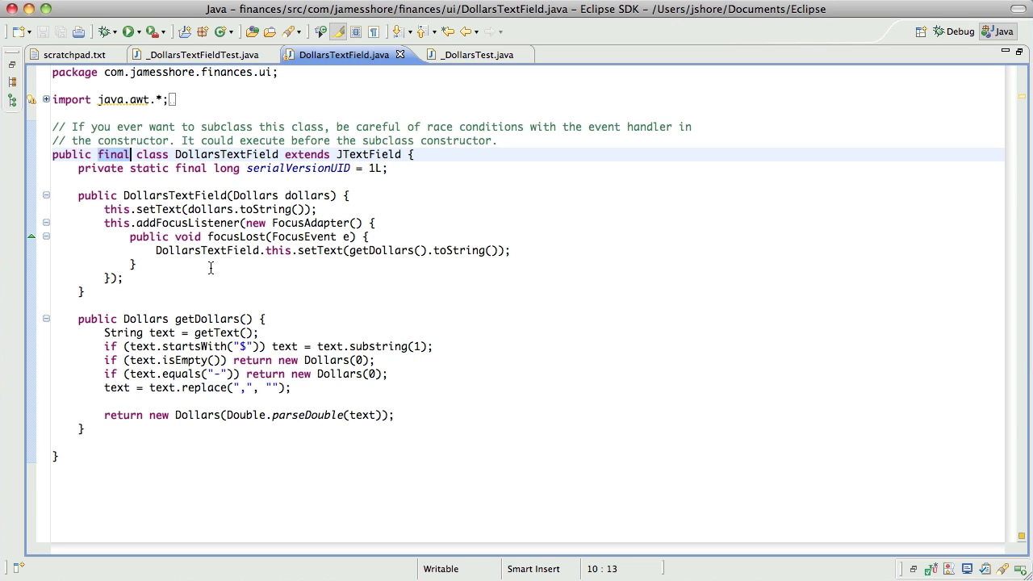
mouse_move(127, 146)
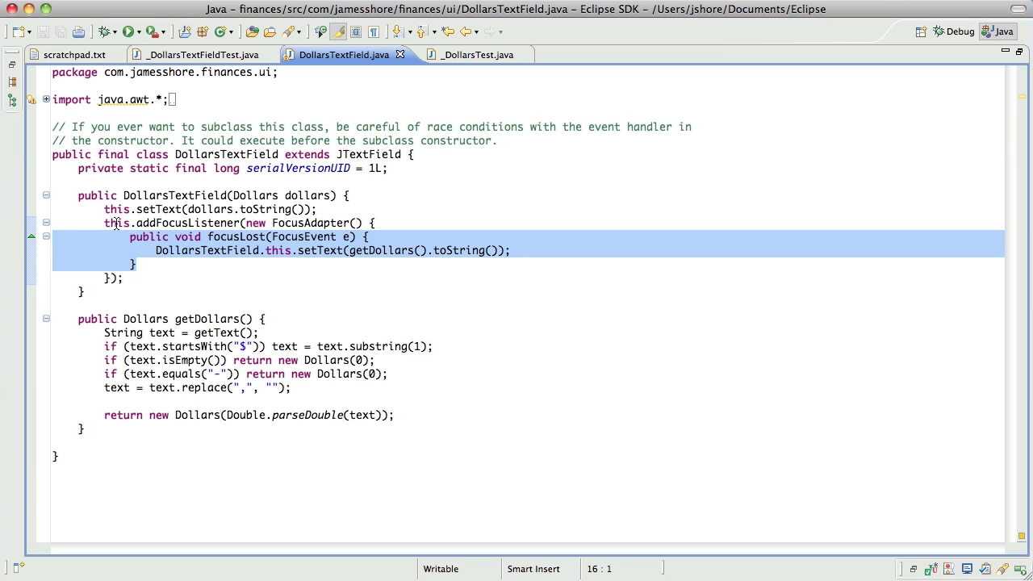
Step: Touch up the focusLost setText line, save DollarsTextField.java, and rerun the 60 JUnit tests from Terminal
click(149, 223)
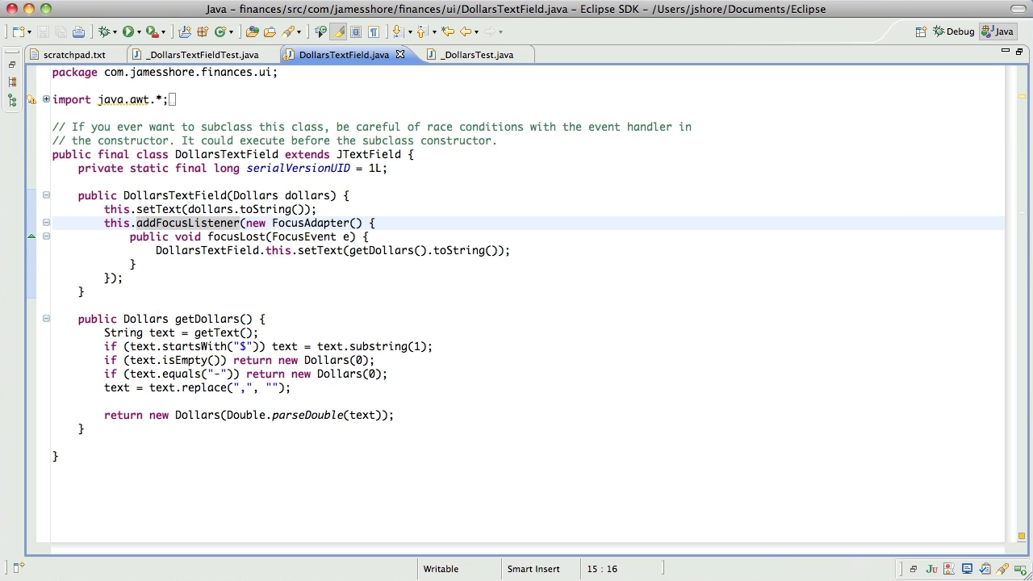
click(128, 32)
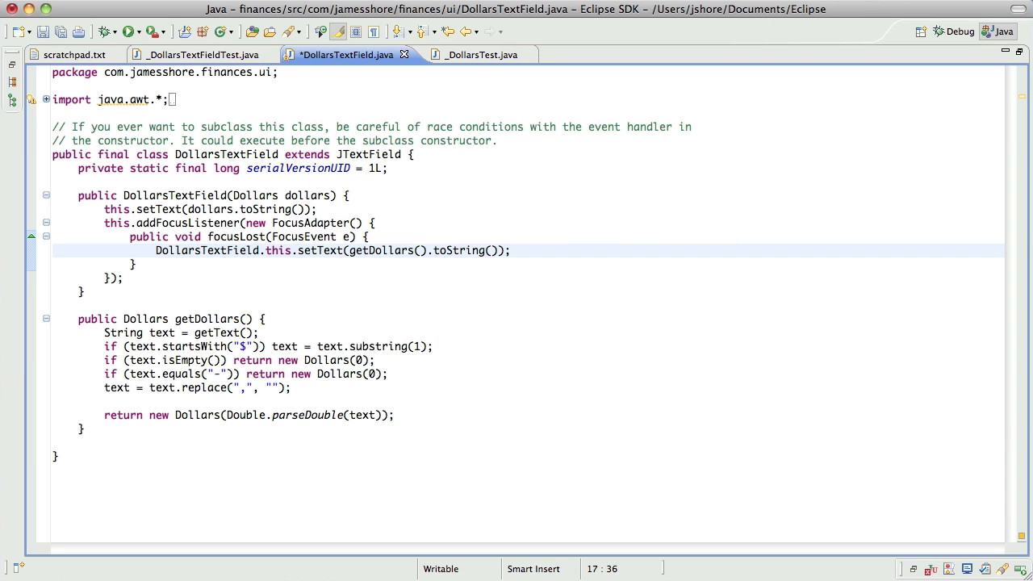
click(129, 32)
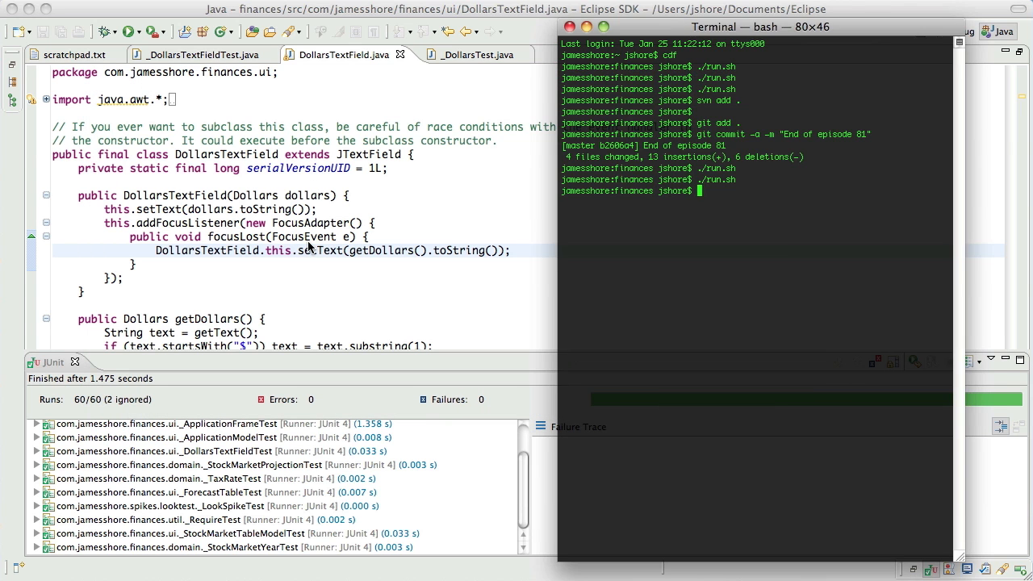
Step: Bring the scratchpad.txt to-do notes back into the Eclipse editor
click(73, 55)
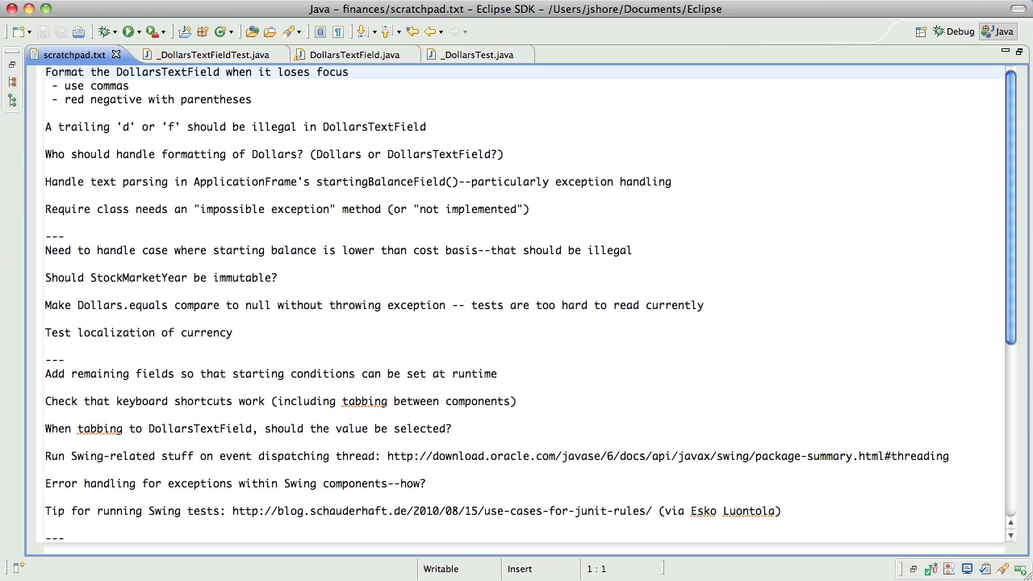
Step: Review the focus-loss test in _DollarsTextFieldTest.java, then return to DollarsTextField.java
click(200, 55)
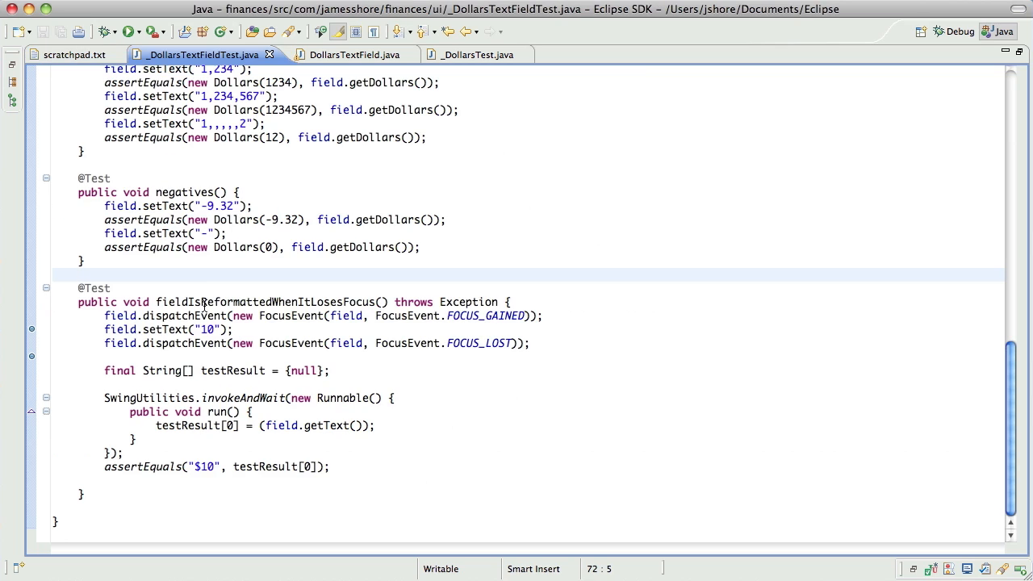
scroll(up, 3)
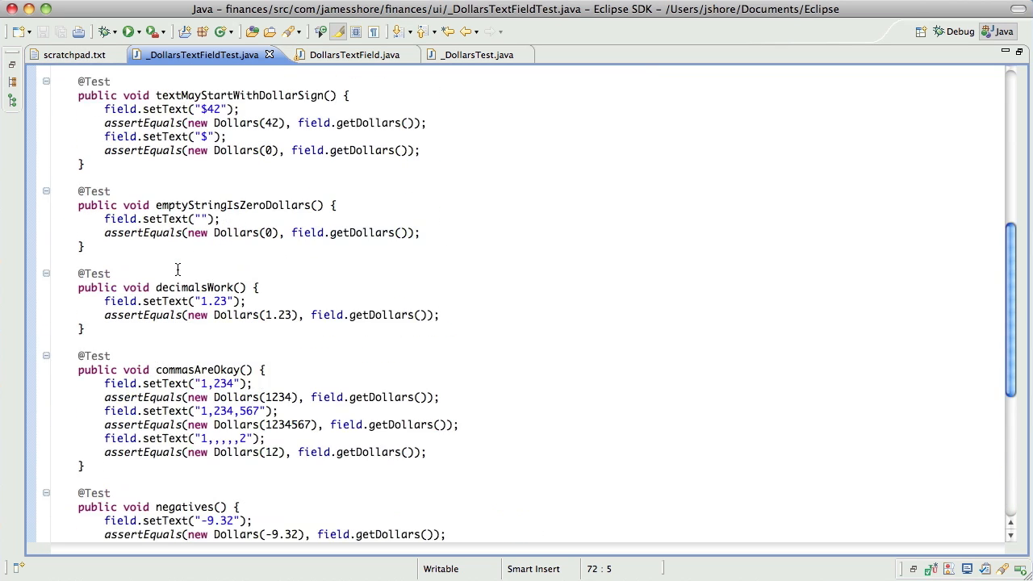
click(342, 55)
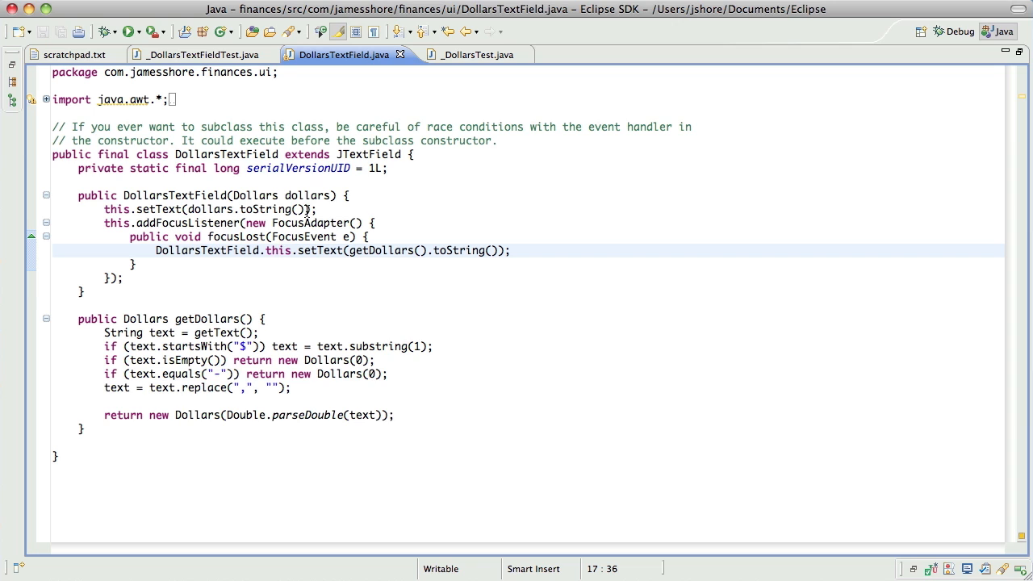
mouse_move(226, 210)
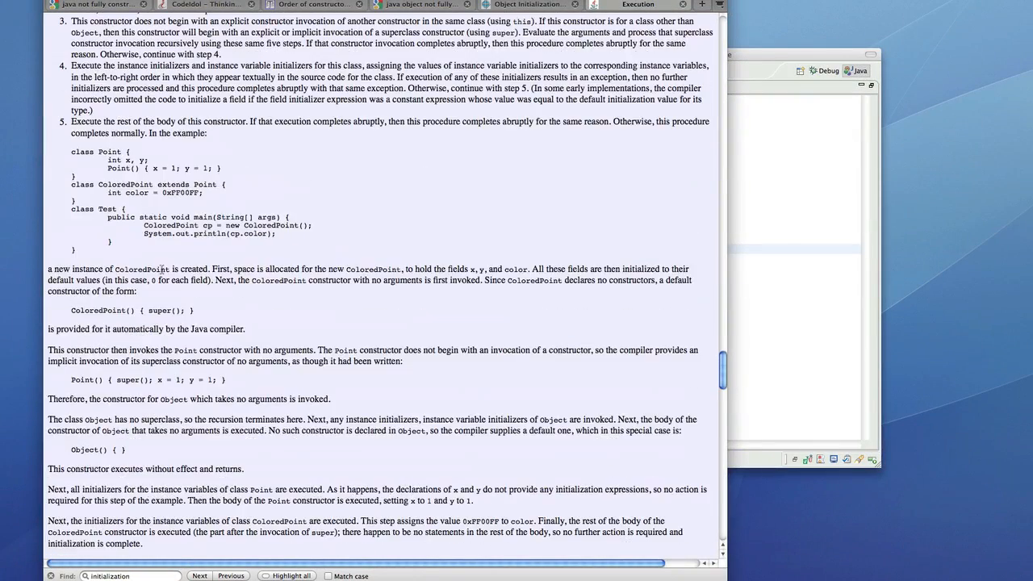
Step: Scroll the Java Language Specification up to section 12.5, Creation of New Class Instances
scroll(up, 3)
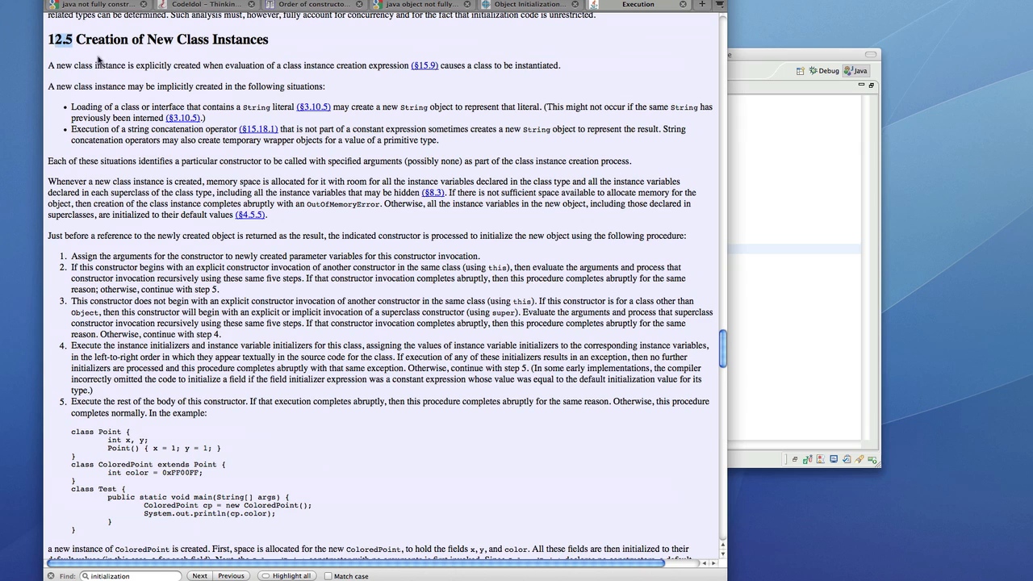
mouse_move(523, 71)
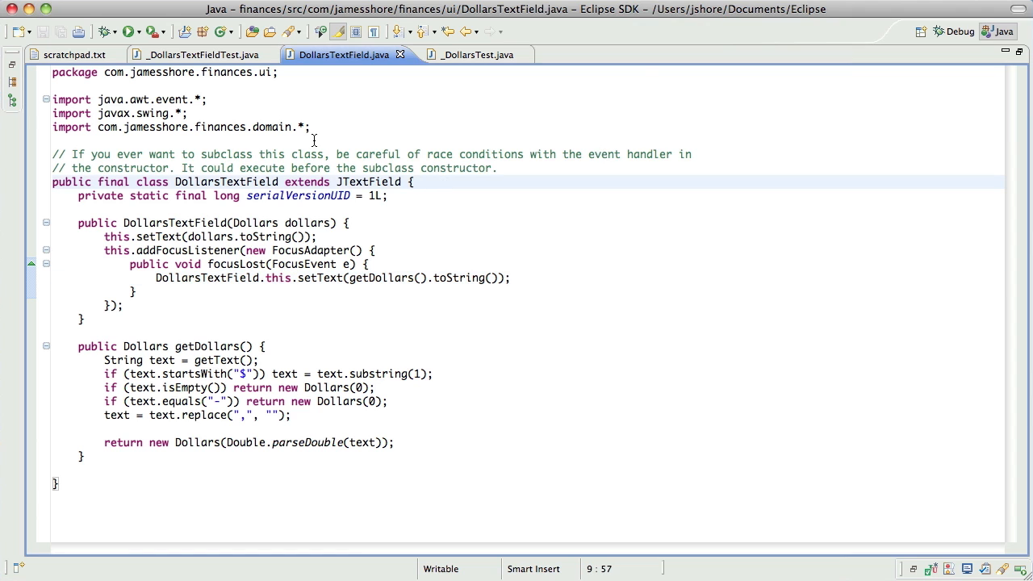
Step: Glance through scratchpad.txt, _DollarsTest and _DollarsTextFieldTest, ending back on DollarsTextField.java
click(73, 55)
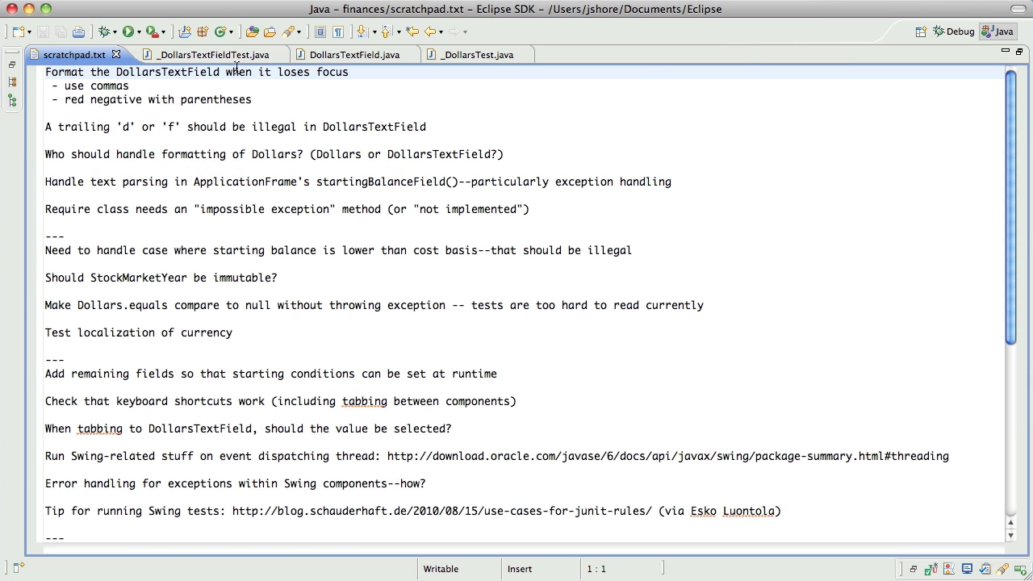
click(467, 54)
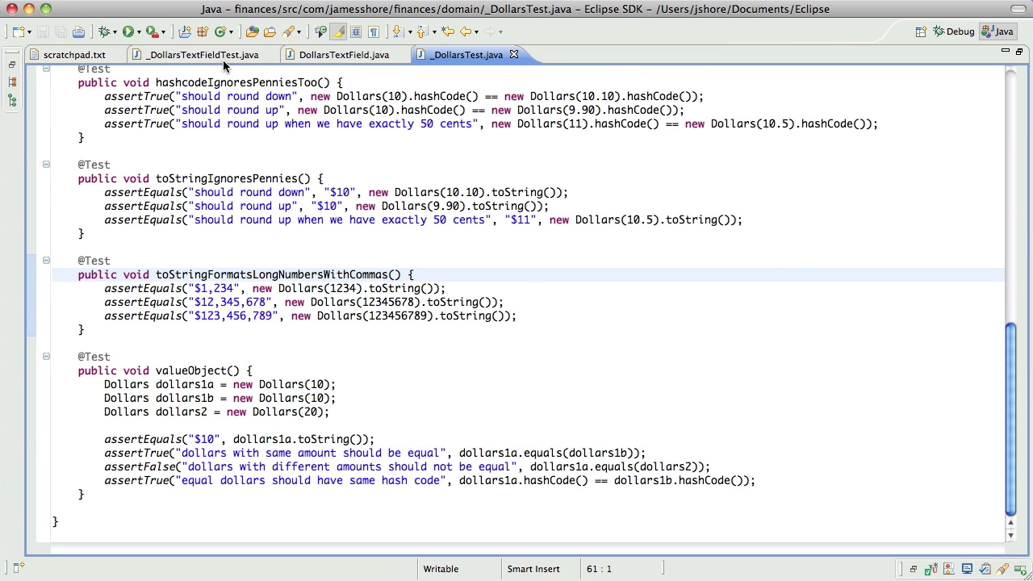
click(200, 55)
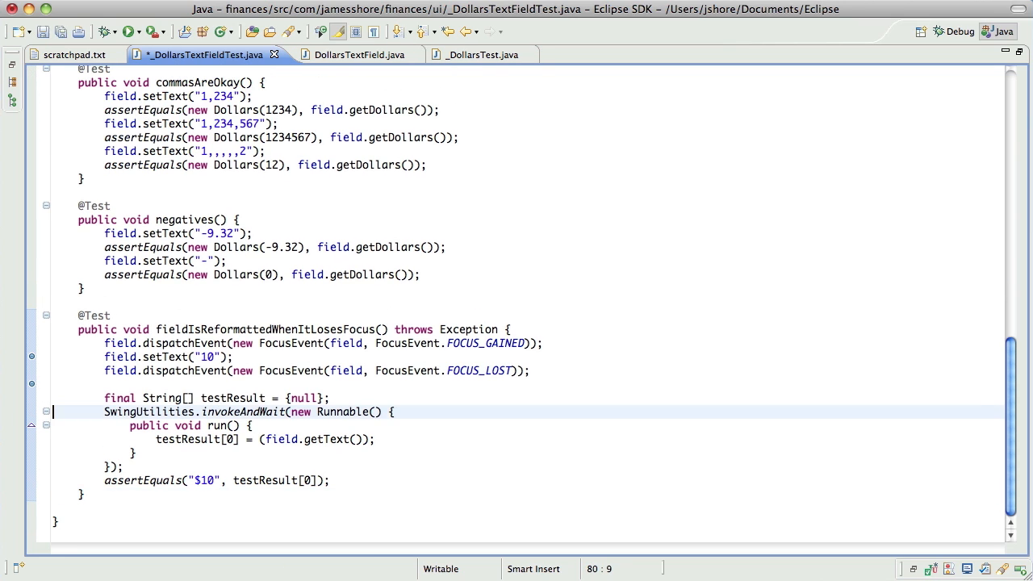
click(356, 55)
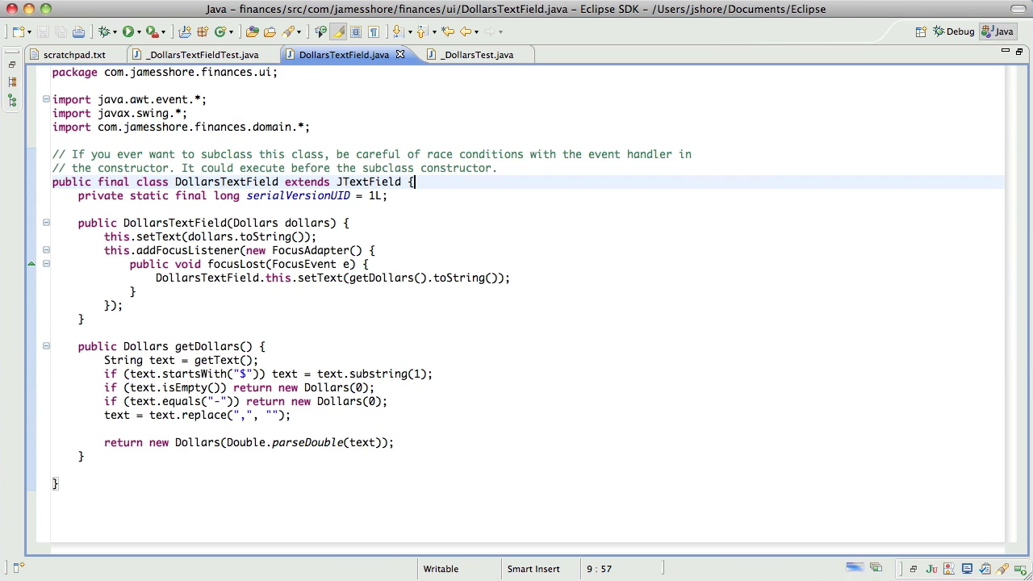
Step: Run the JUnit suite, inspect the failing toStringFormatsLongNumbersWithCommas ($1,234 vs $1234), and start an Open Type search for Dollars
click(129, 32)
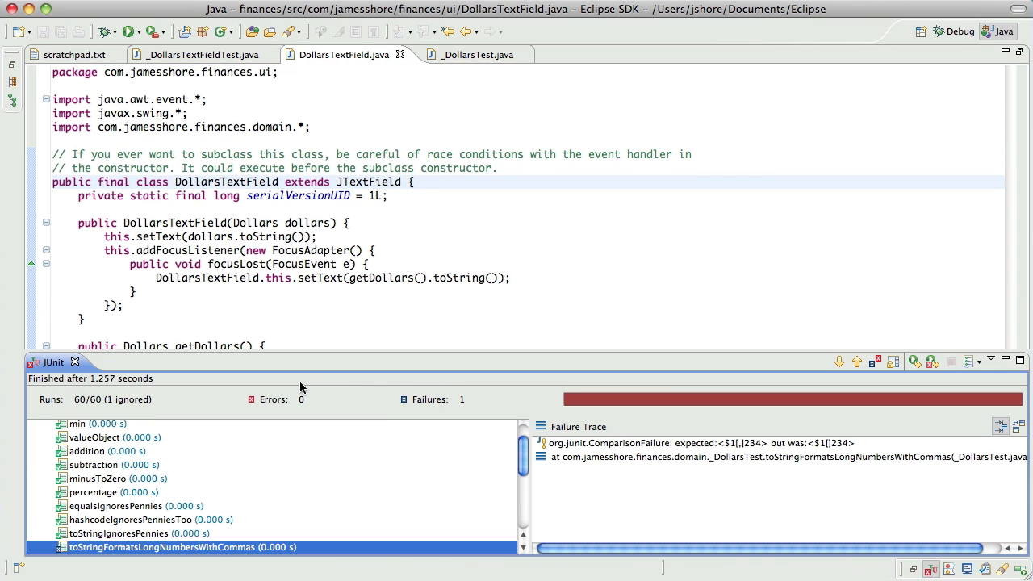
click(472, 55)
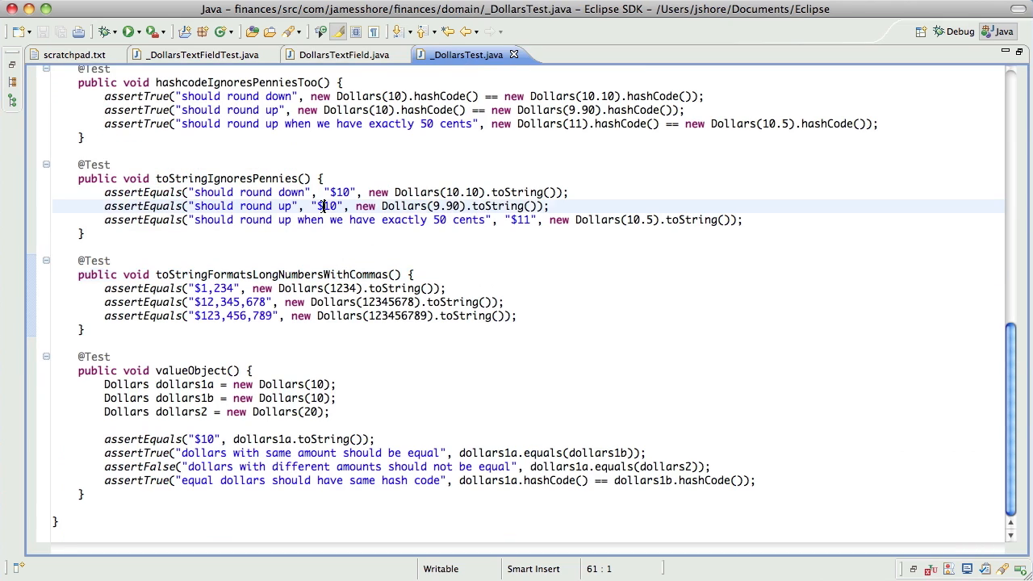
click(342, 54)
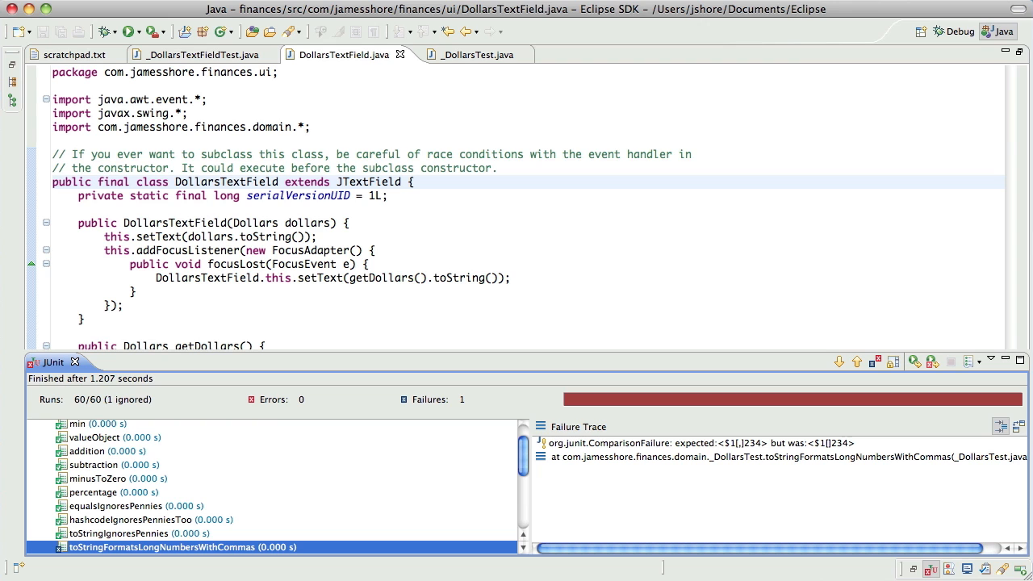
click(468, 55)
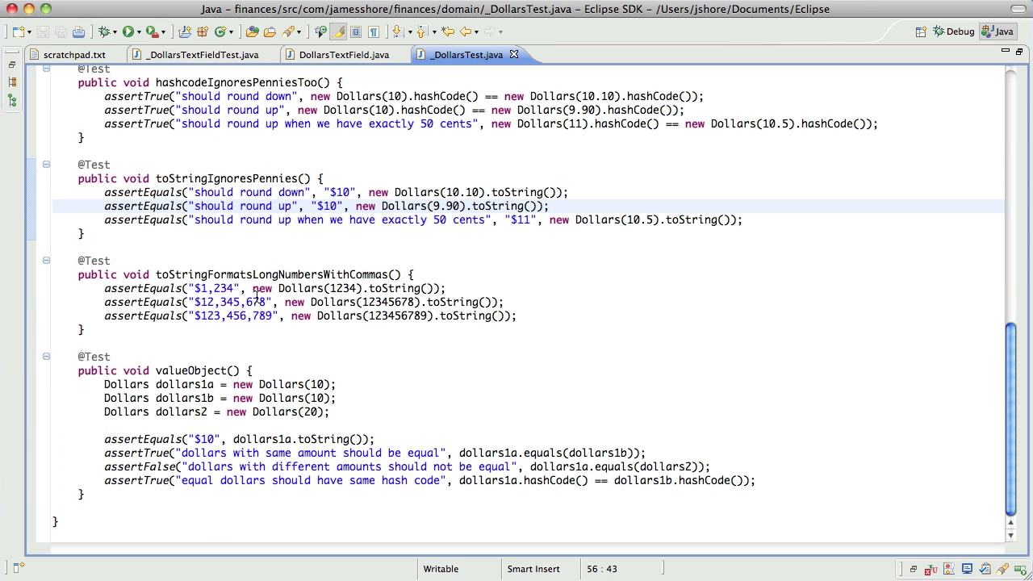
click(338, 301)
text(Dolla)
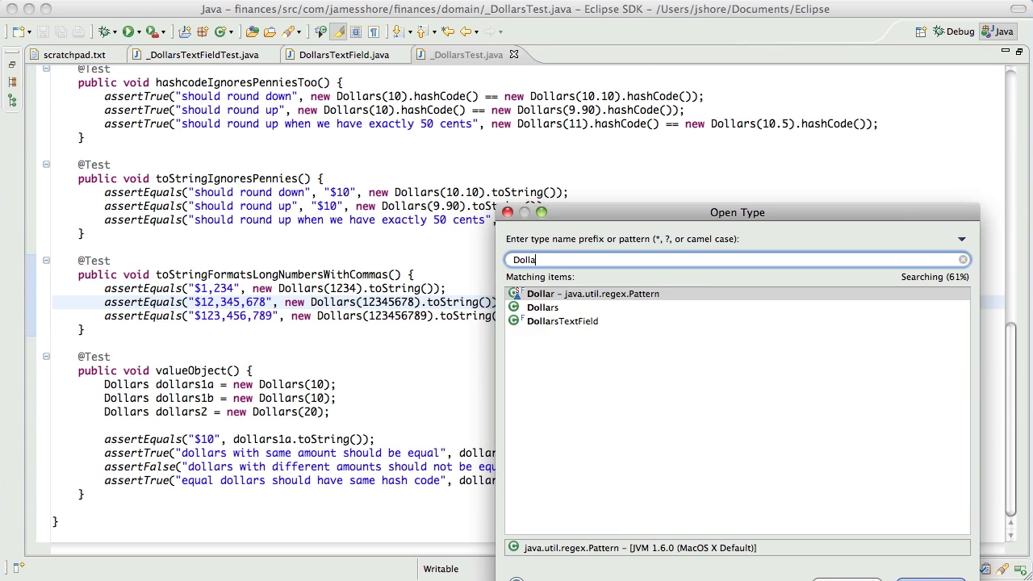
Step: In Dollars.toString, add NumberFormat.getInstance().format(roundOffPennies()); above the return
double_click(542, 307)
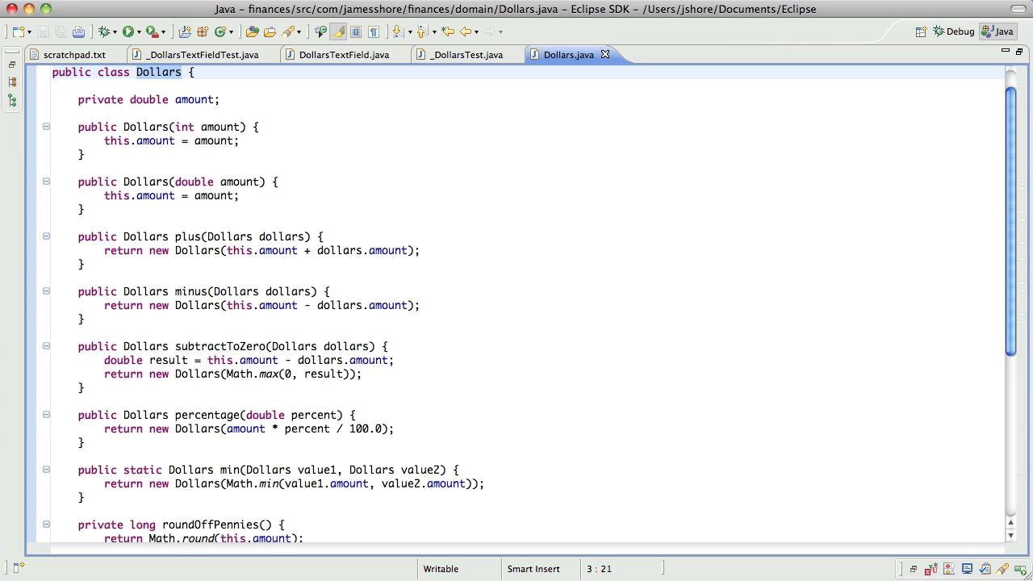
scroll(down, 3)
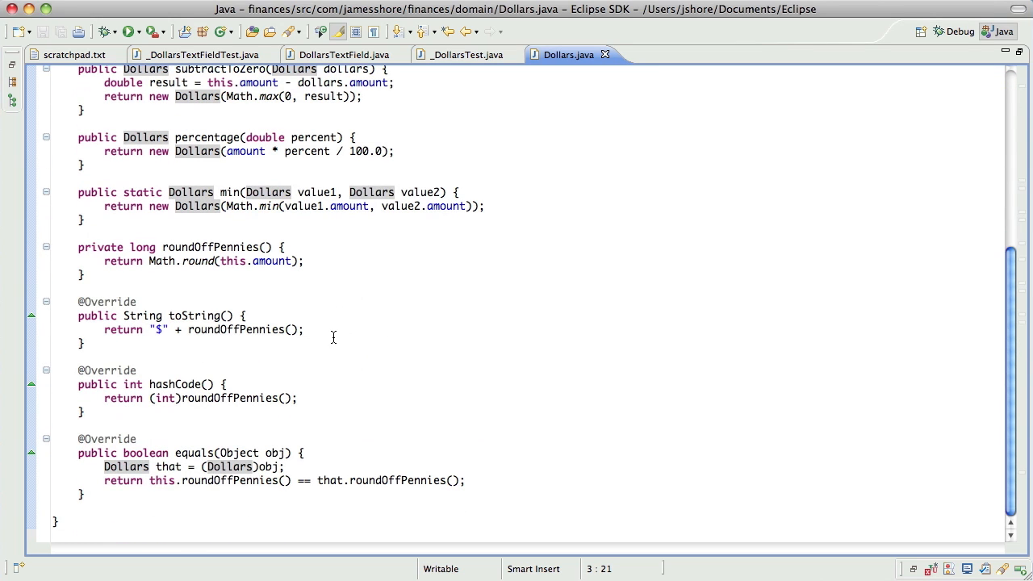
key(Return)
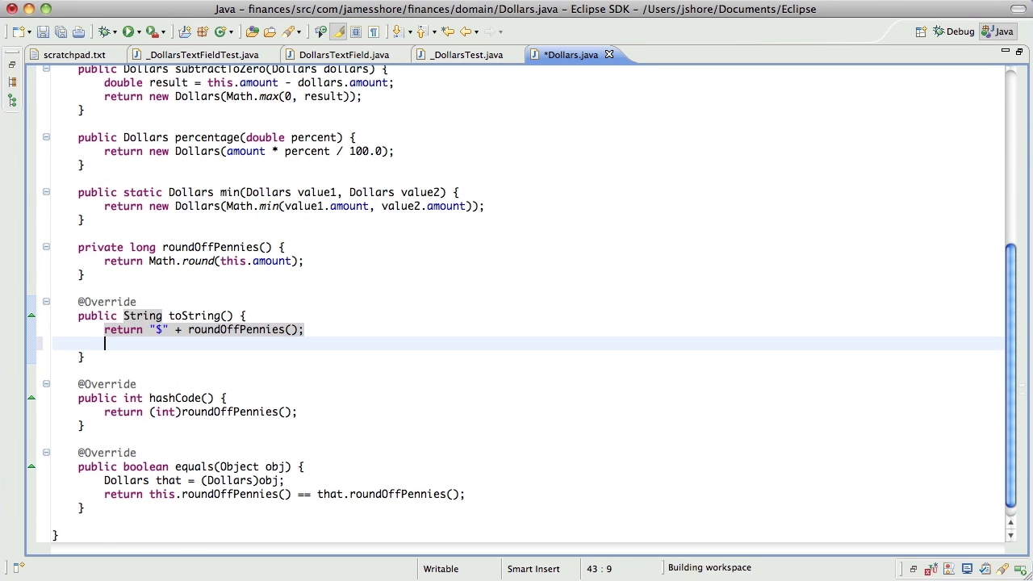
text(NumberFormat)
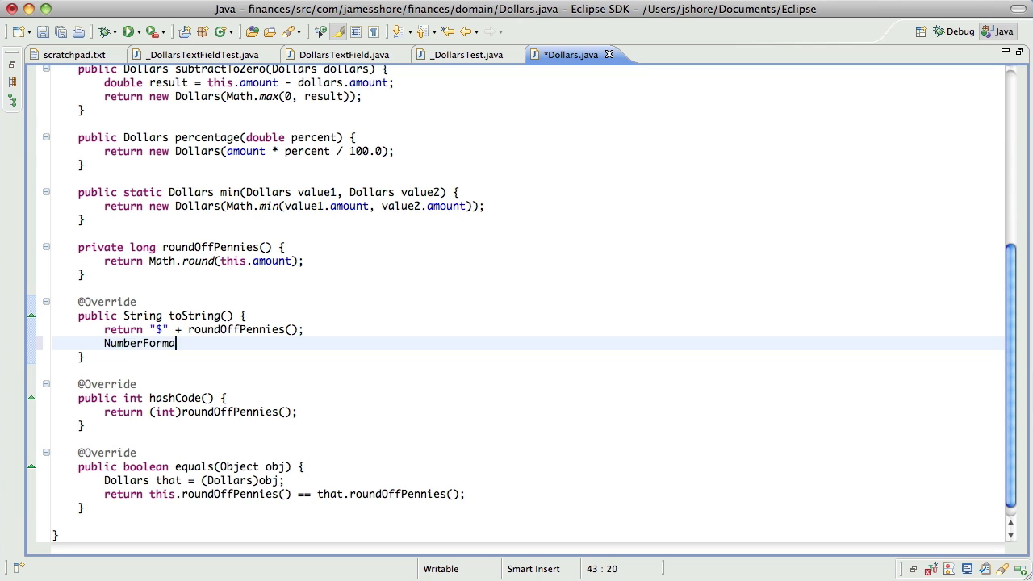
text(.)
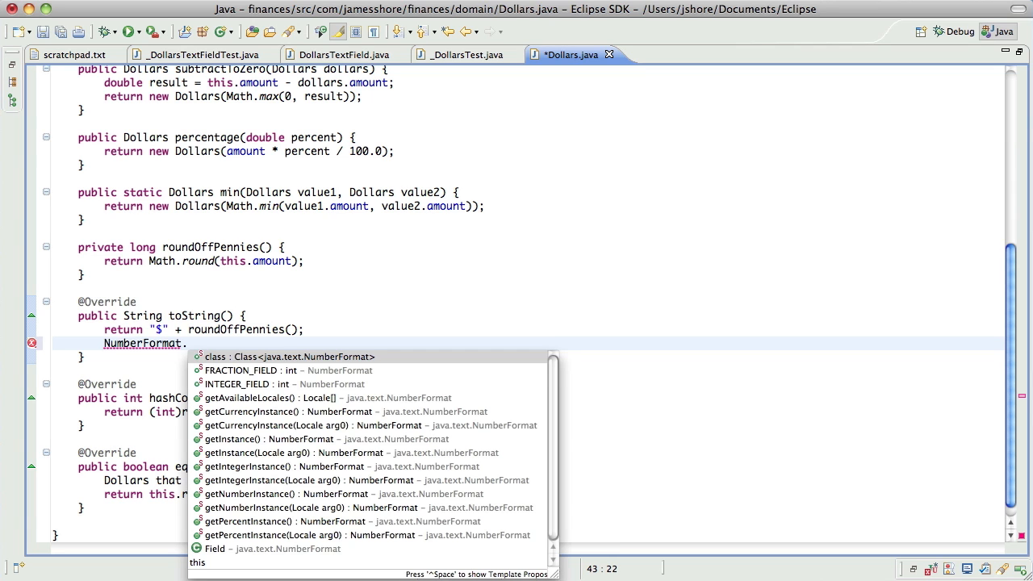
text(getI)
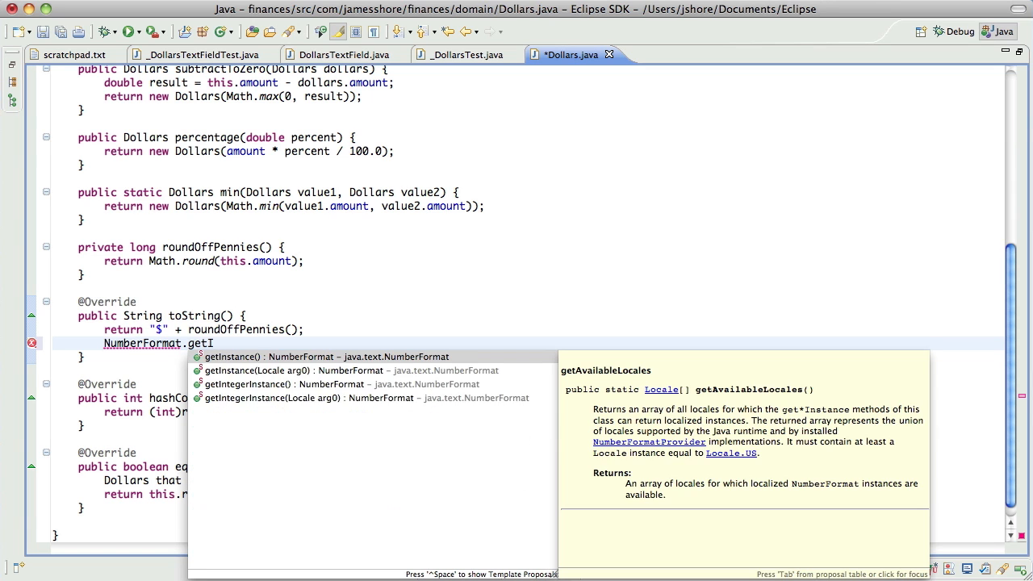
text(.getInstance().)
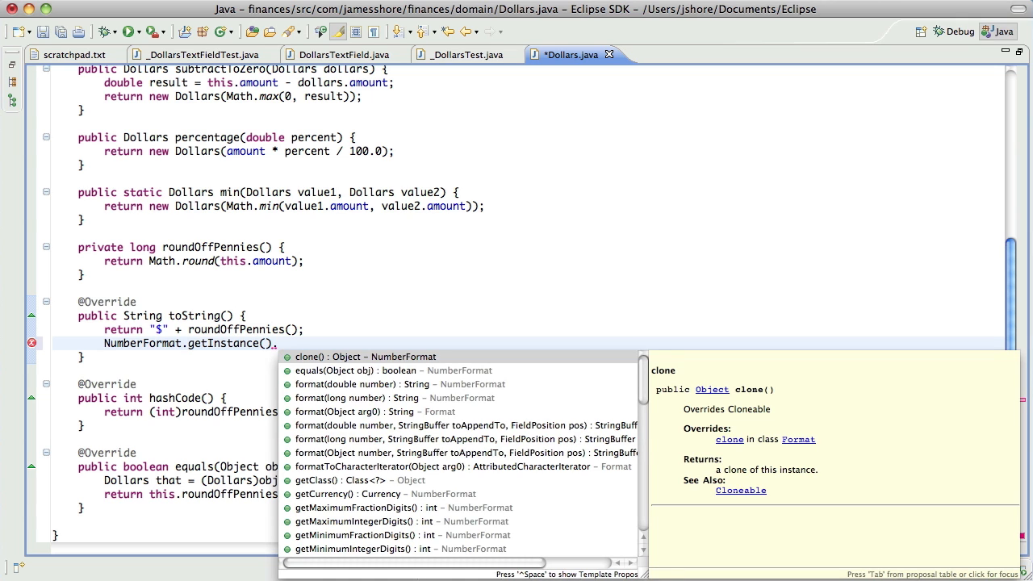
text(format(number)
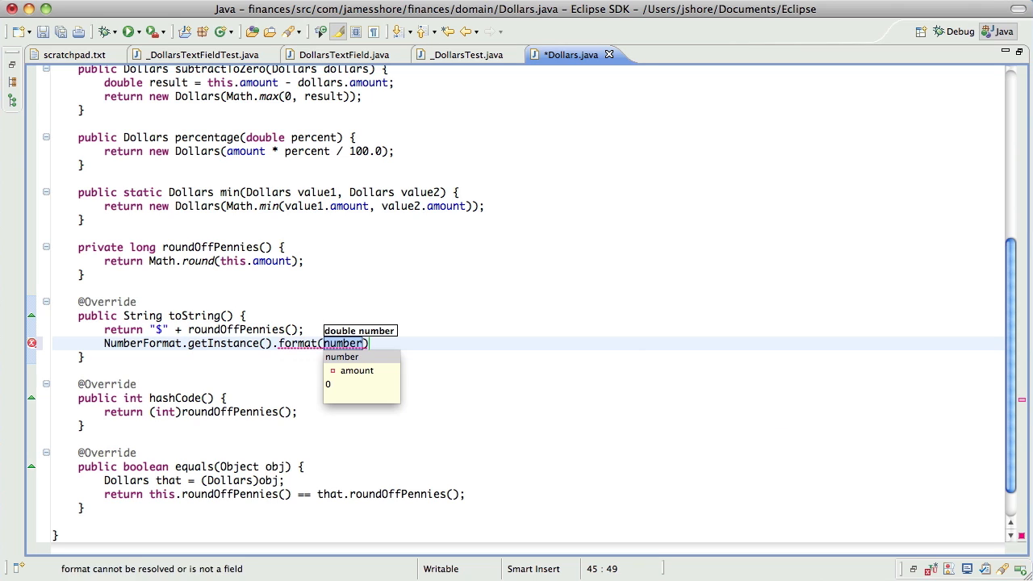
text(roundOffPennies()
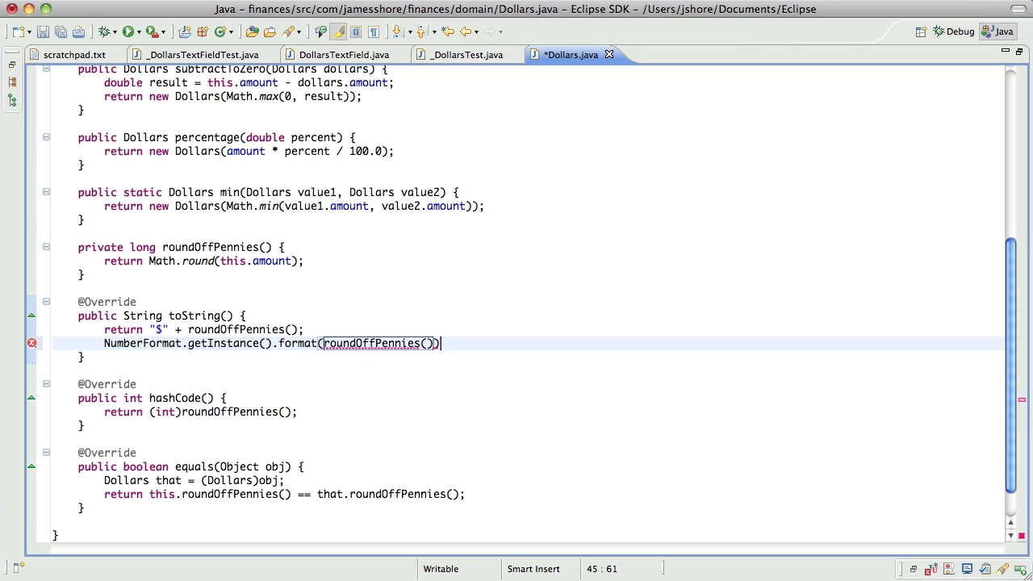
text(;)
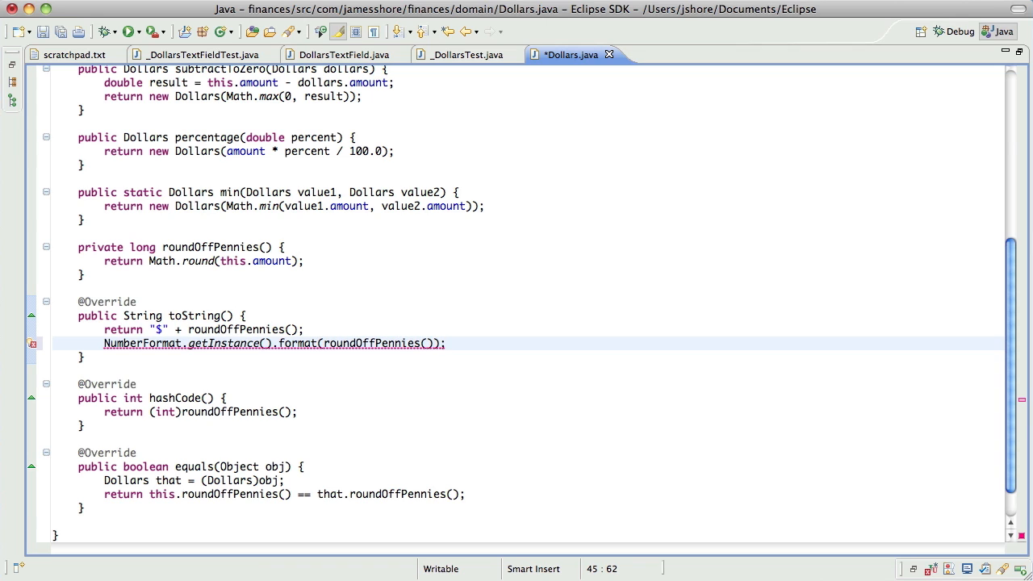
Step: Store that formatted value in a String variable named formattedNumber
text(String)
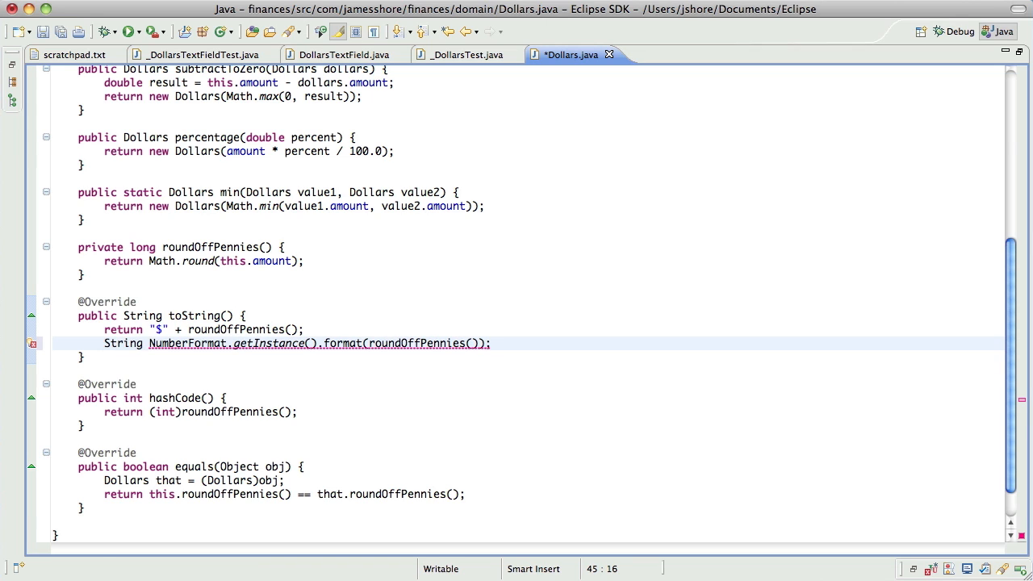
text(formattedNumber =)
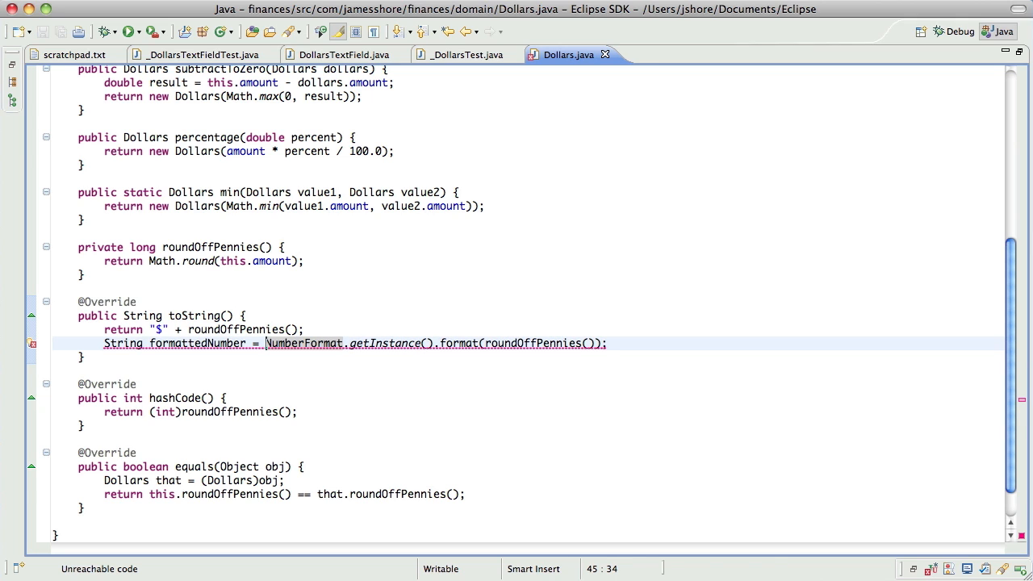
mouse_move(314, 352)
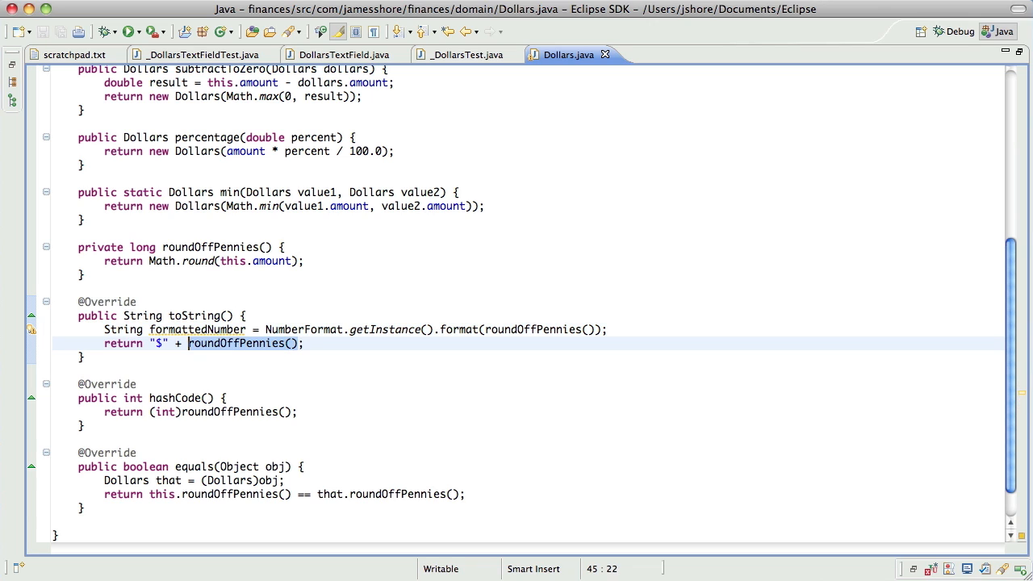
text(formattedNumber)
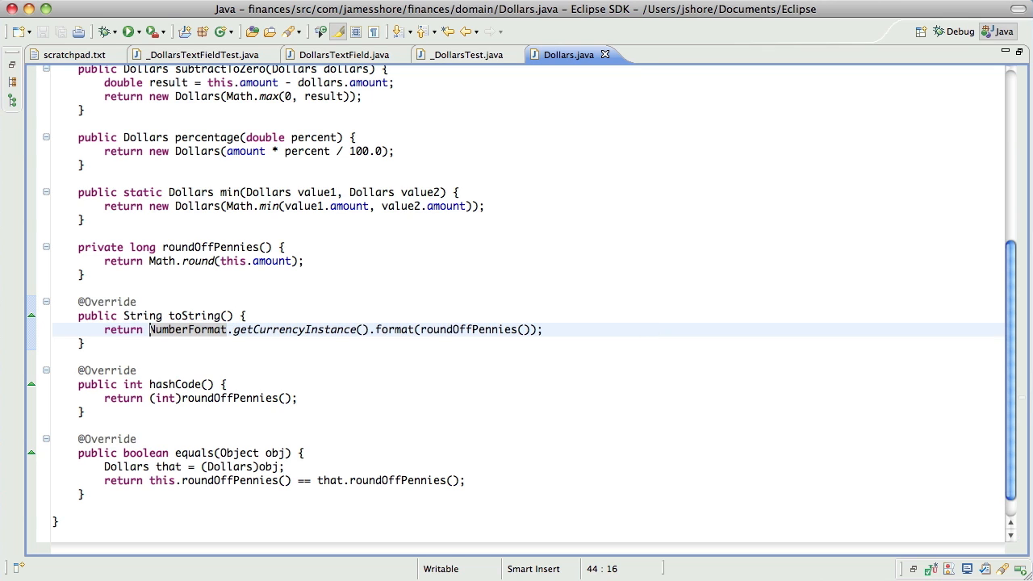
click(129, 31)
text(public void)
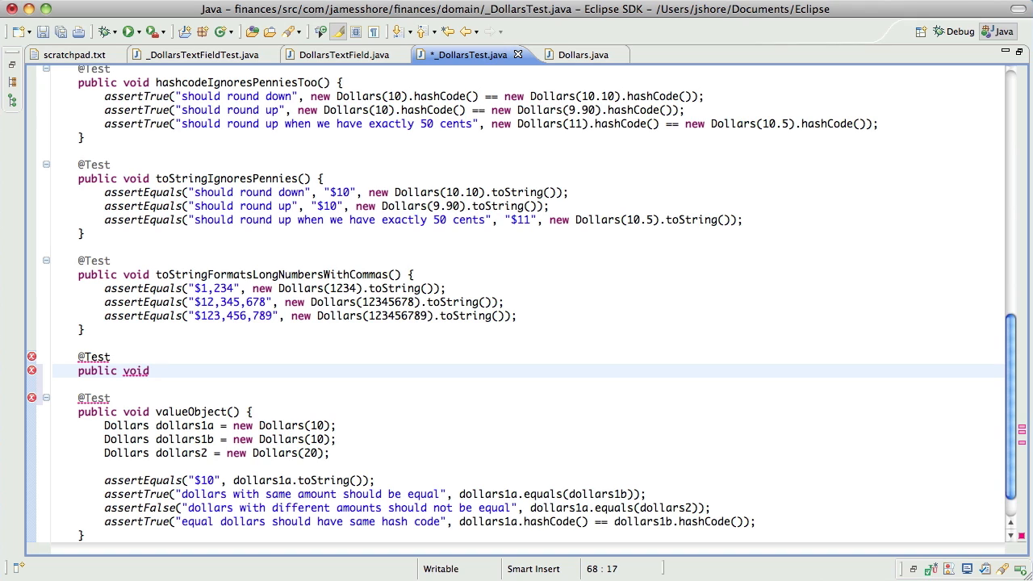
Step: Name the test toStringFormatsInTheUsaStyleEvenWhenInDifferentLocales and start its body with an empty try block
text(t)
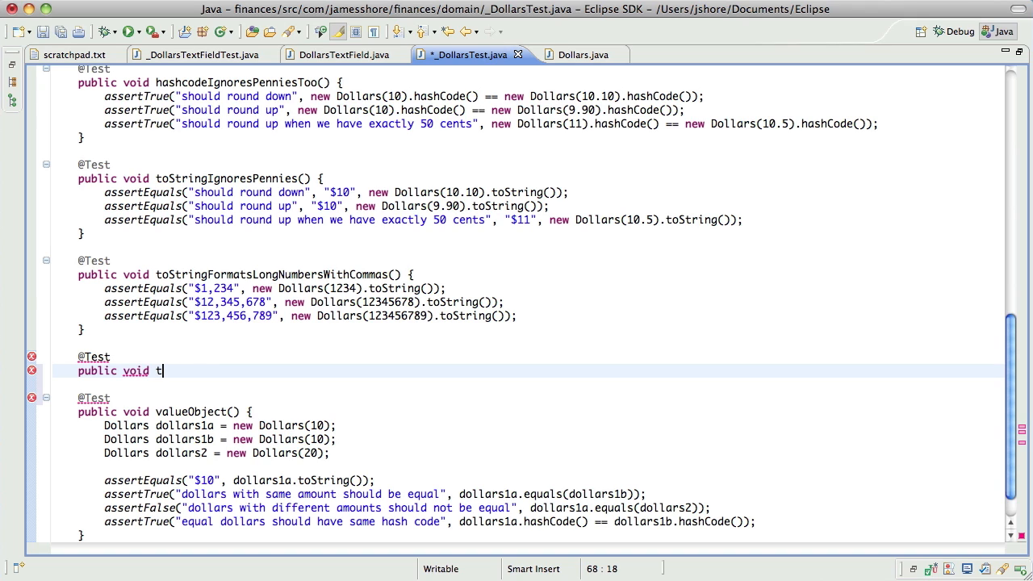
text(oStringFormatsInThe)
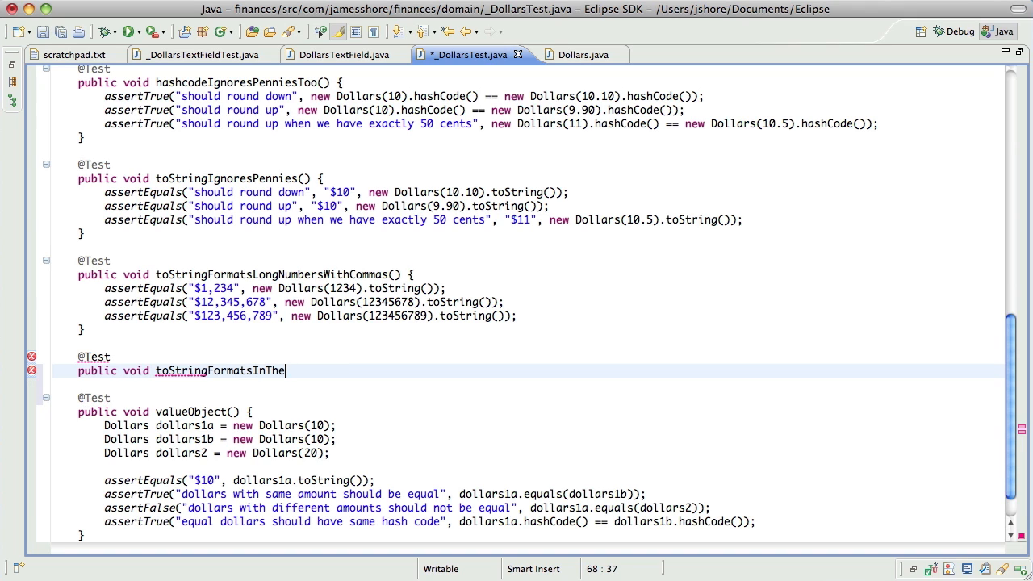
text(U)
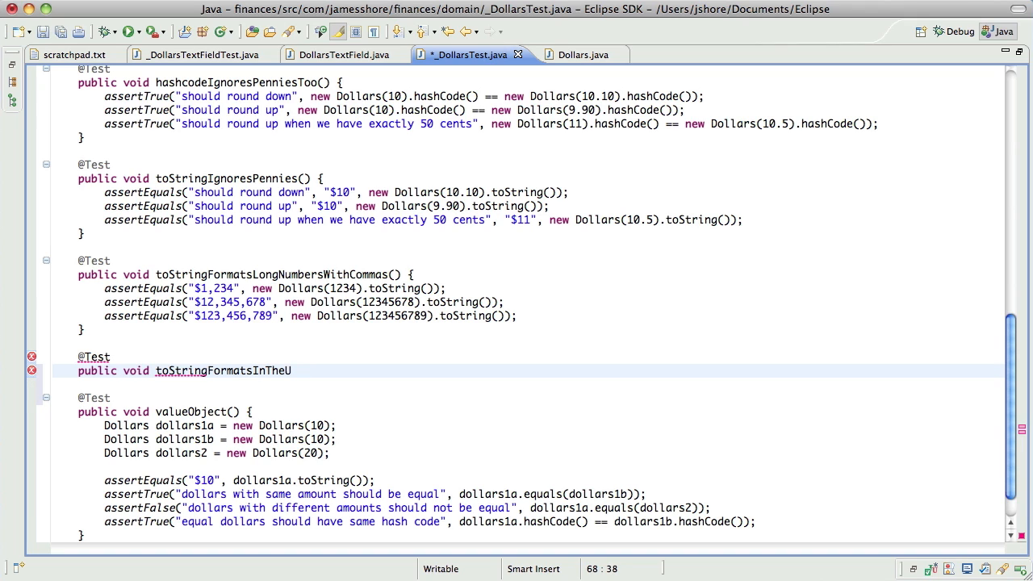
text(saStyle)
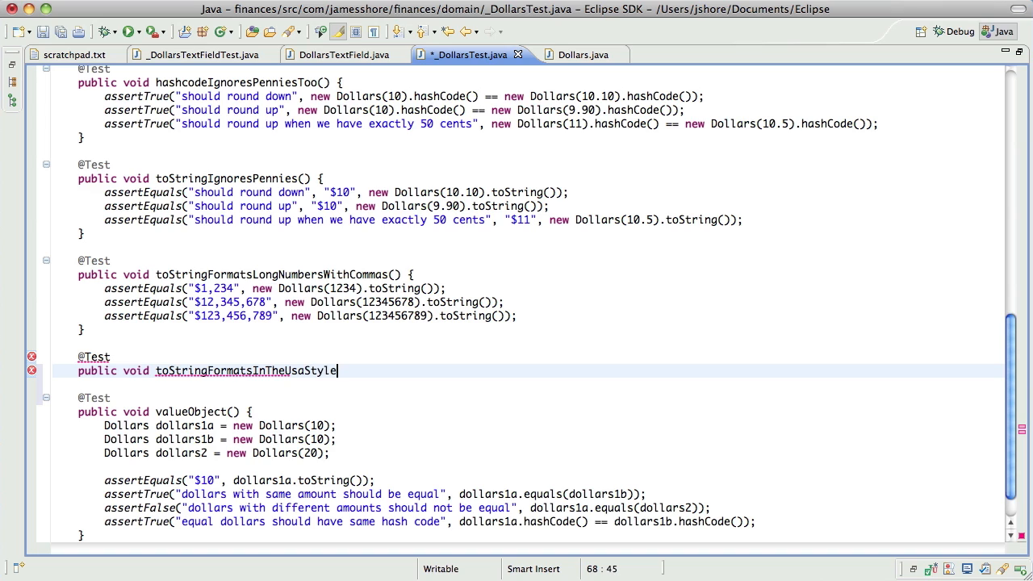
text(EvenWhenInI)
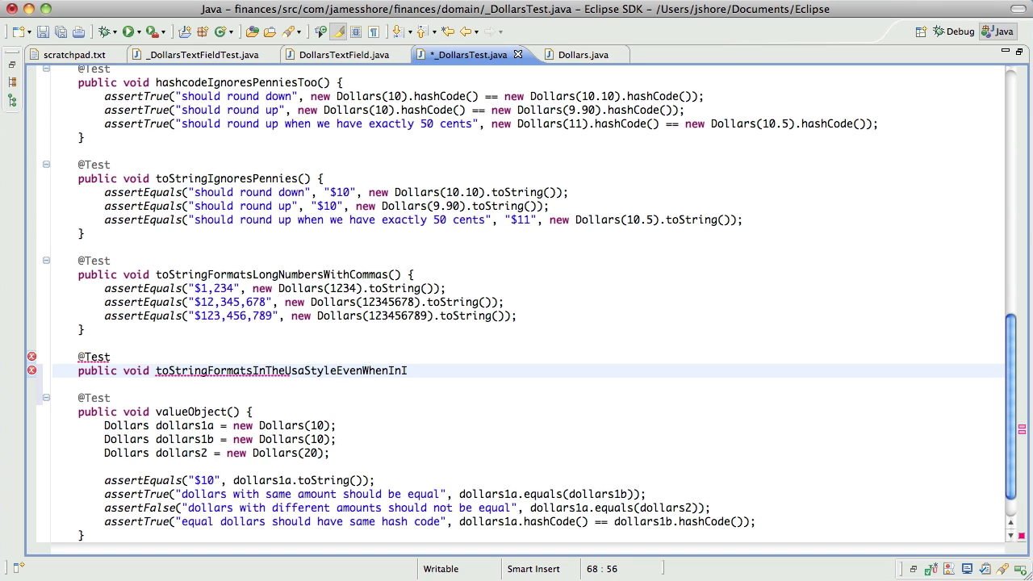
text(DifferentLocales() {)
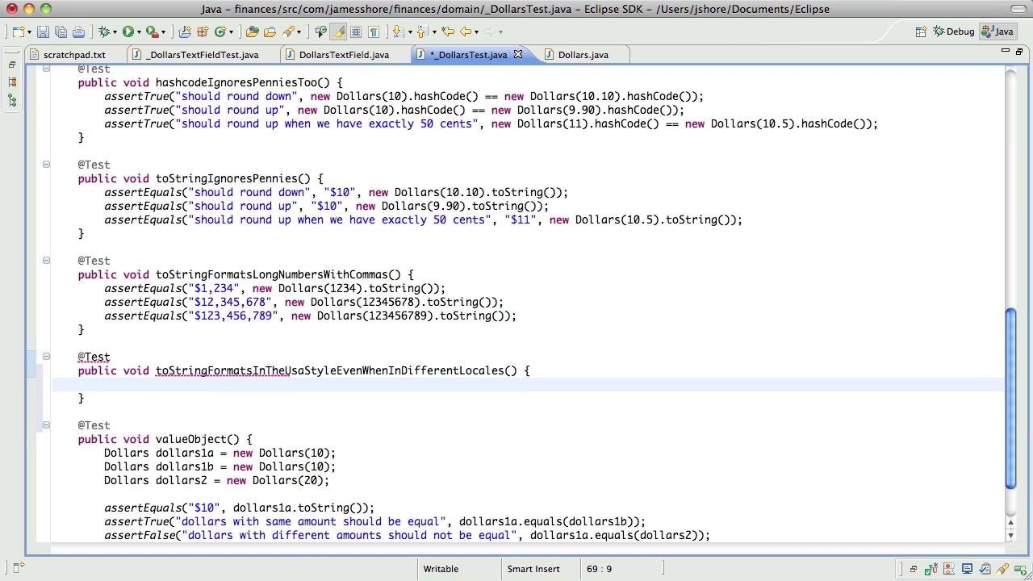
click(105, 385)
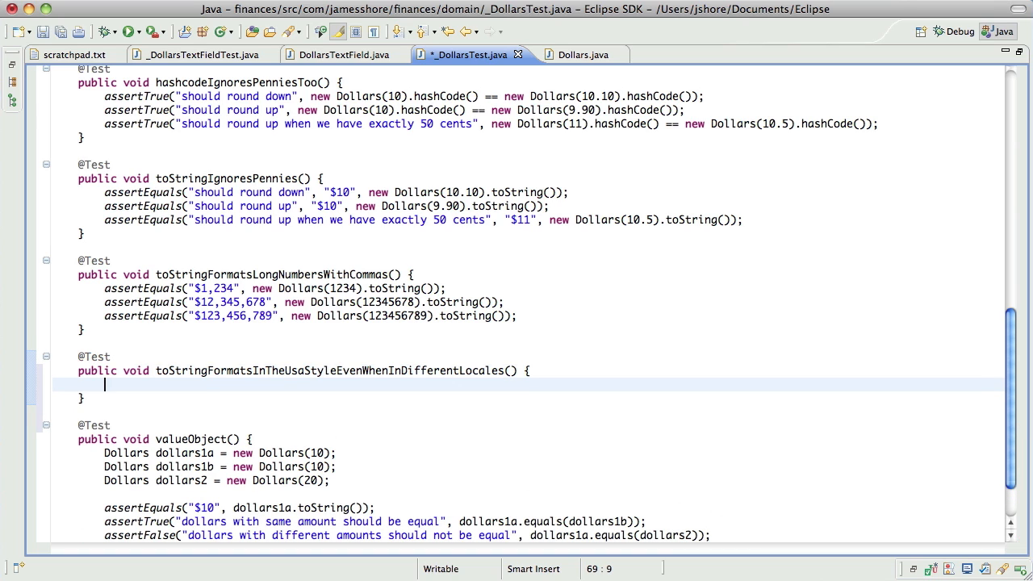
text(try {)
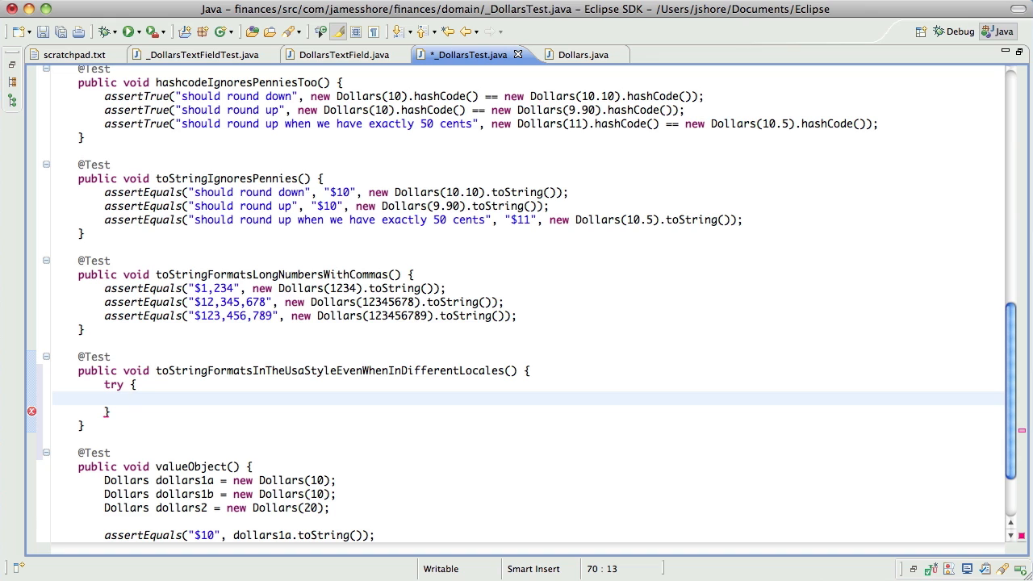
Step: Set Locale.setDefault(Locale.FRANCE) in try and restore Locale.setDefault(Locale.US) in a finally block
text(Locale.)
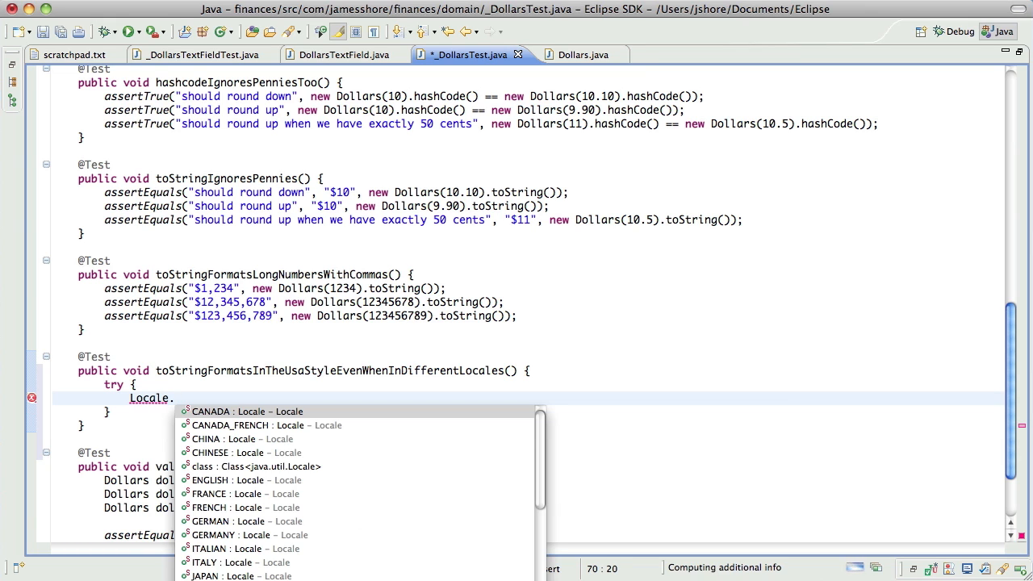
scroll(down, 3)
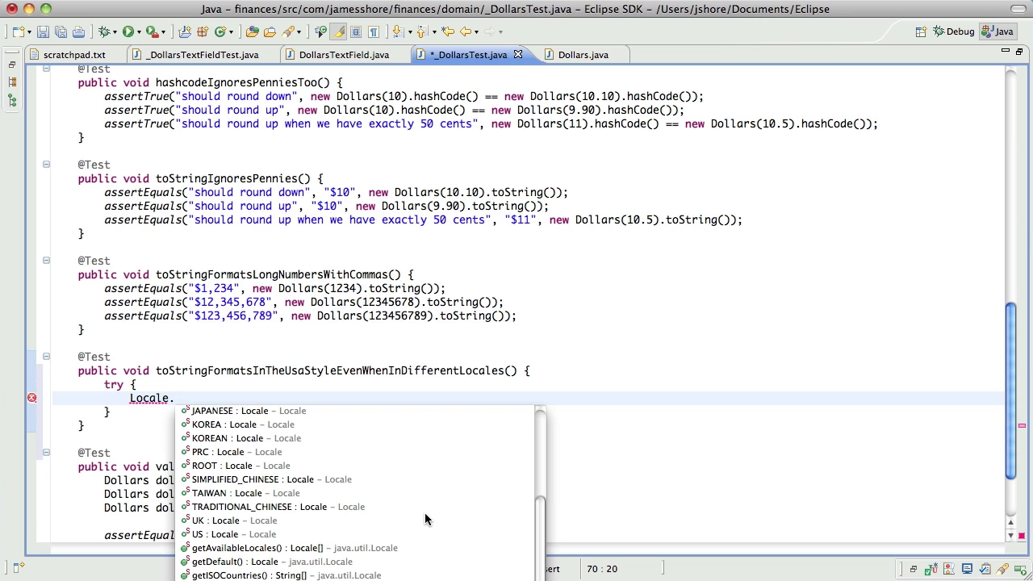
text(setDefault(Locale.FRANCE)
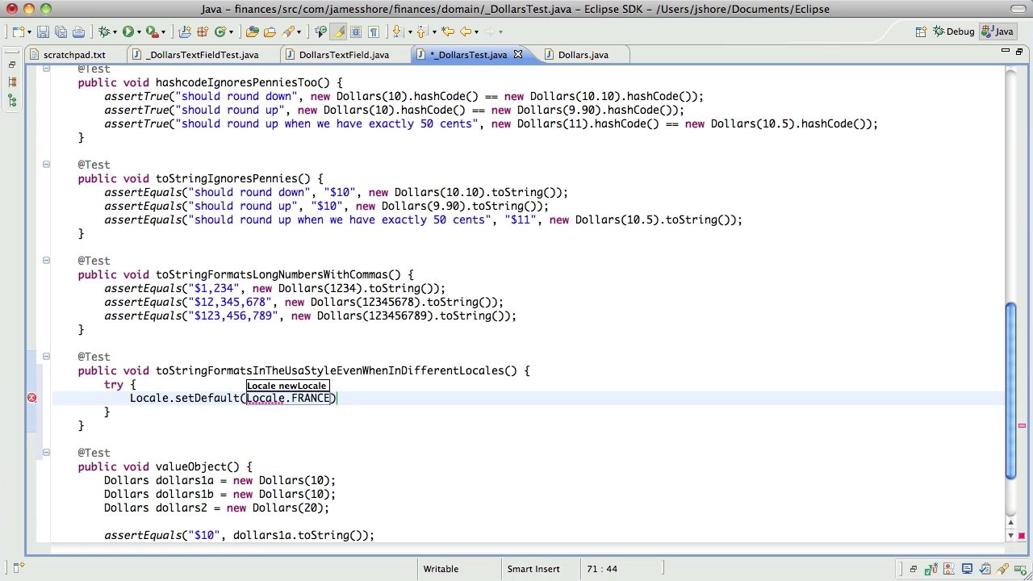
text(f)
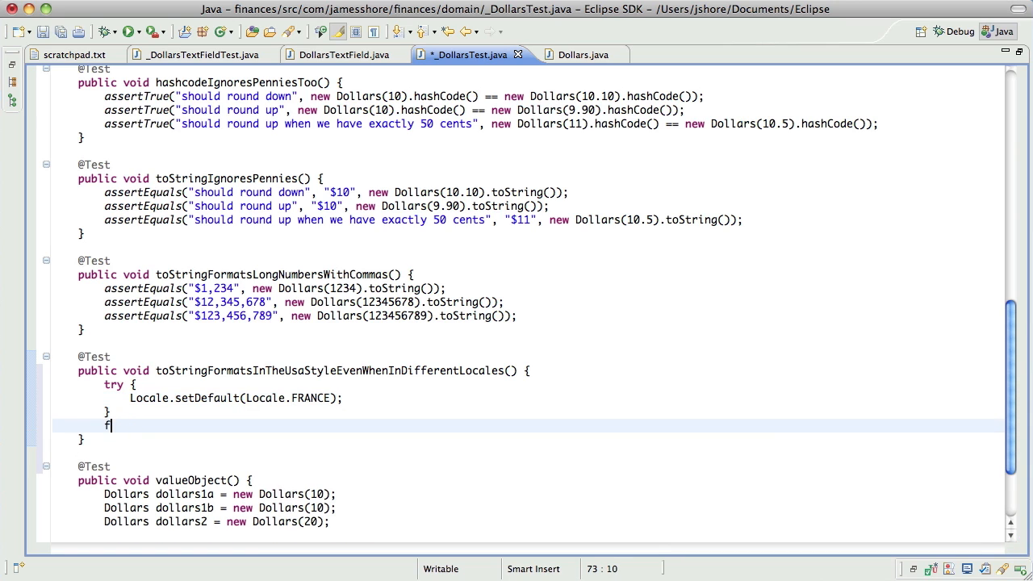
text(inally {\n\t\t\tLo)
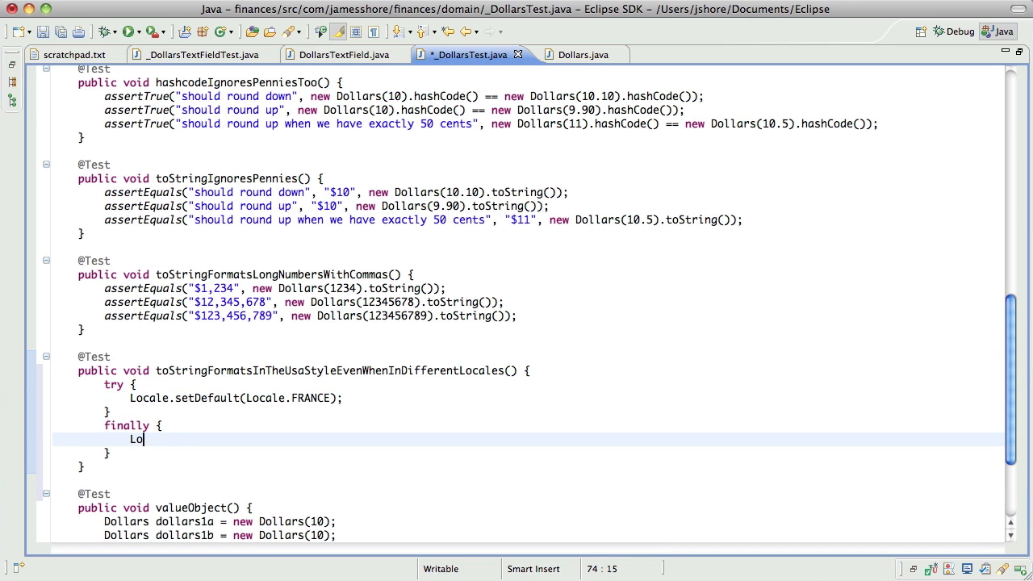
text(cale.setDefault(Locale)
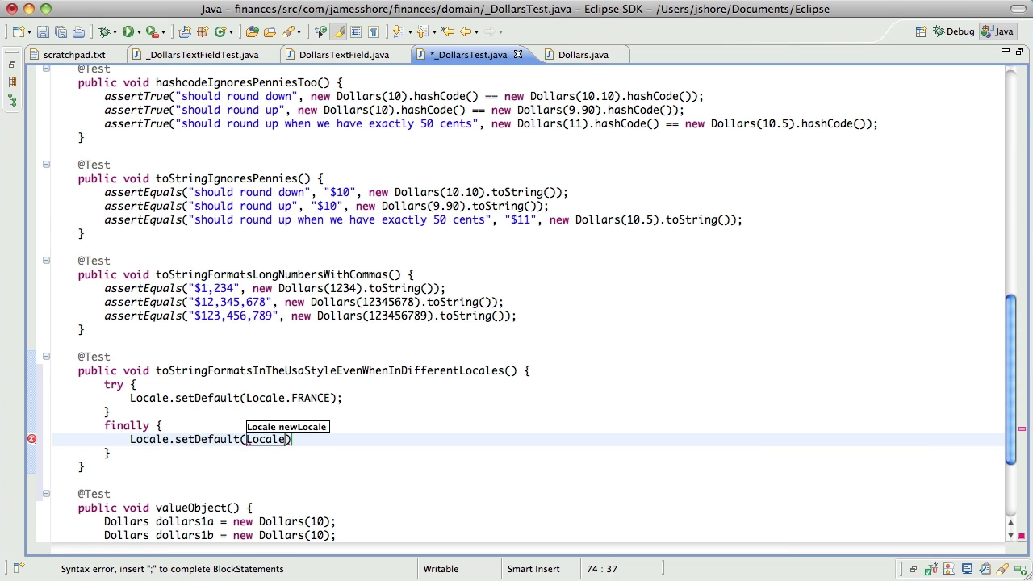
text(.US)
text(assertEquals(")
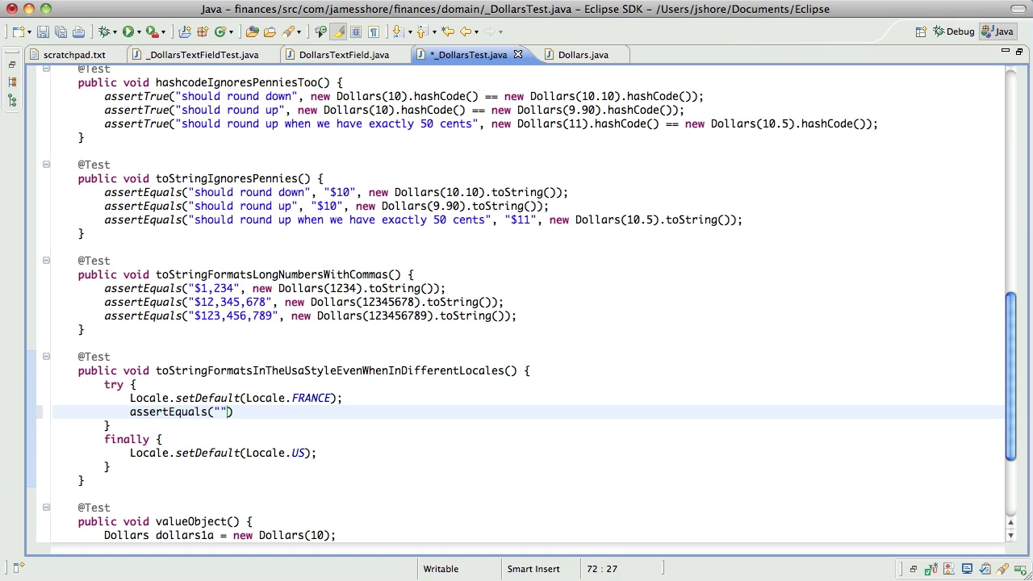
Step: Begin the assertEquals expecting "$12,3..." for the locale test
text($12)
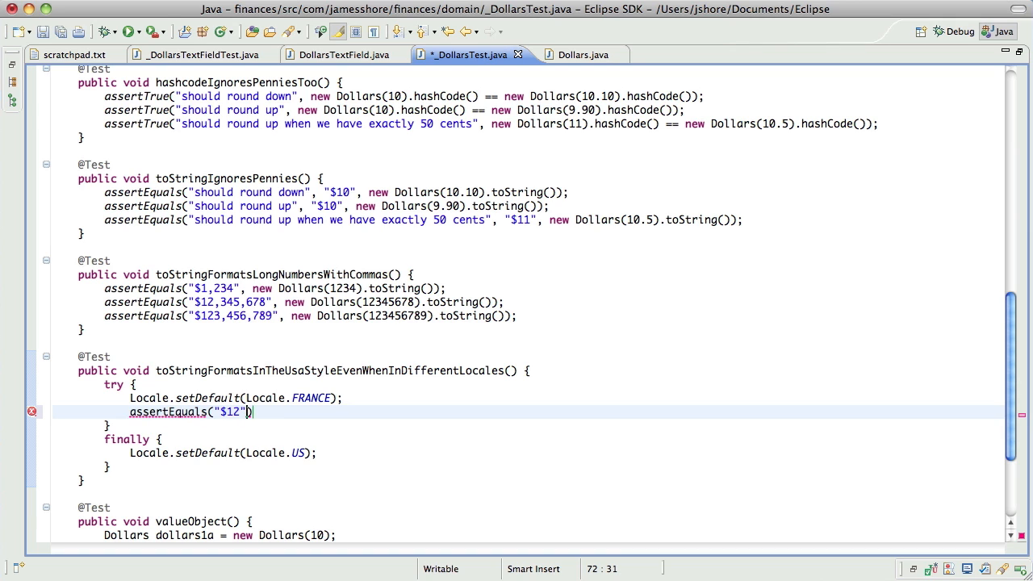
text(,3)
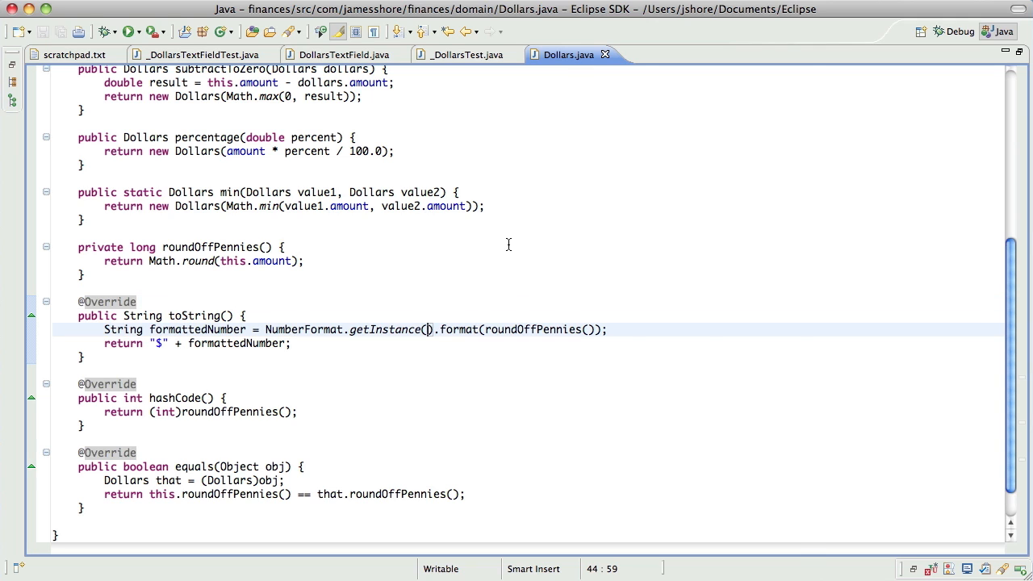
Step: Pass Locale.US to NumberFormat.getInstance in toString, save, and rerun JUnit: 61 of 61 pass
click(427, 329)
text(Locale.U)
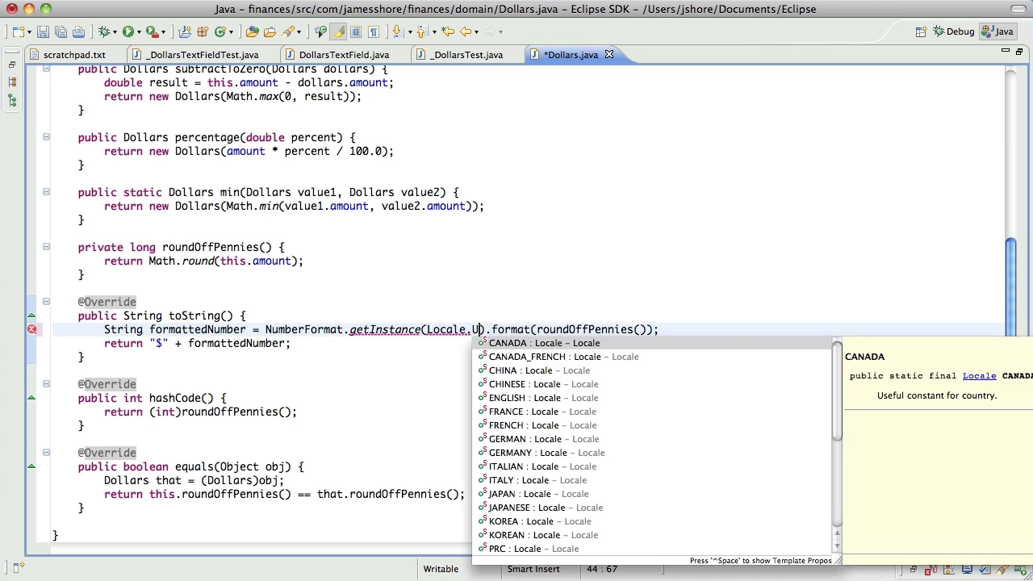
text(S)
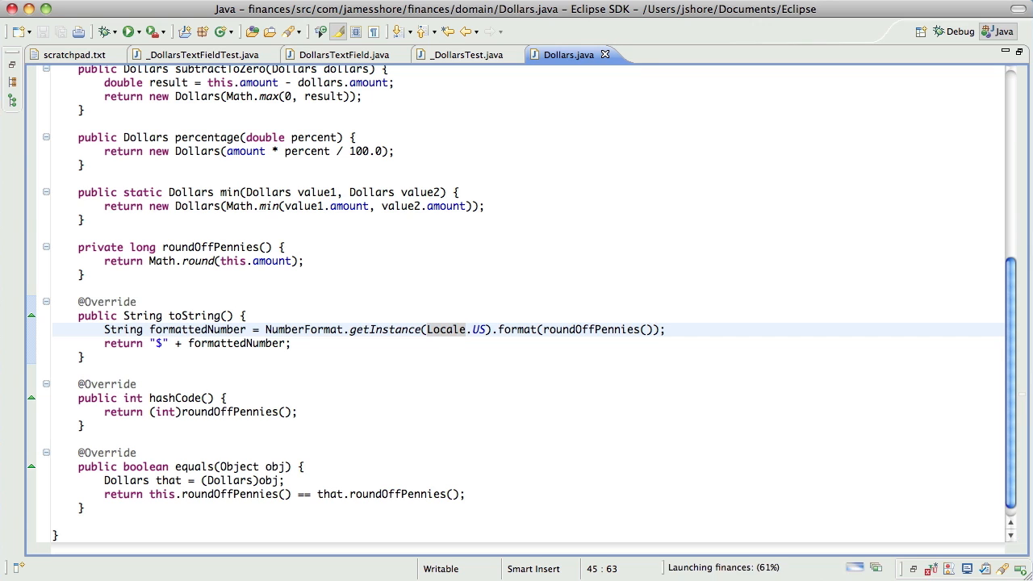
click(130, 33)
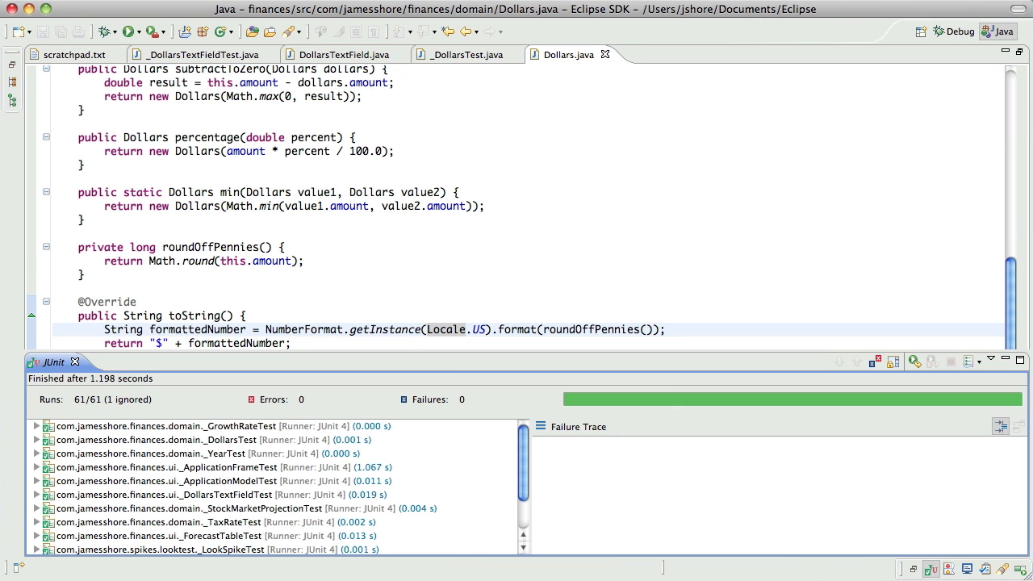